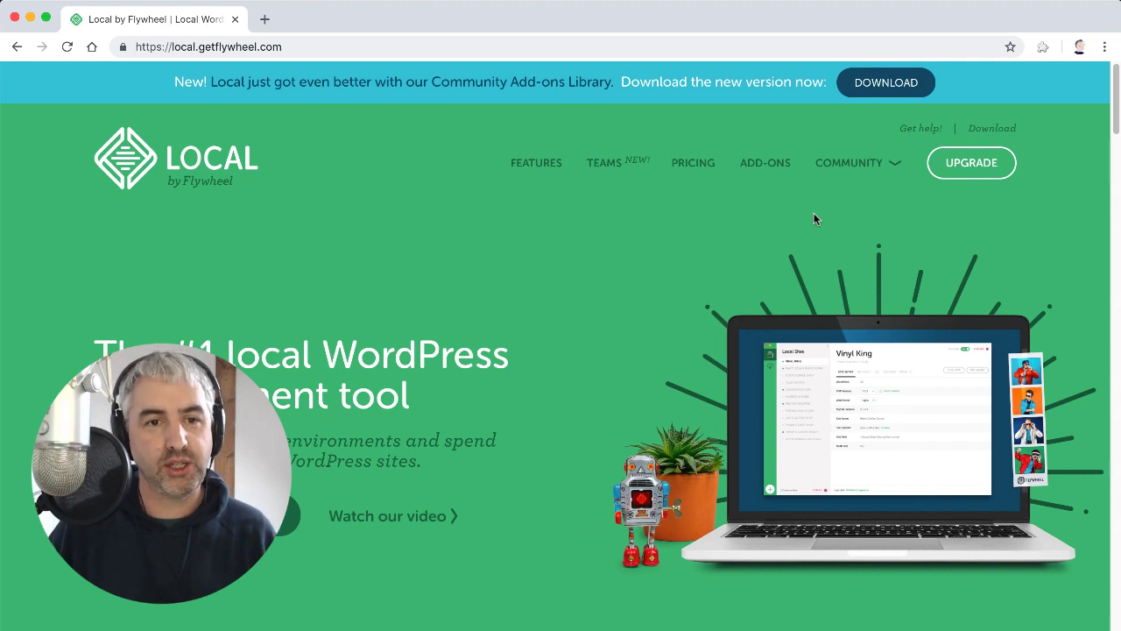
mouse_move(179, 196)
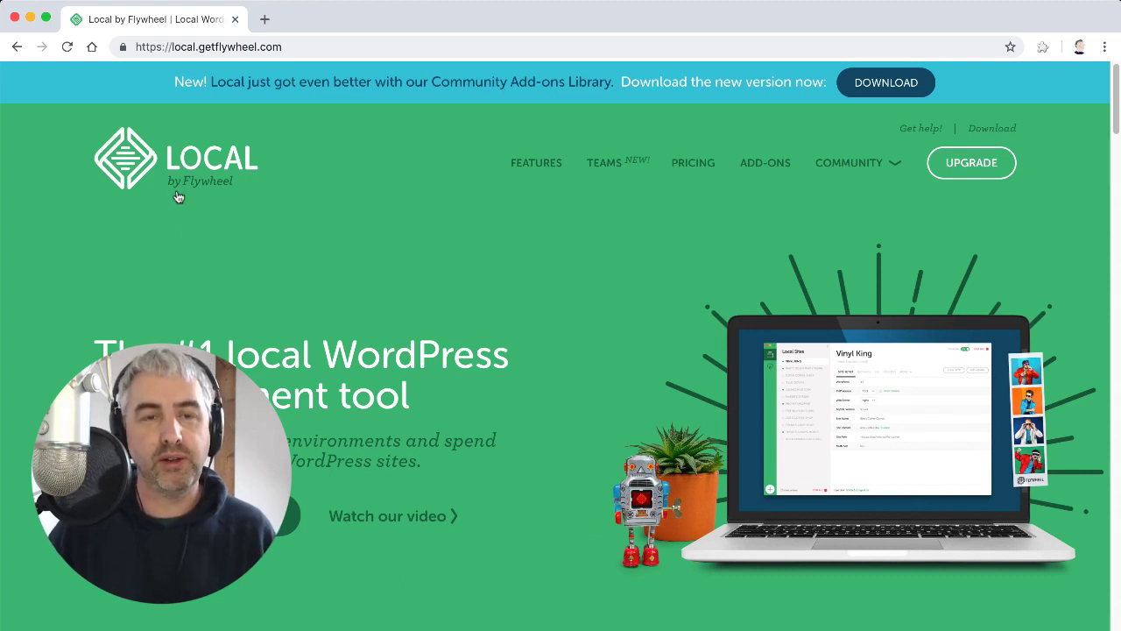
mouse_move(281, 206)
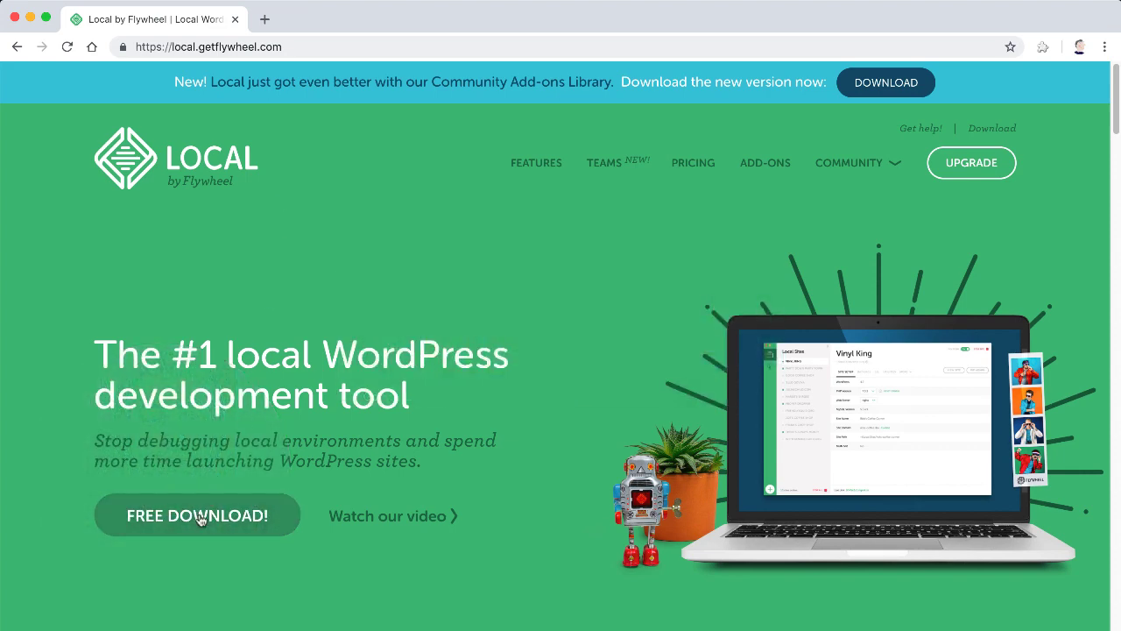
Dismiss the free download form in the browser and bring Local with the running if-so site to the front
left_click(197, 515)
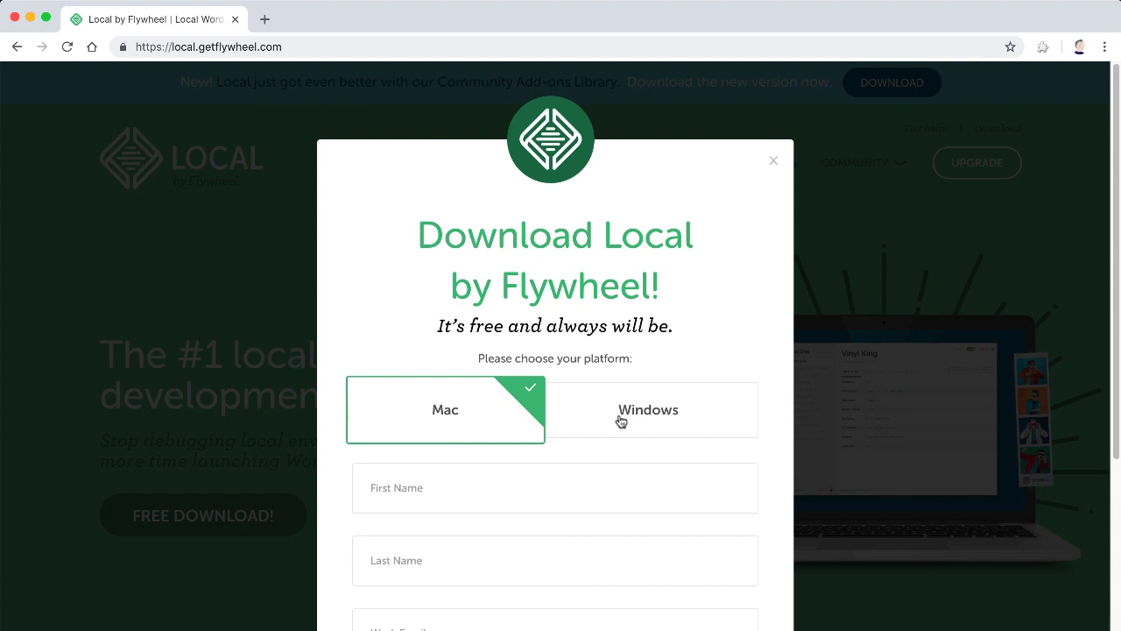
scroll("down", 3)
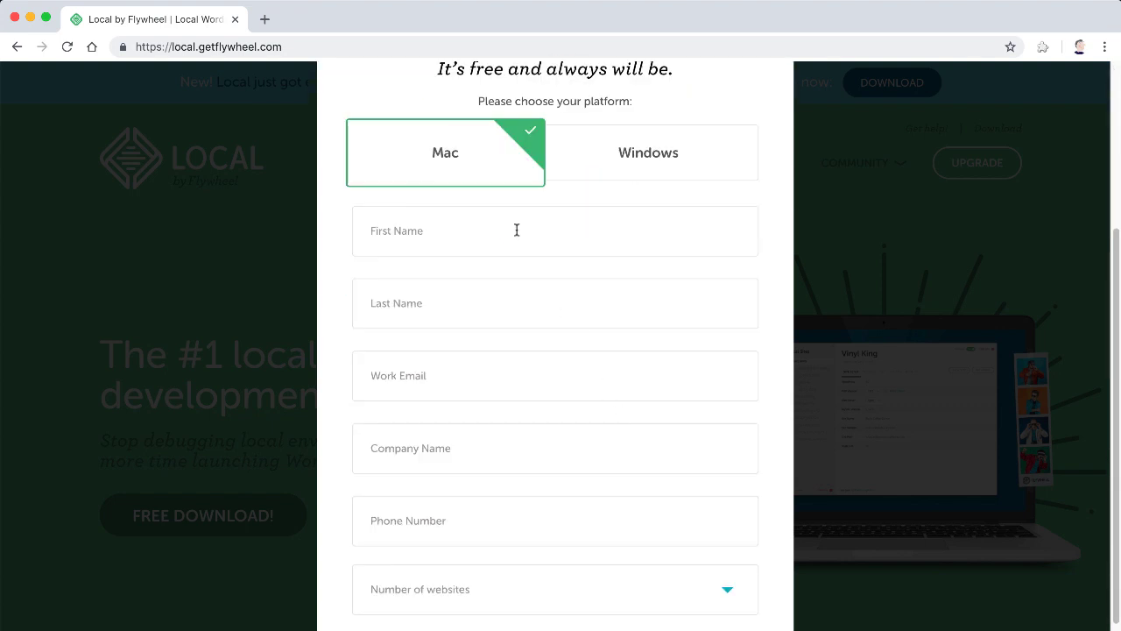
mouse_move(844, 254)
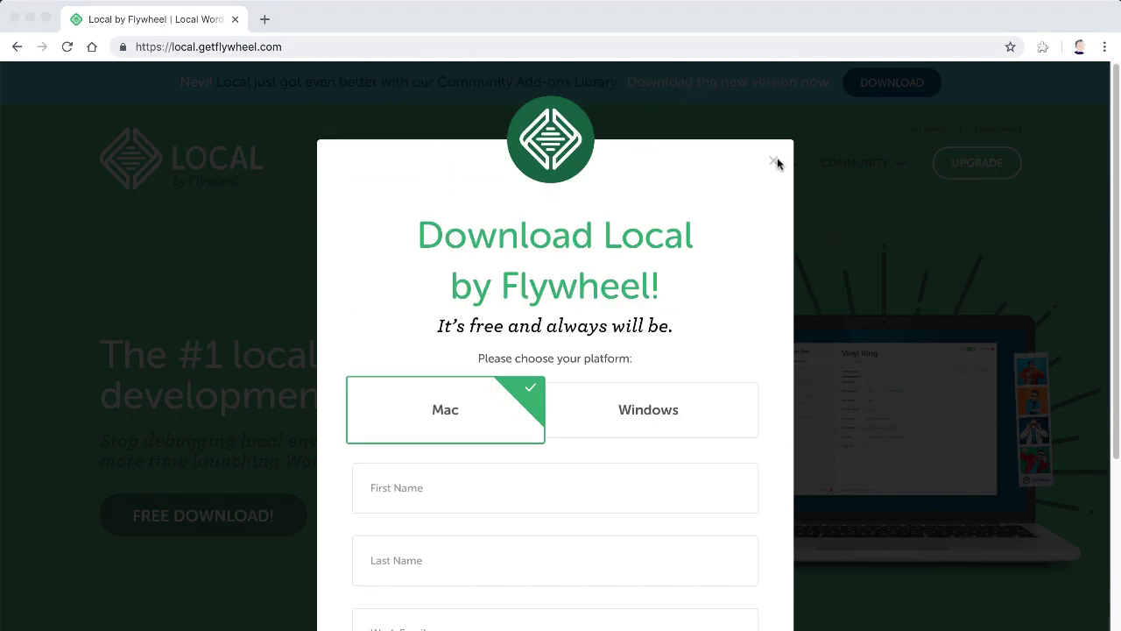
left_click(774, 162)
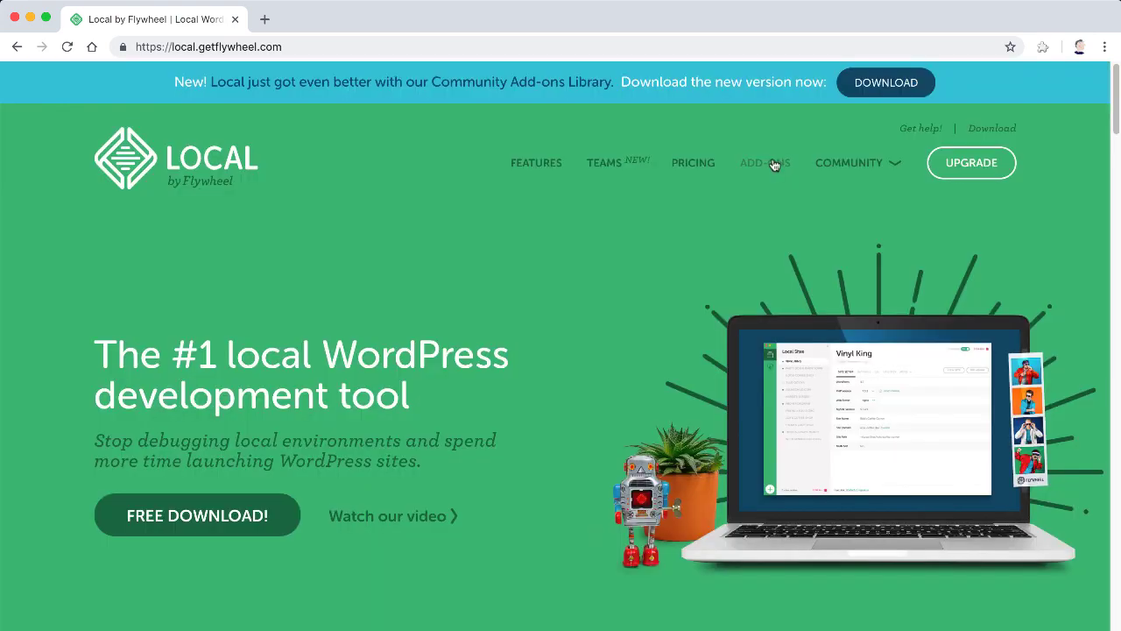
key("cmd+tab")
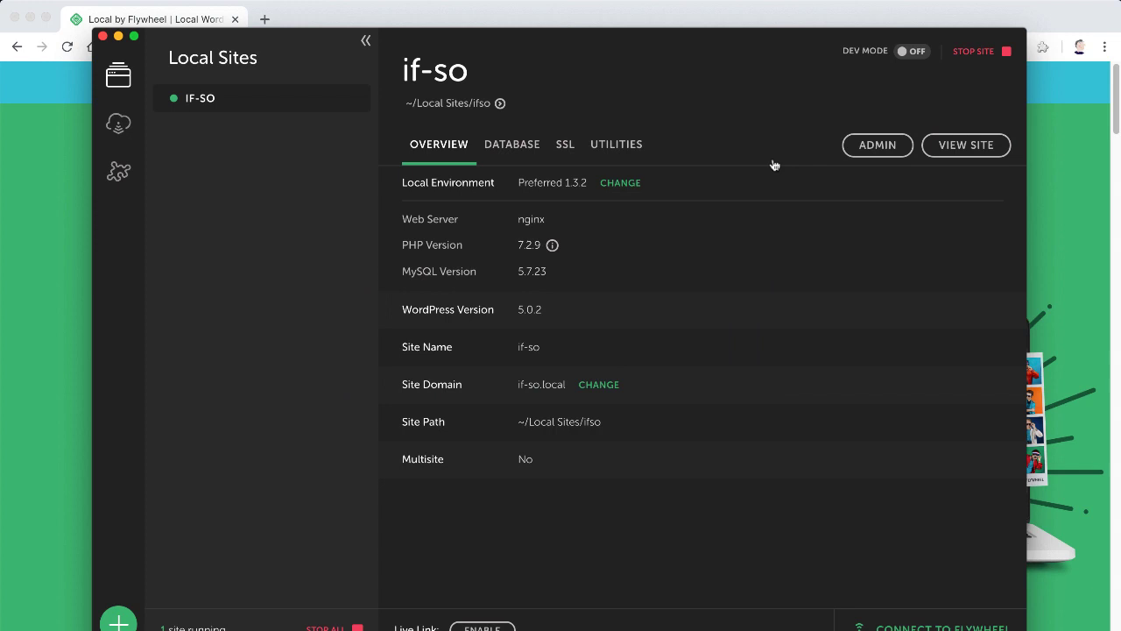
mouse_move(196, 147)
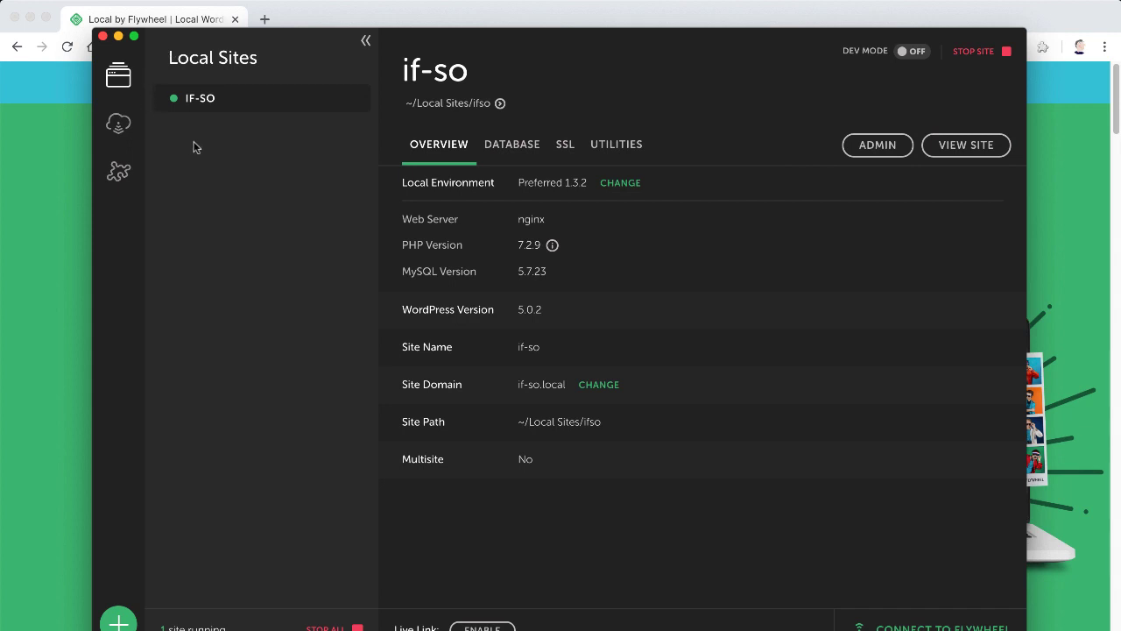
mouse_move(282, 95)
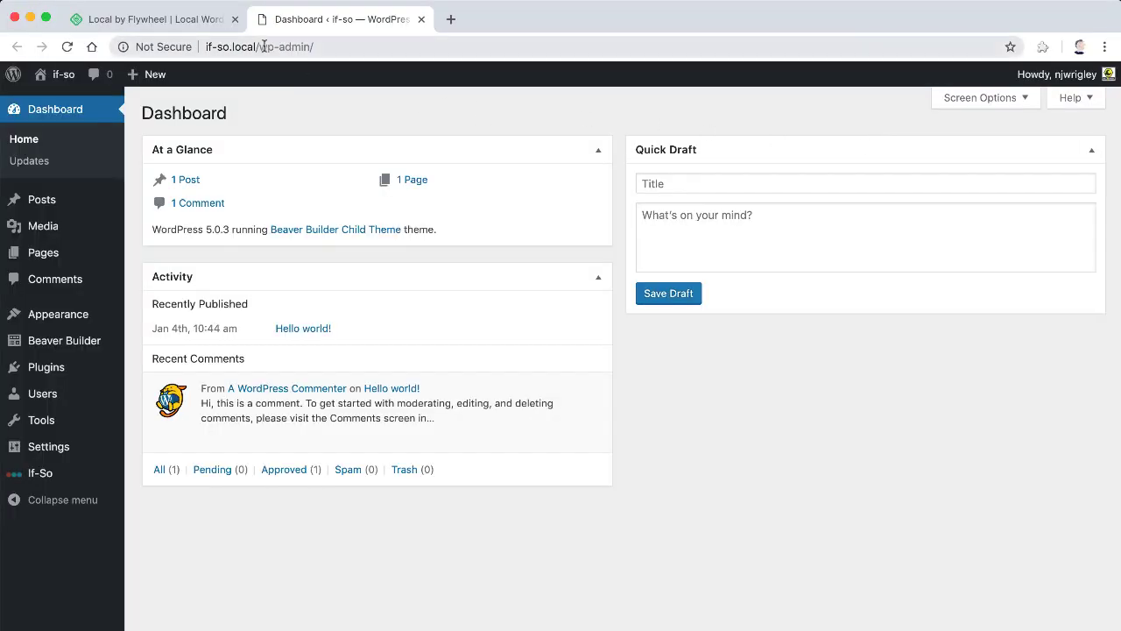
mouse_move(319, 46)
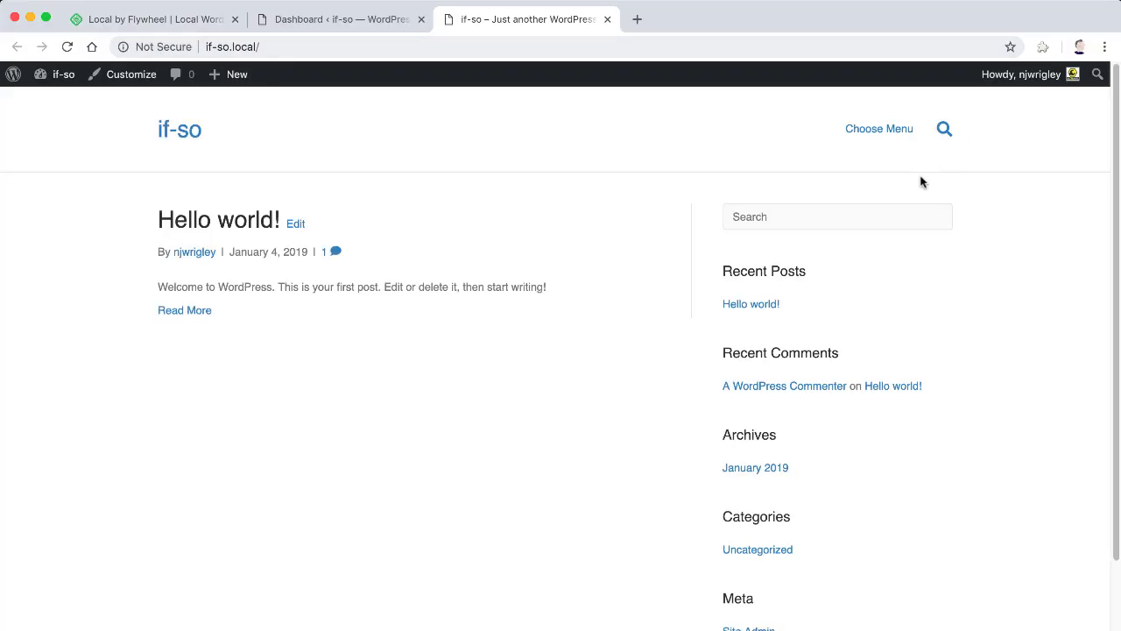
mouse_move(720, 278)
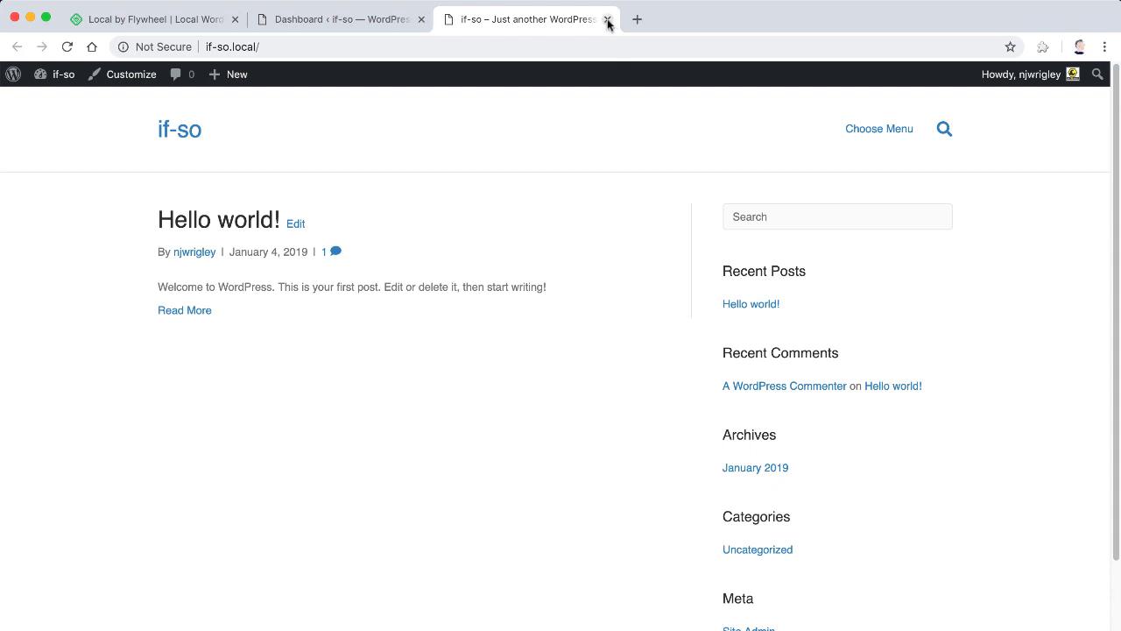
Close the browser tab showing the if-so site's front page, leaving its WordPress dashboard open
left_click(608, 17)
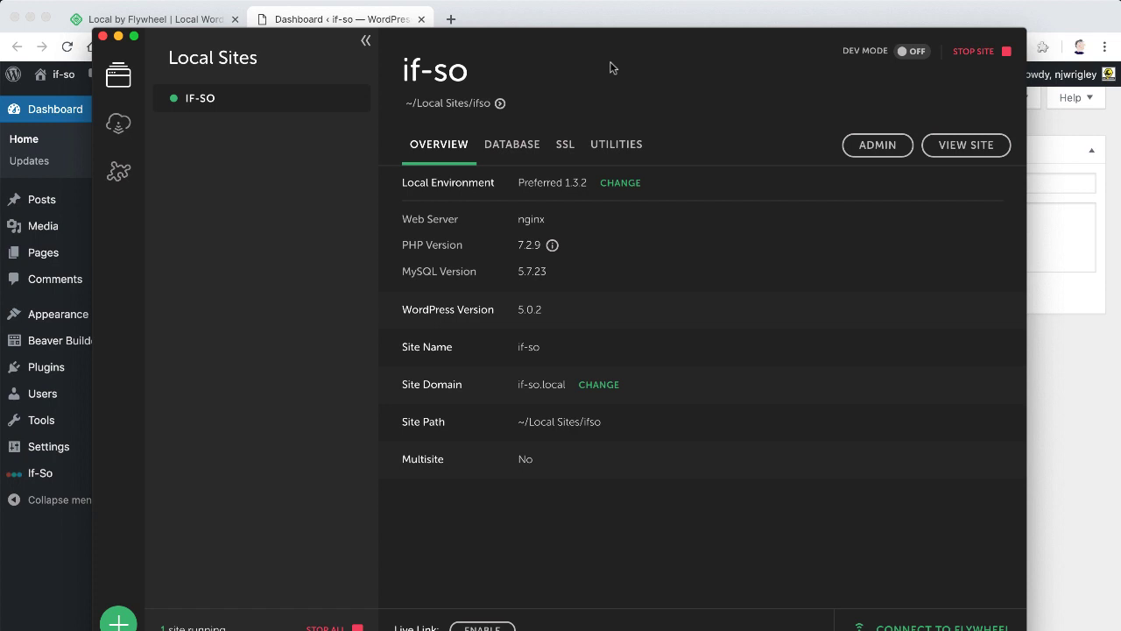
mouse_move(420, 104)
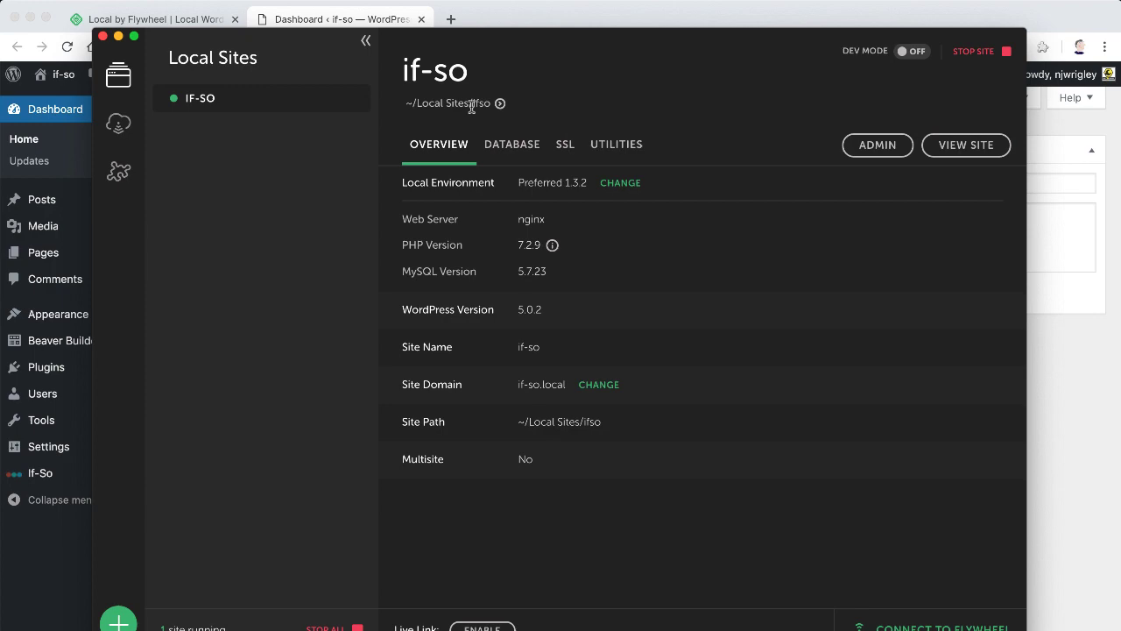
Reveal the if-so site's ~/Local Sites/ifso folder in Finder from the path link
left_click(501, 103)
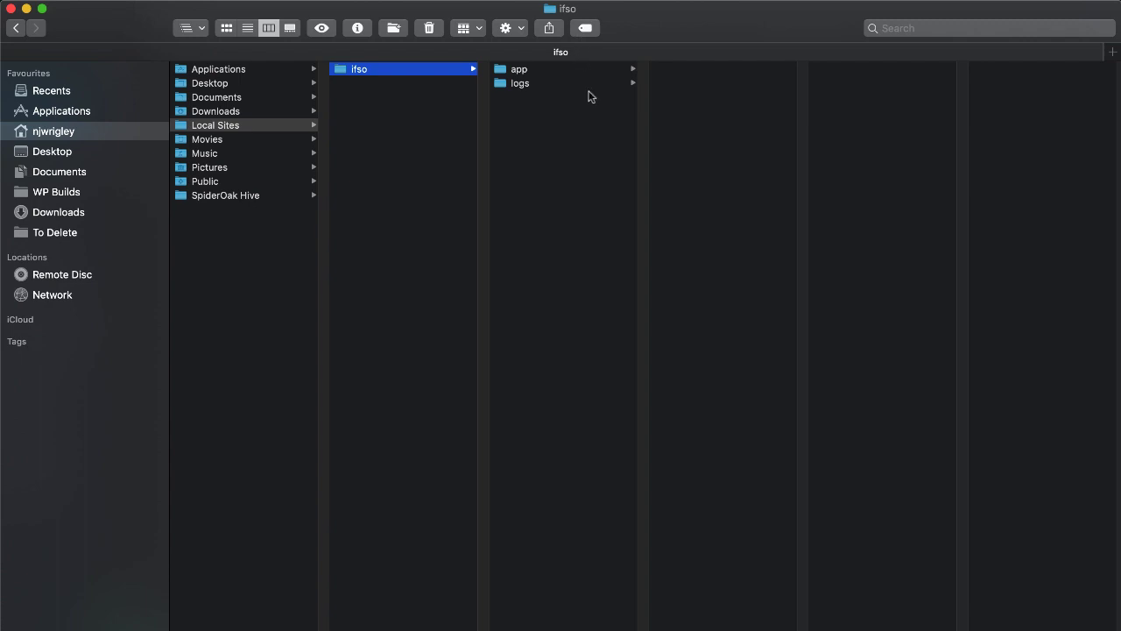
Browse Local Sites > ifso > app > public to the site's WordPress files in column view
left_click(214, 125)
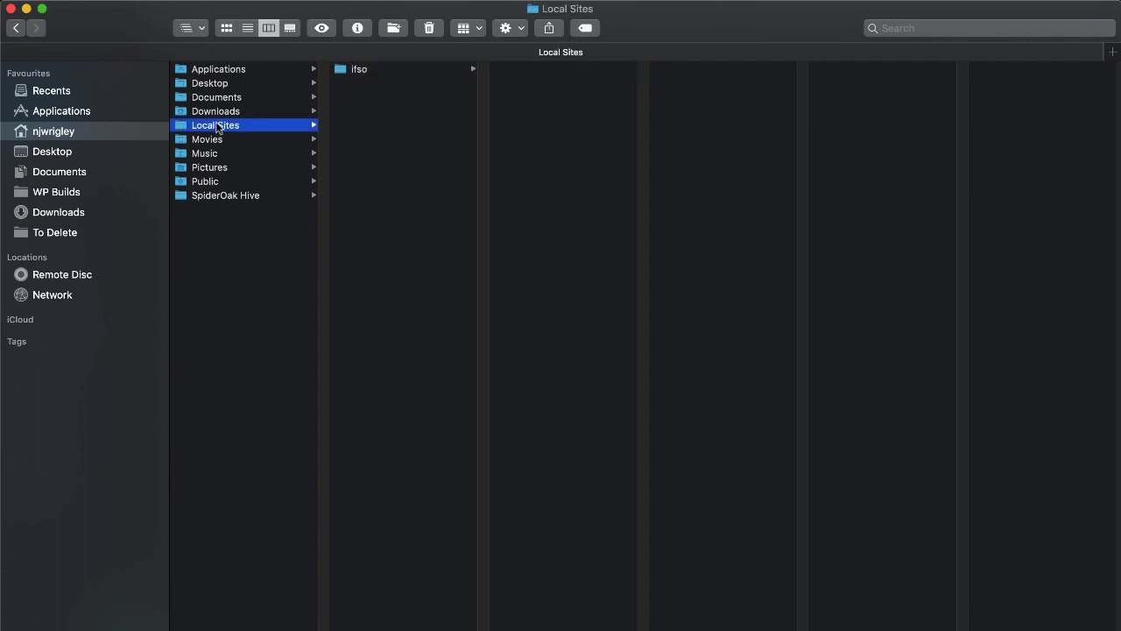
mouse_move(249, 126)
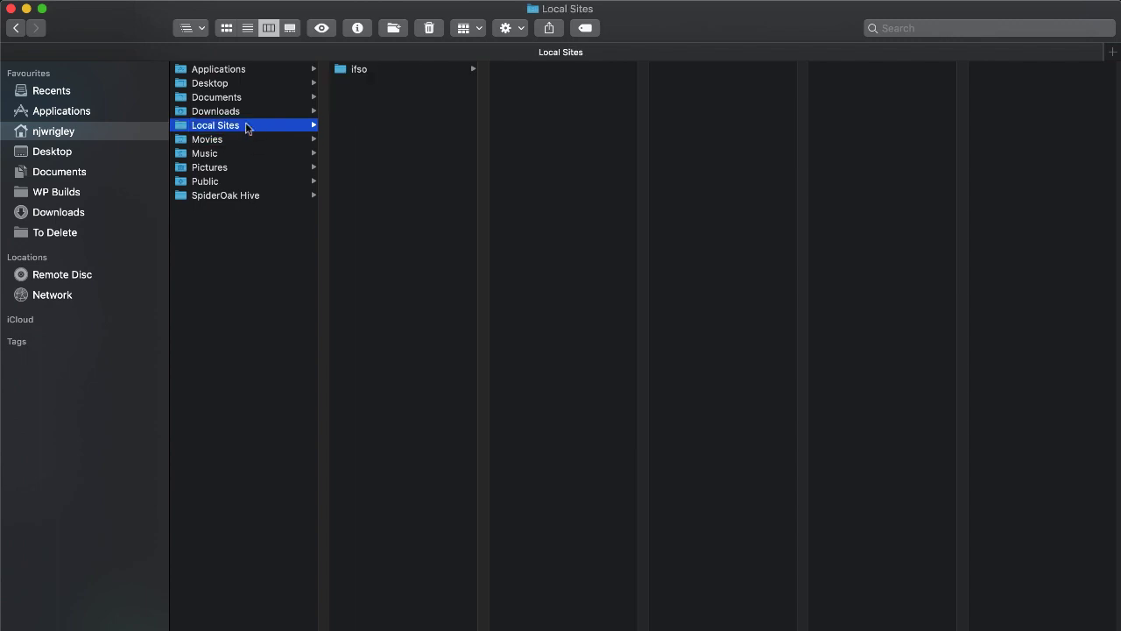
left_click(359, 68)
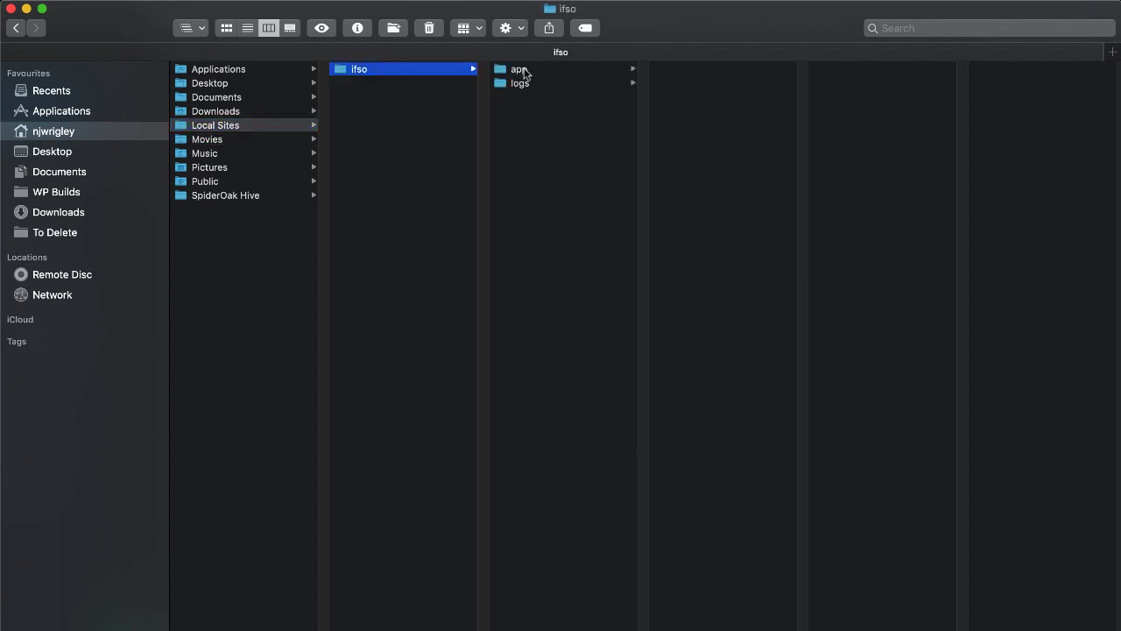
left_click(518, 70)
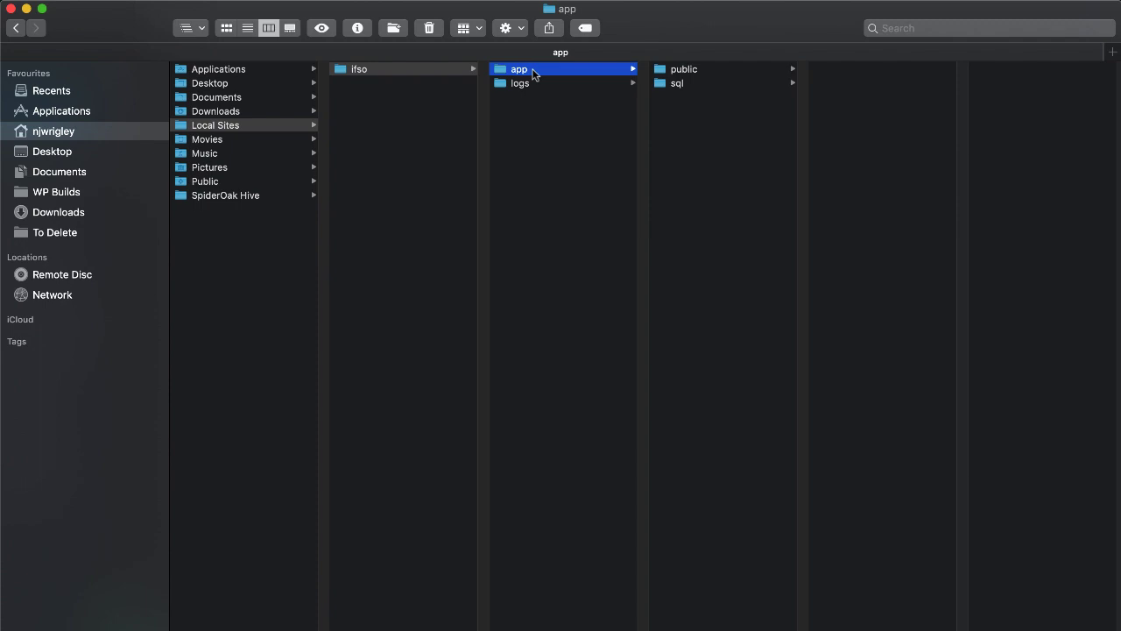
left_click(683, 70)
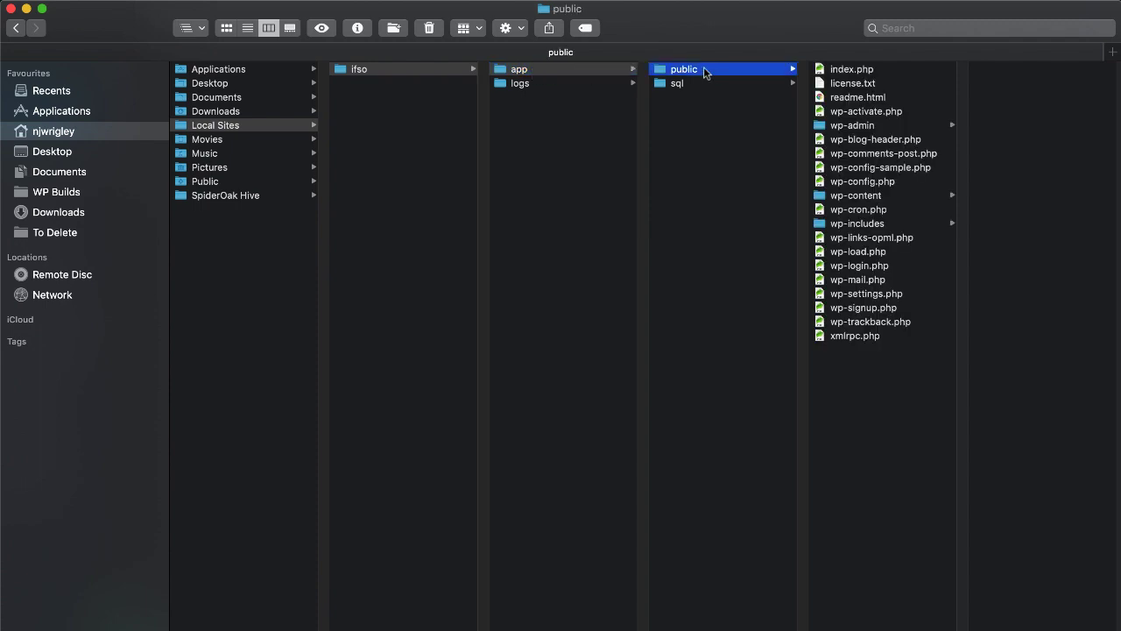
mouse_move(907, 354)
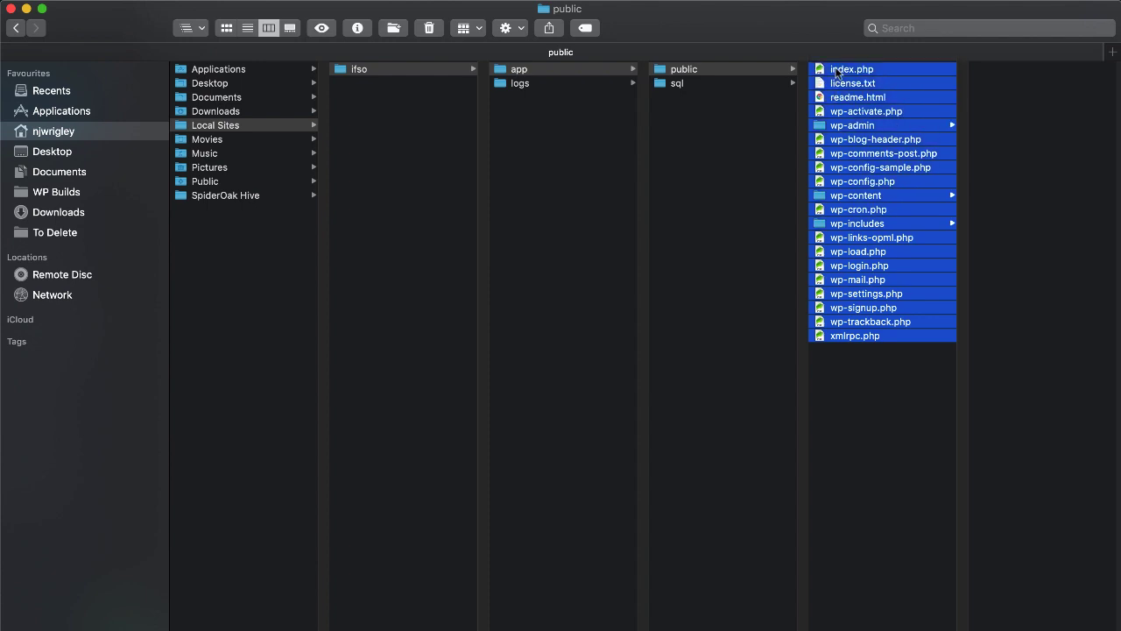
left_click(683, 69)
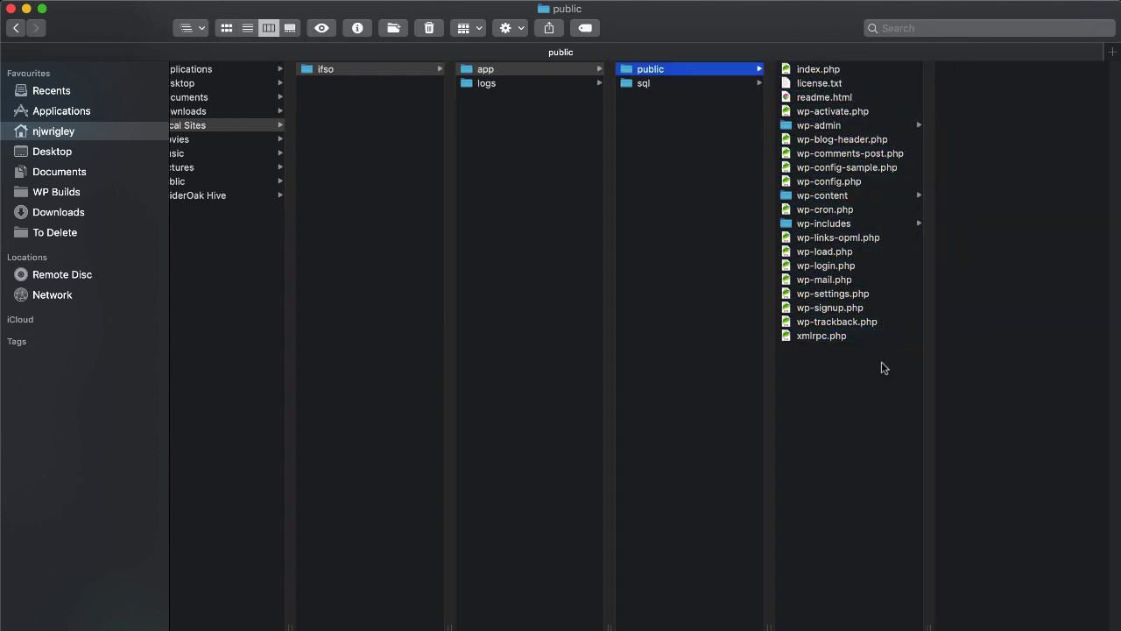
Look through wp-content's themes and plugins folders, then the site's sql folder
left_click(821, 195)
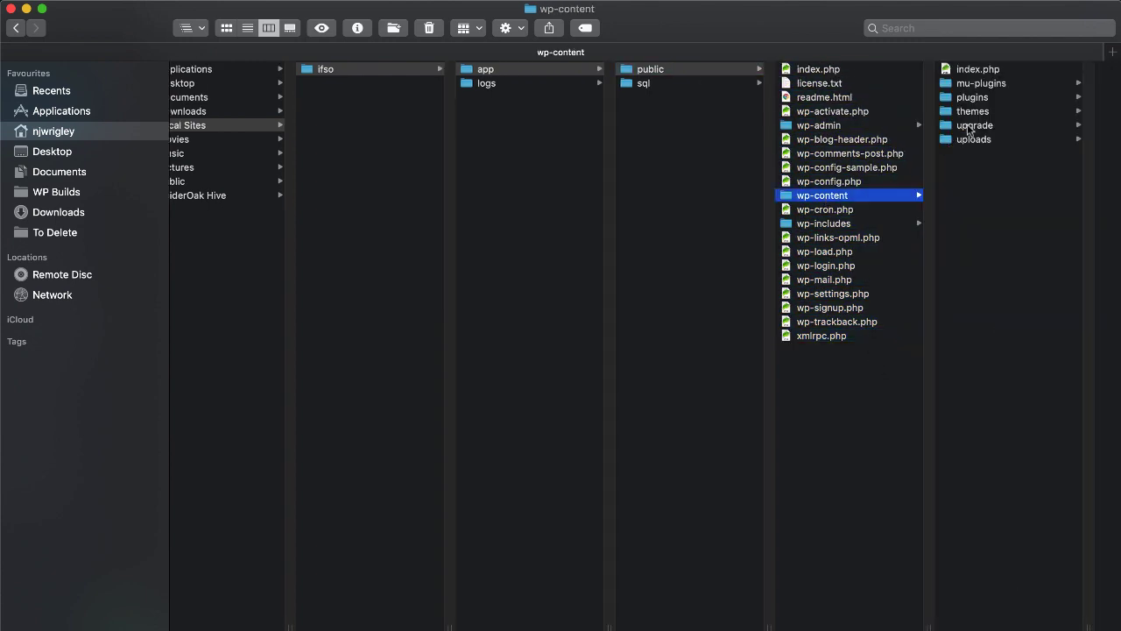
left_click(972, 112)
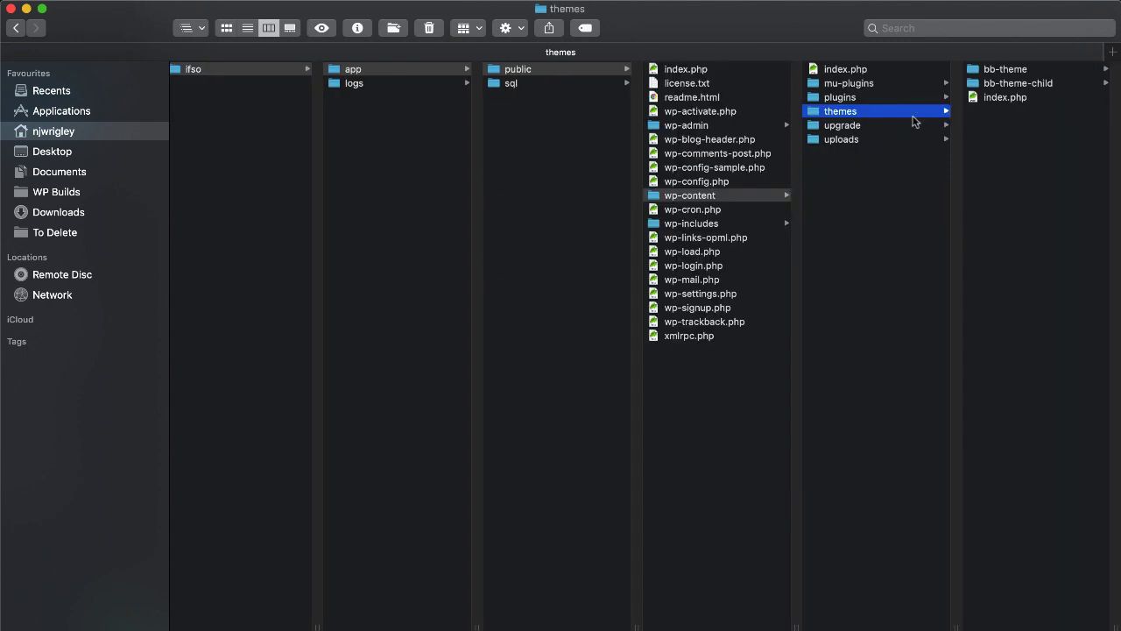
left_click(841, 98)
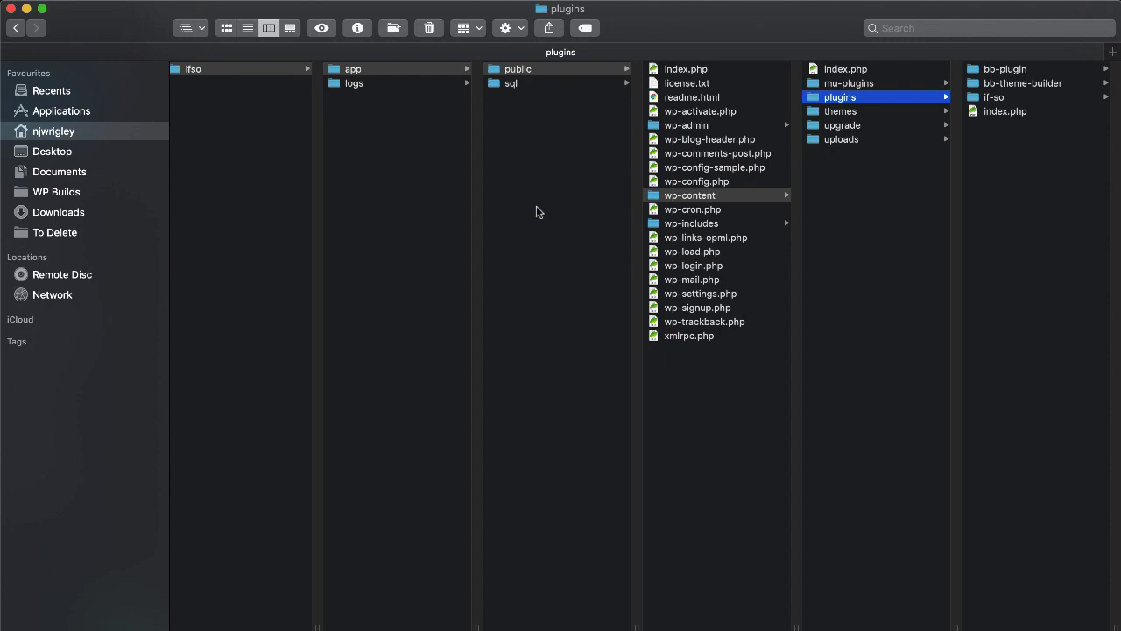
left_click(511, 83)
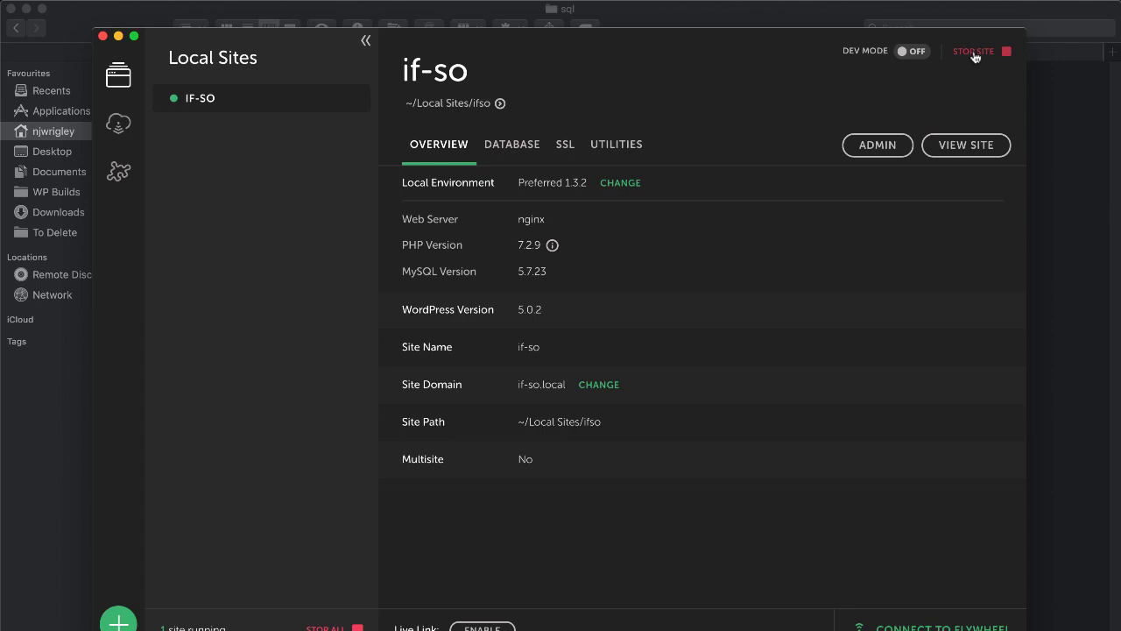
Stop the running if-so site from the top-right Stop Site control
left_click(974, 51)
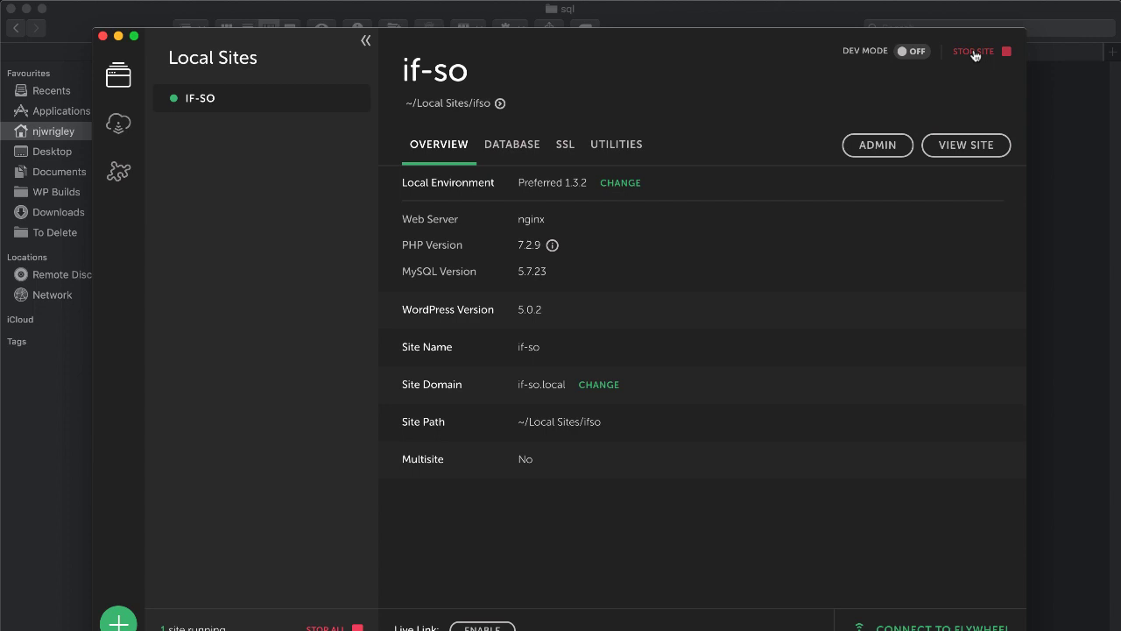
left_click(974, 50)
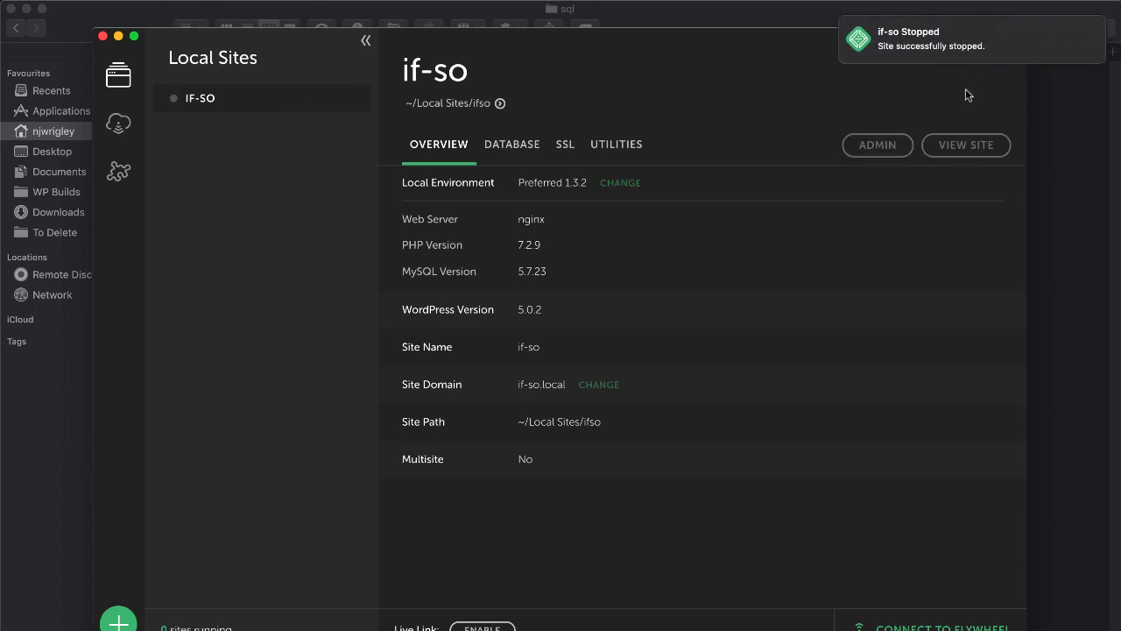
mouse_move(897, 47)
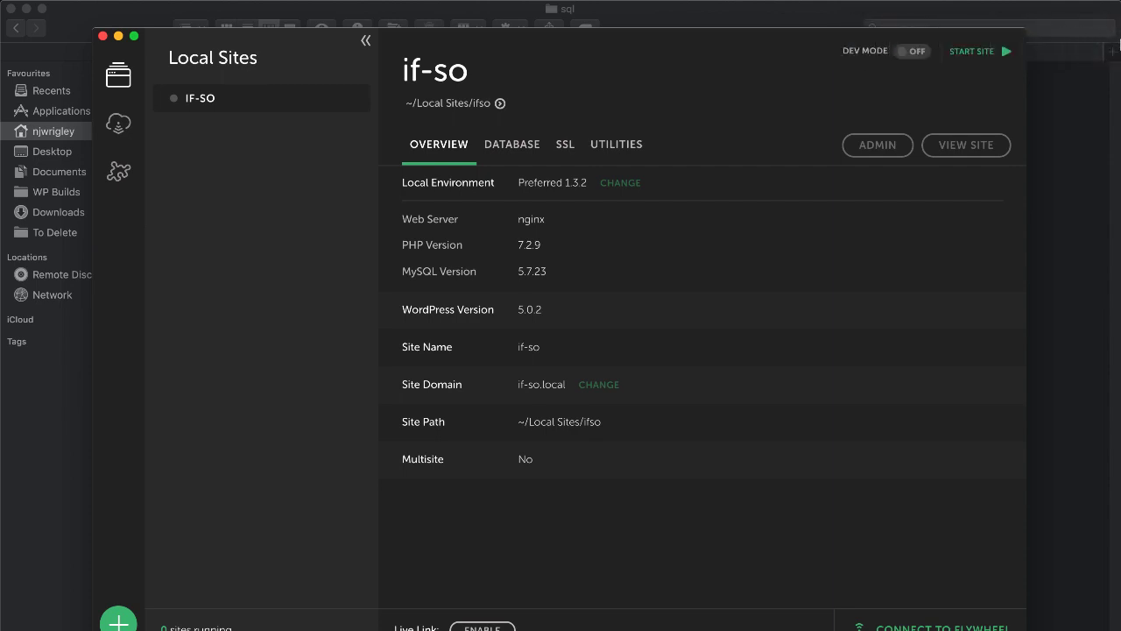
mouse_move(1070, 66)
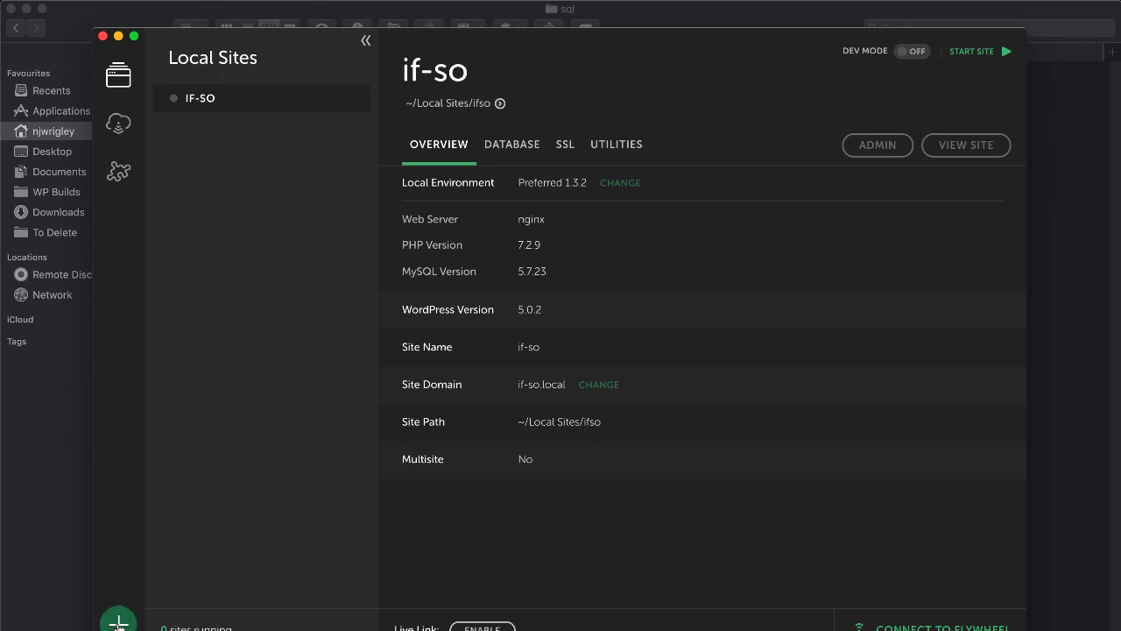
Start a new local site named 'test' and expand its advanced options
left_click(119, 620)
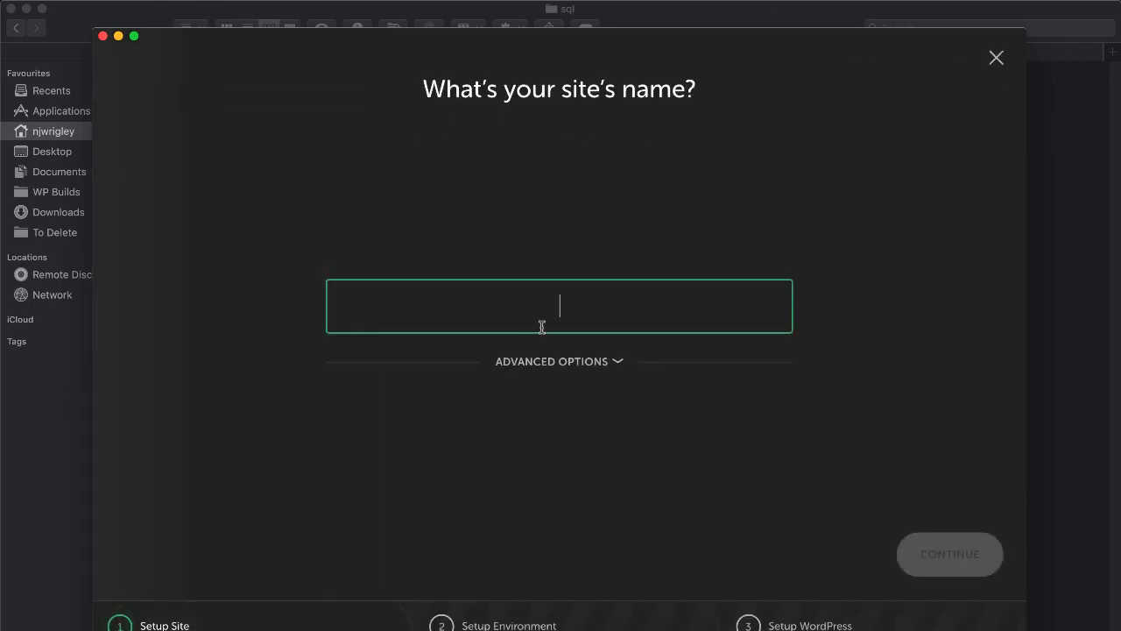
type("test")
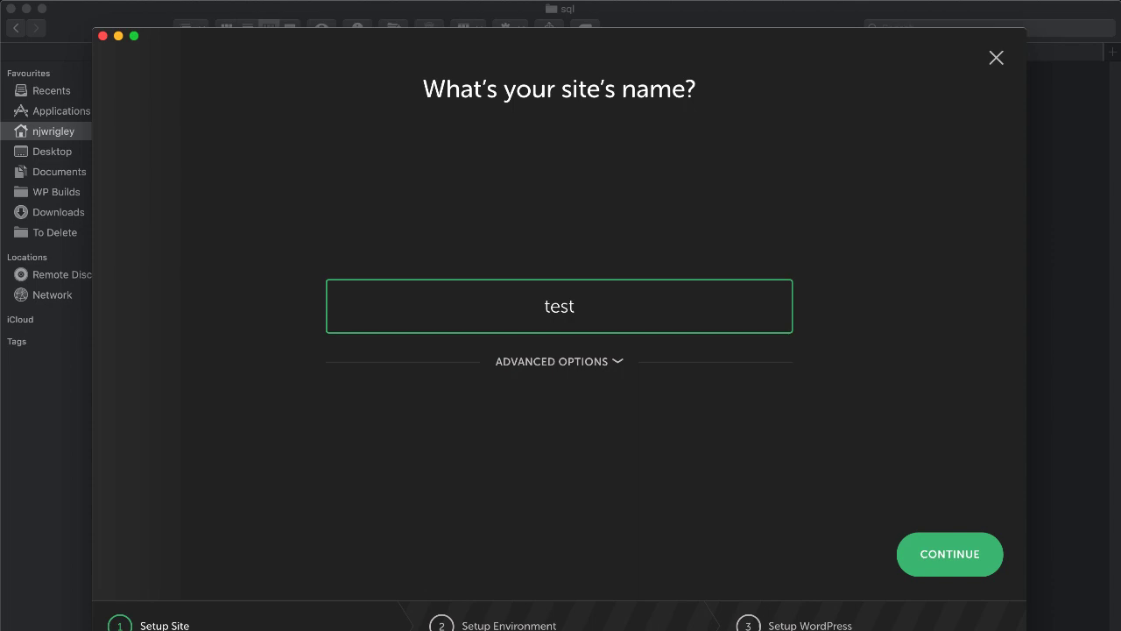
left_click(559, 361)
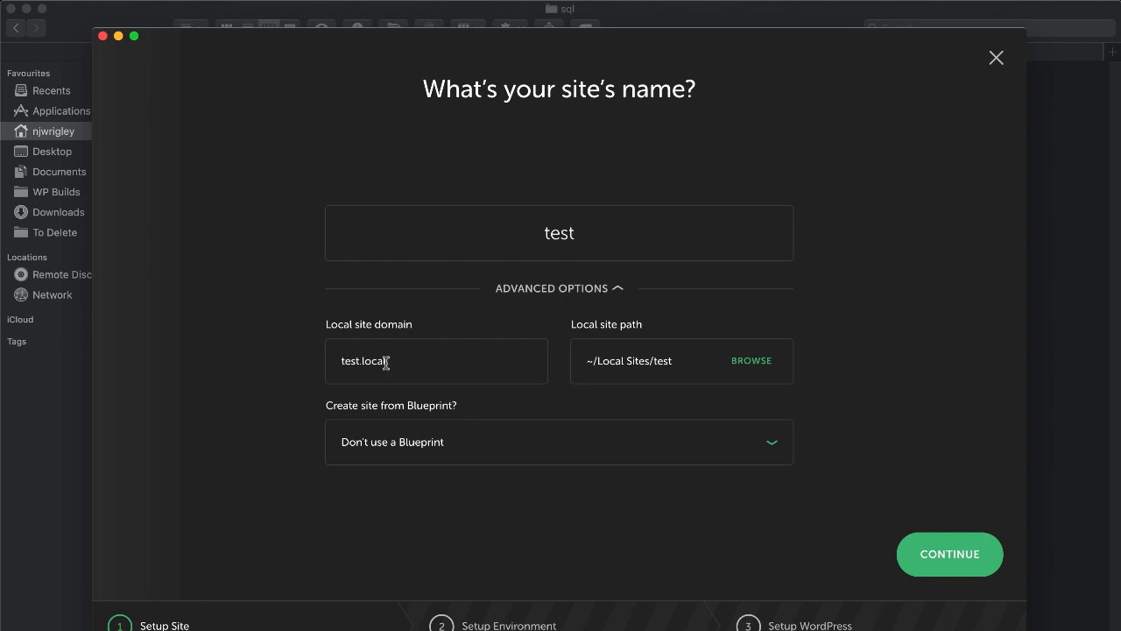
Review the test.local domain and site name, then open the folder chooser for the site path
double_click(353, 361)
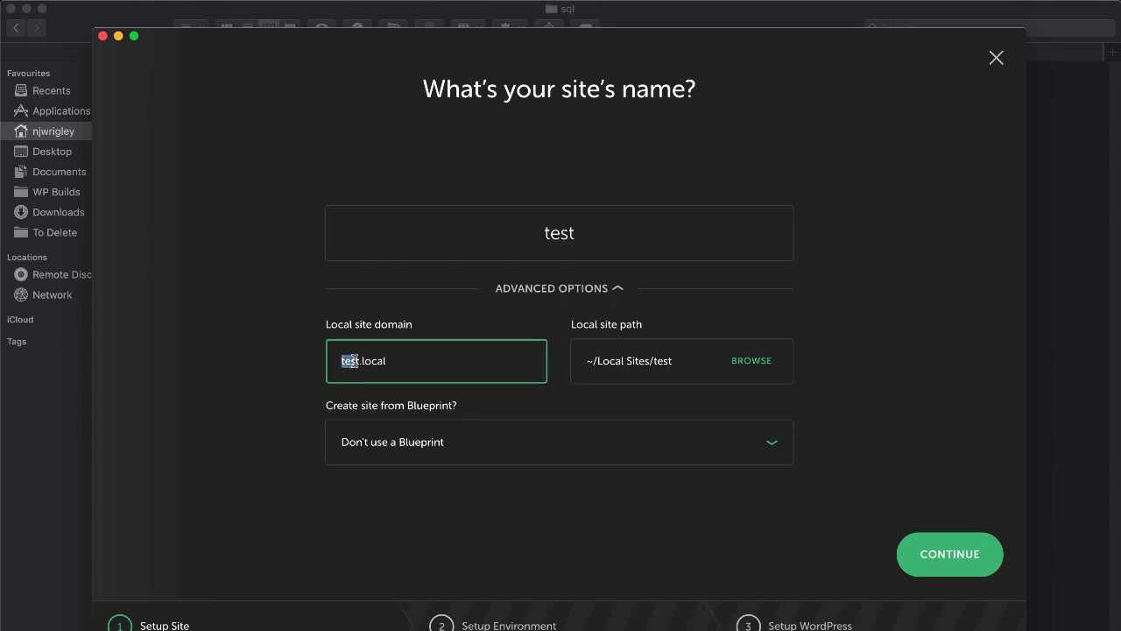
left_click(559, 233)
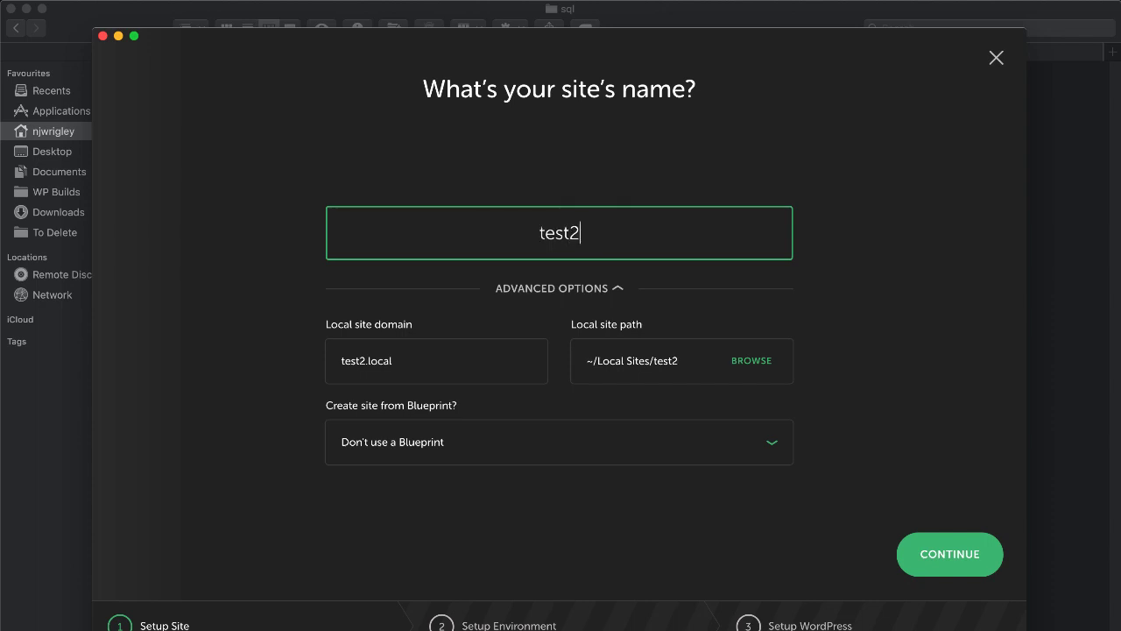
mouse_move(388, 354)
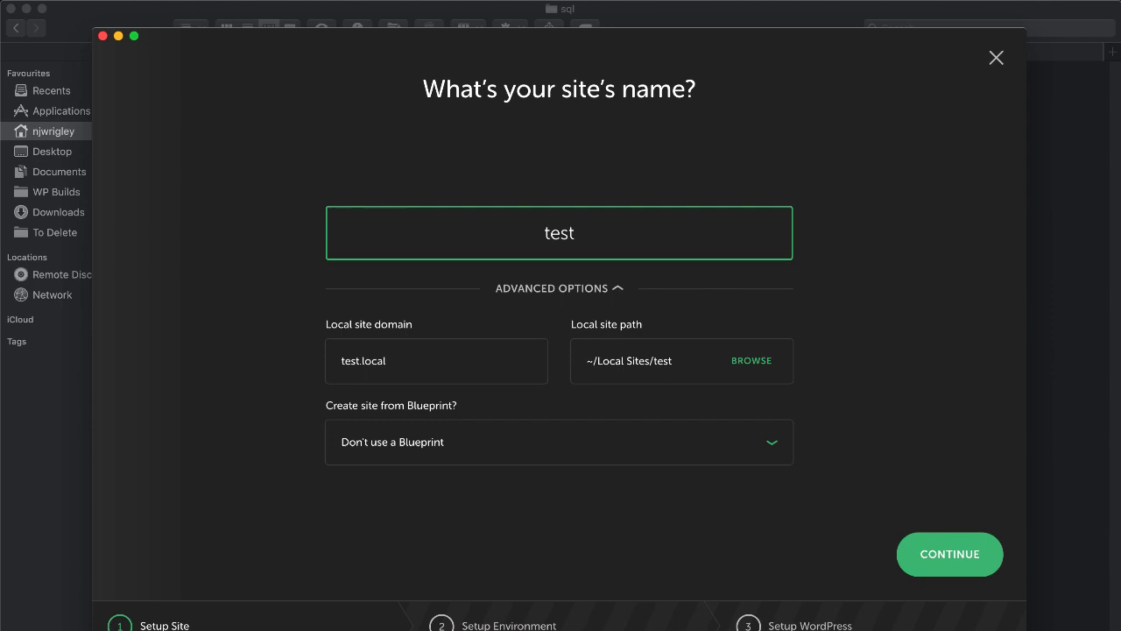
mouse_move(399, 361)
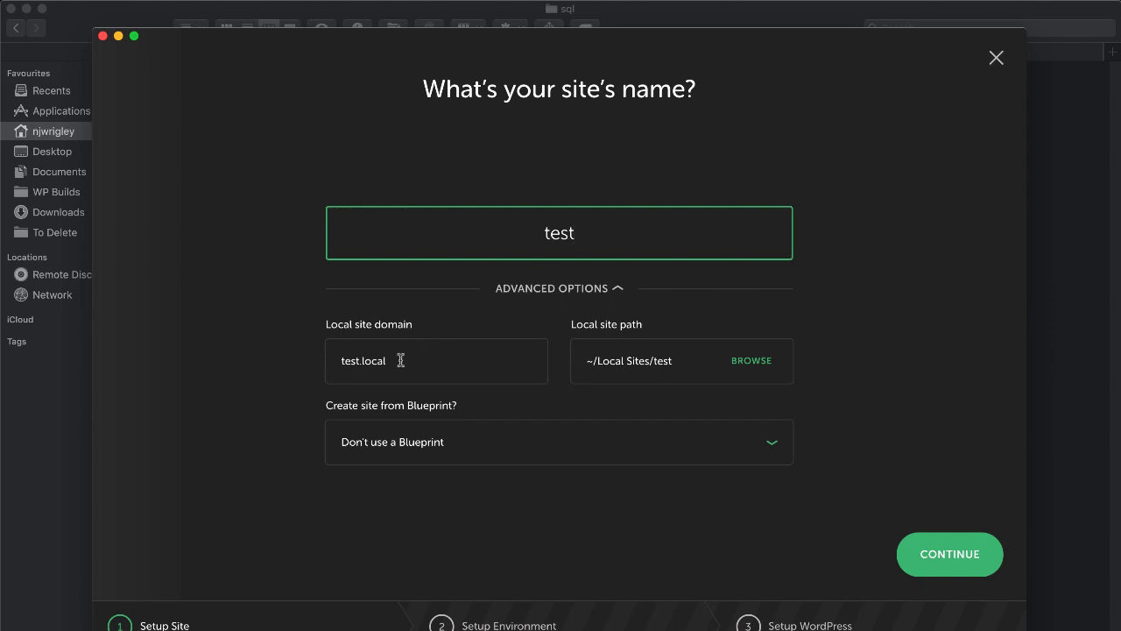
left_click(434, 361)
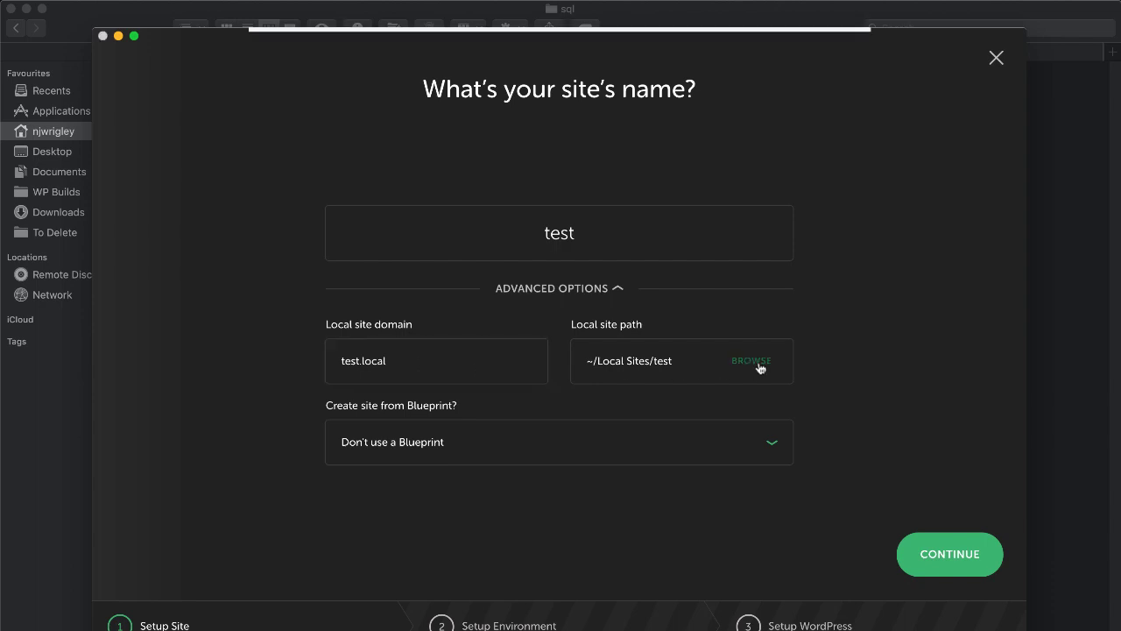
left_click(751, 360)
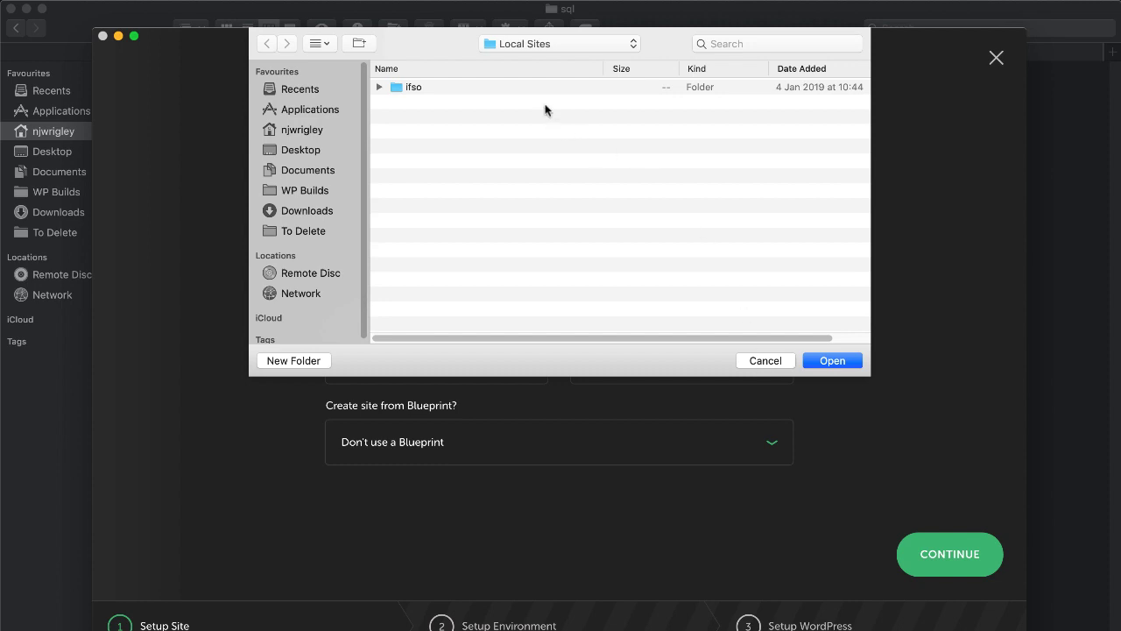
mouse_move(767, 350)
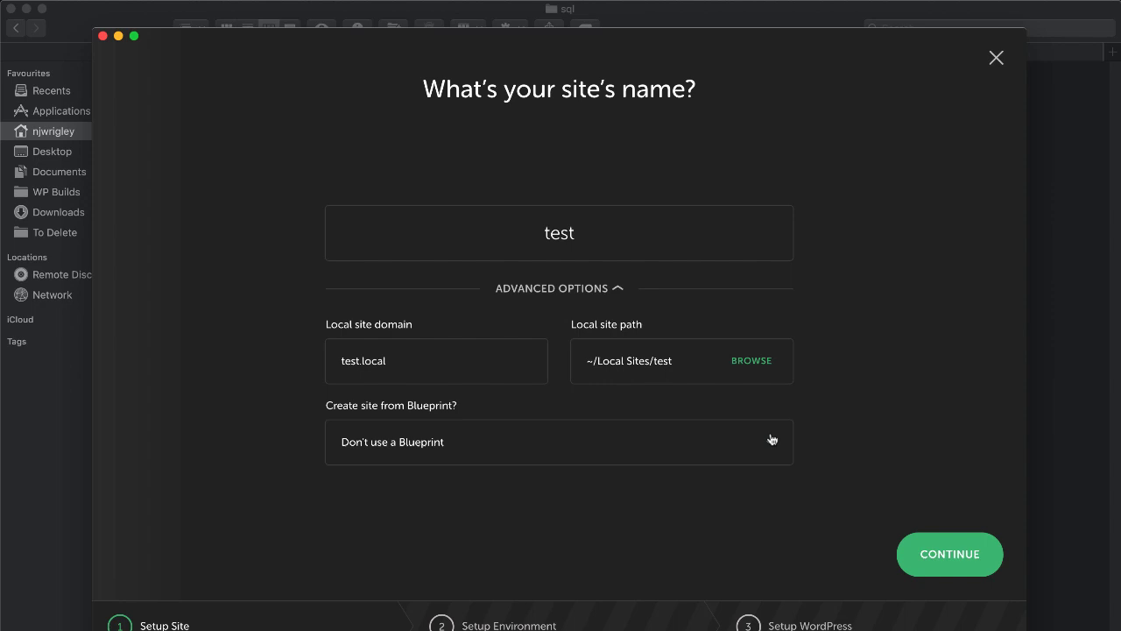
mouse_move(771, 446)
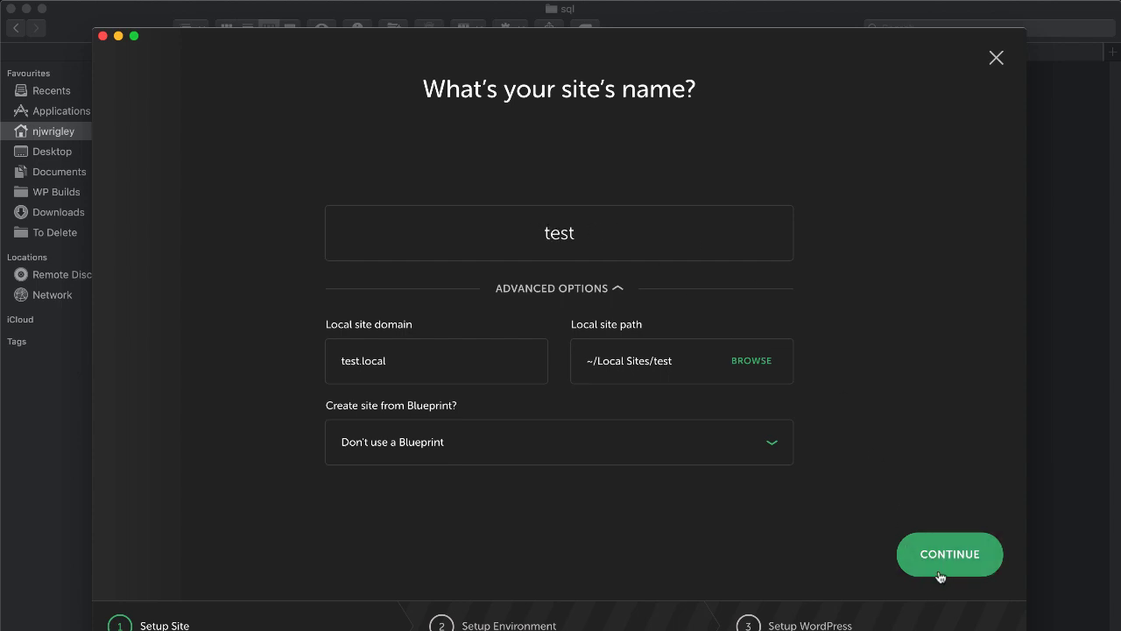
Move to the environment step and inspect Custom's web server and MySQL version choices
left_click(949, 553)
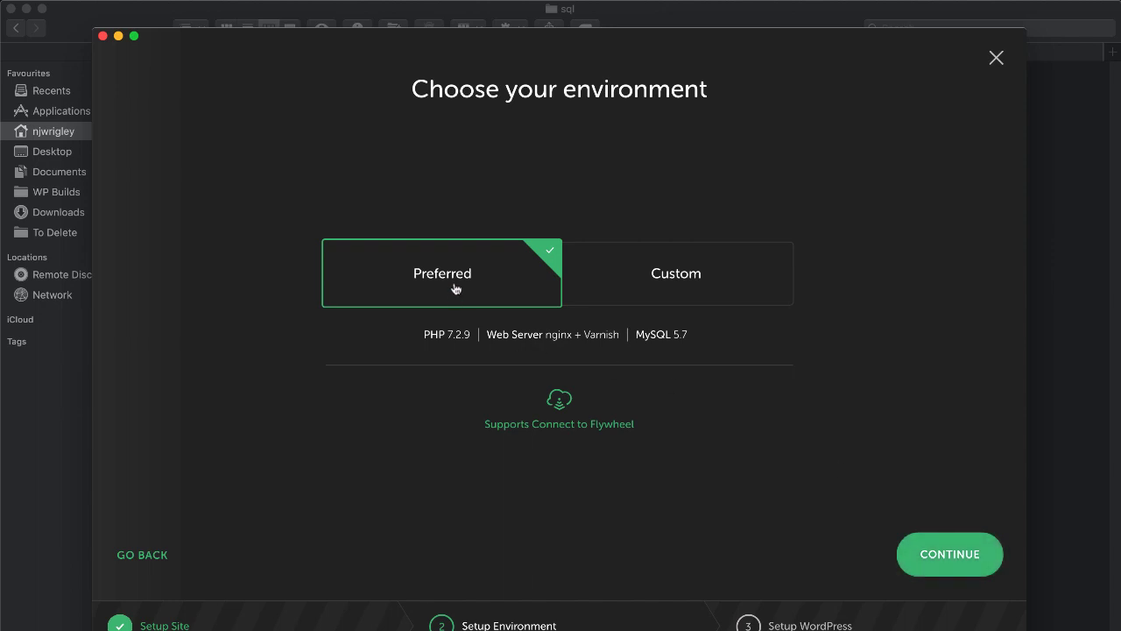
mouse_move(674, 284)
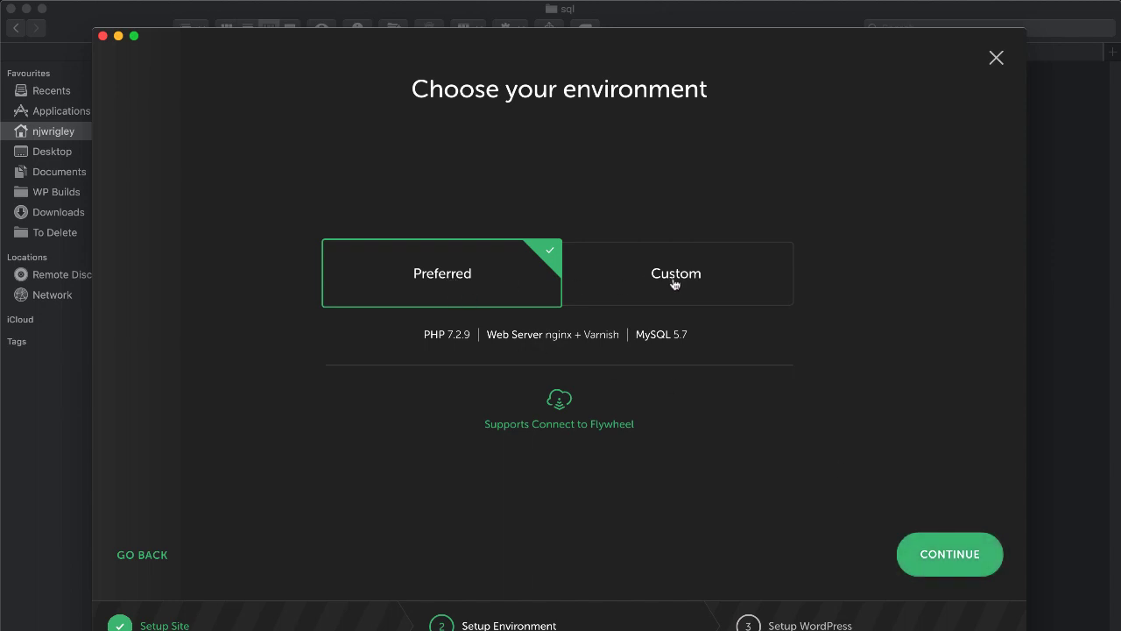
left_click(676, 273)
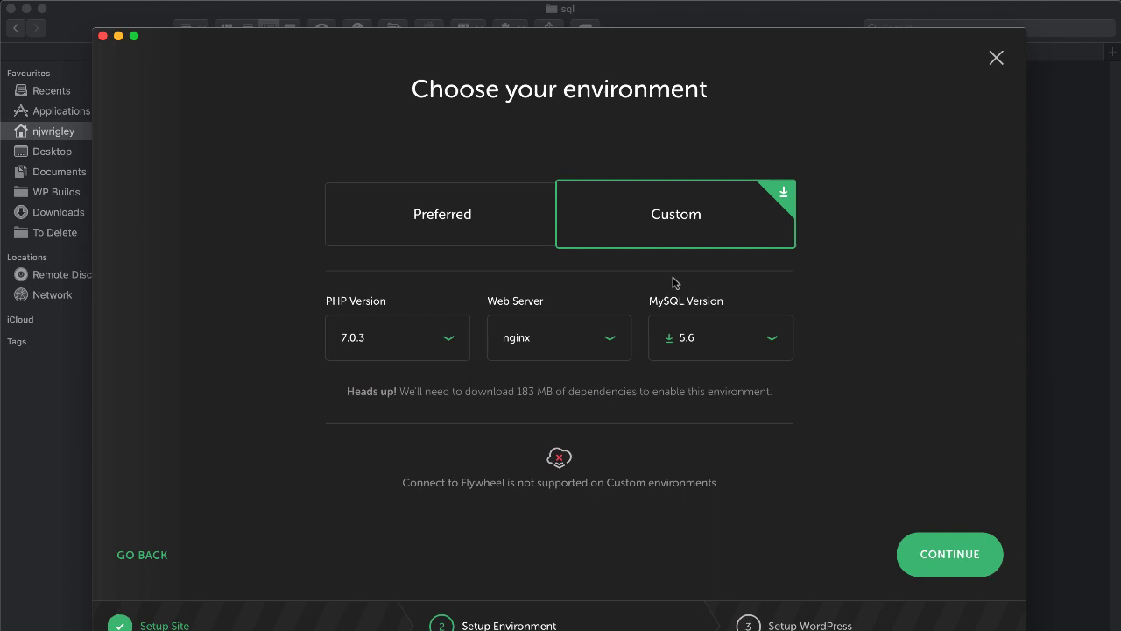
mouse_move(412, 347)
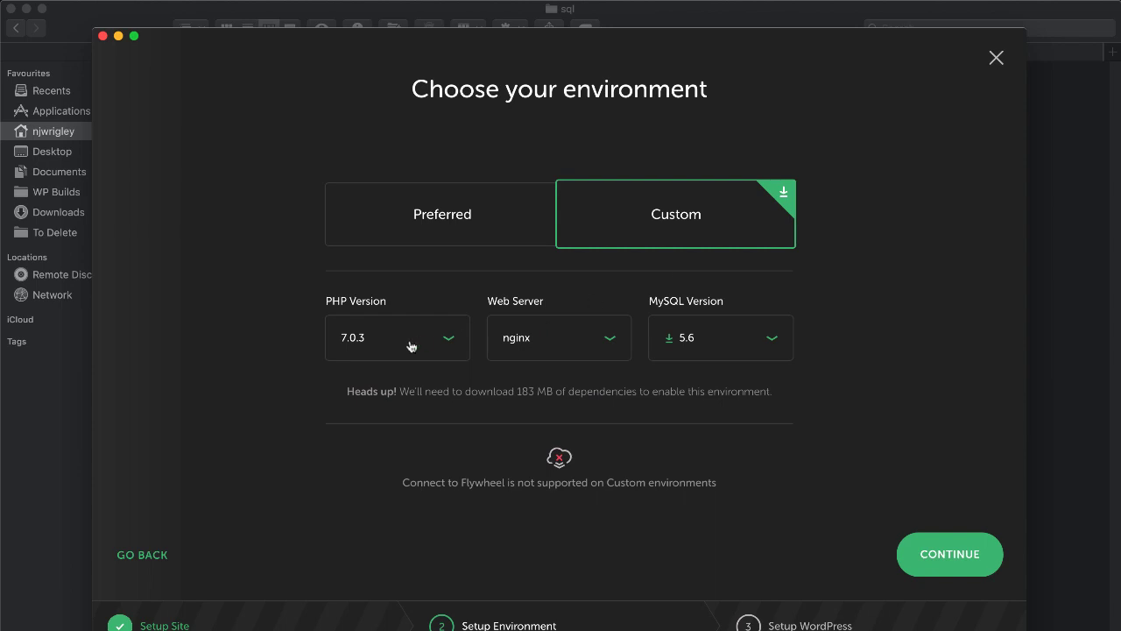
left_click(559, 336)
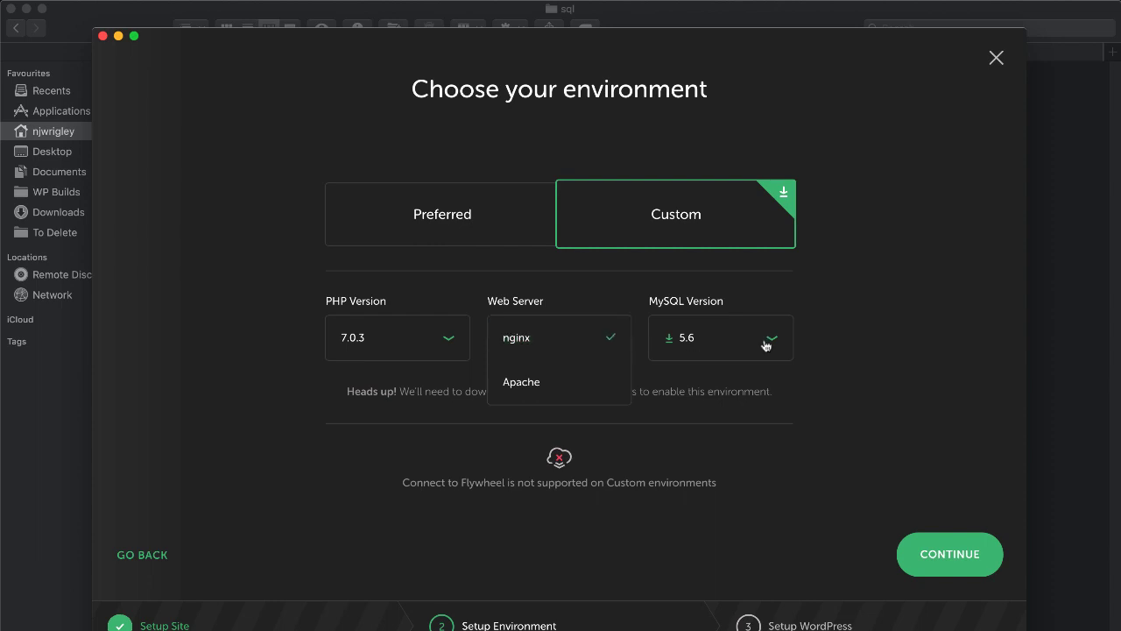
left_click(721, 336)
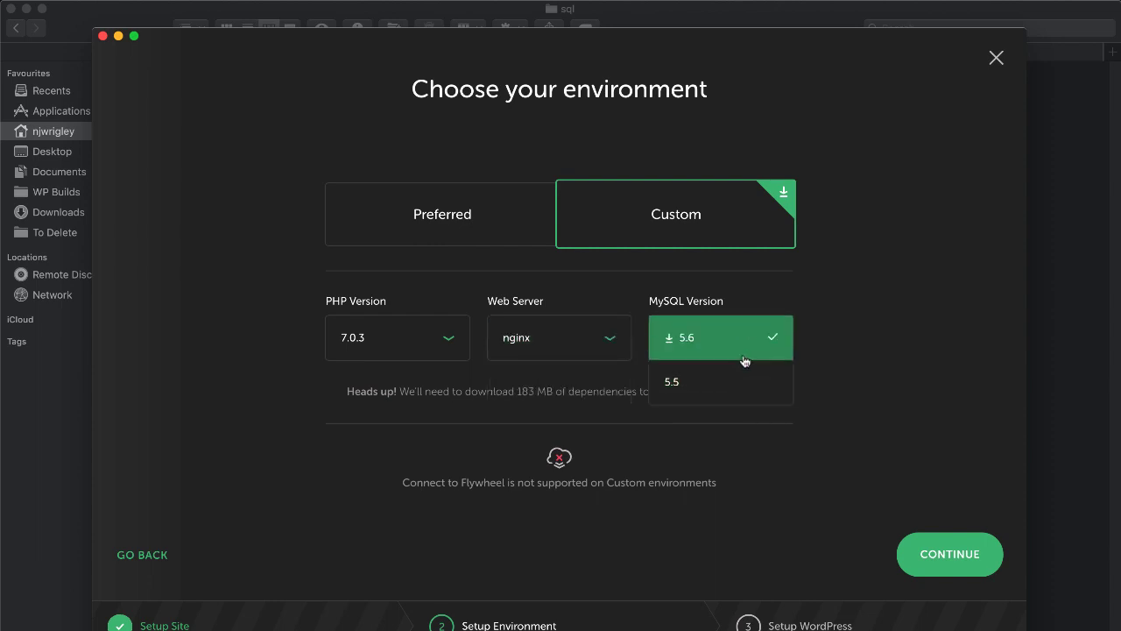
left_click(687, 337)
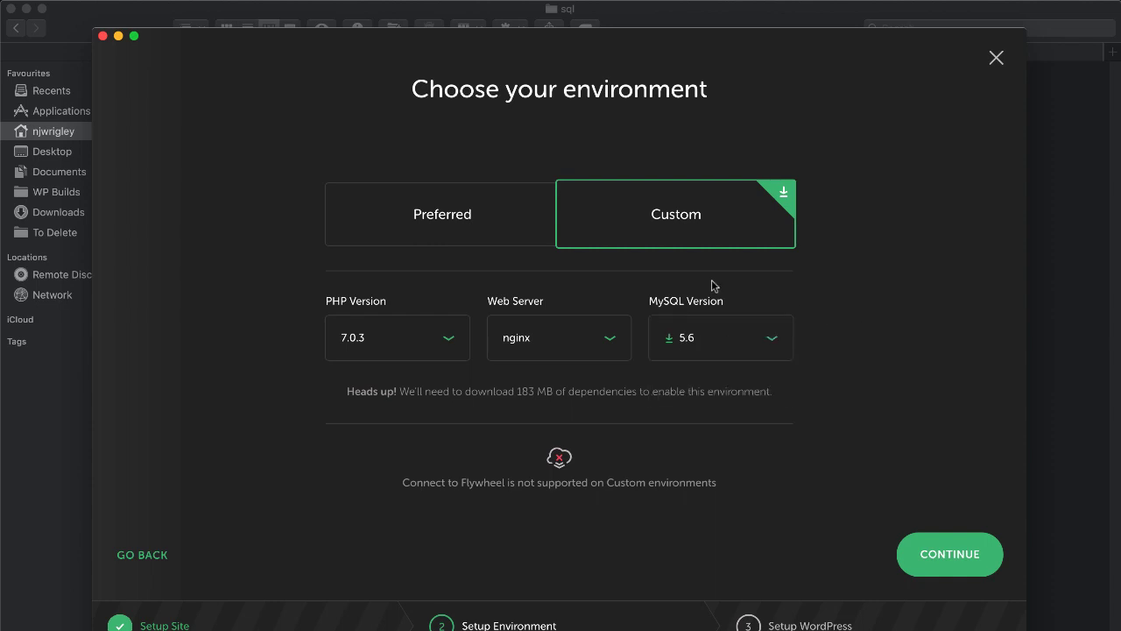
Keep the Preferred environment (PHP 7.2.9, nginx + Varnish, MySQL 5.7) and continue to WordPress setup
left_click(441, 214)
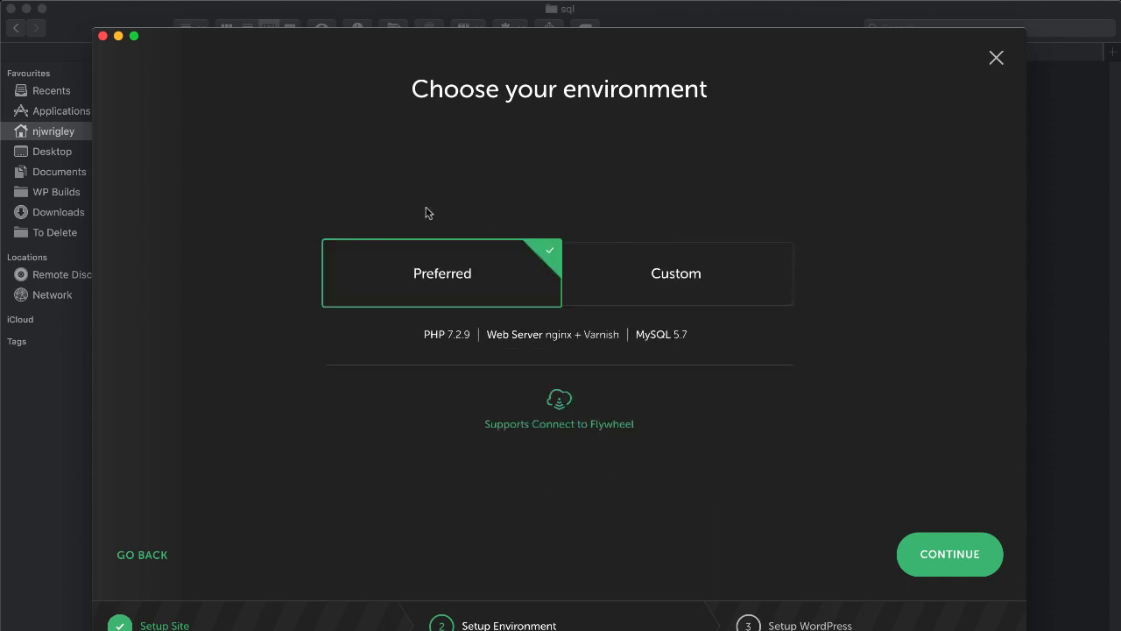
left_click(949, 553)
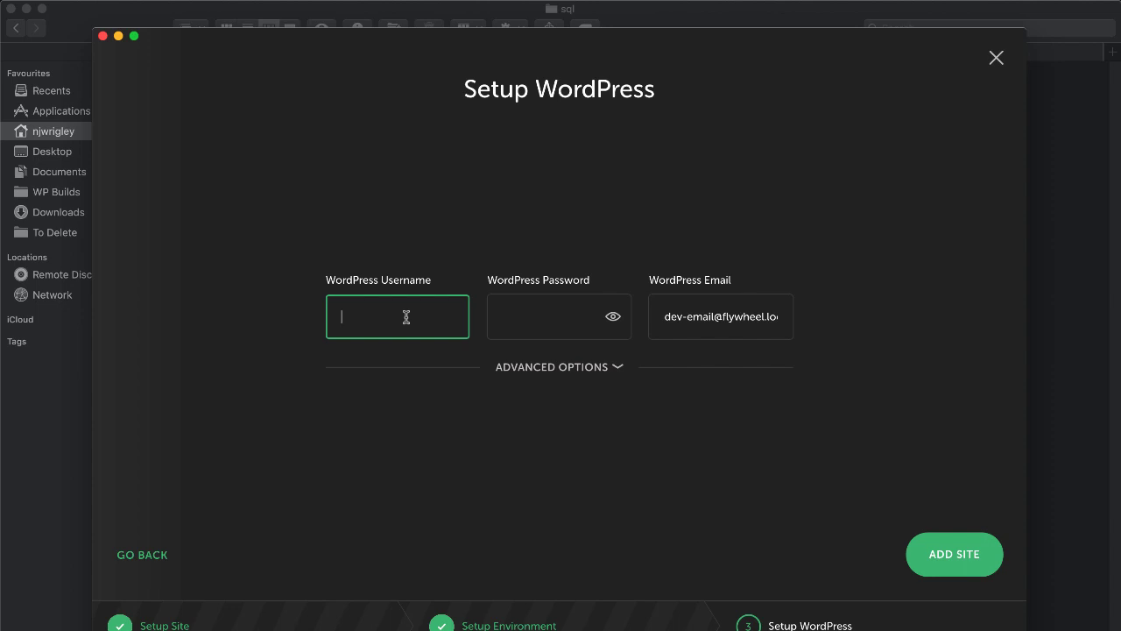
Enter username nathan, a password and admin email, and leave multisite at No under advanced options
type("nathan")
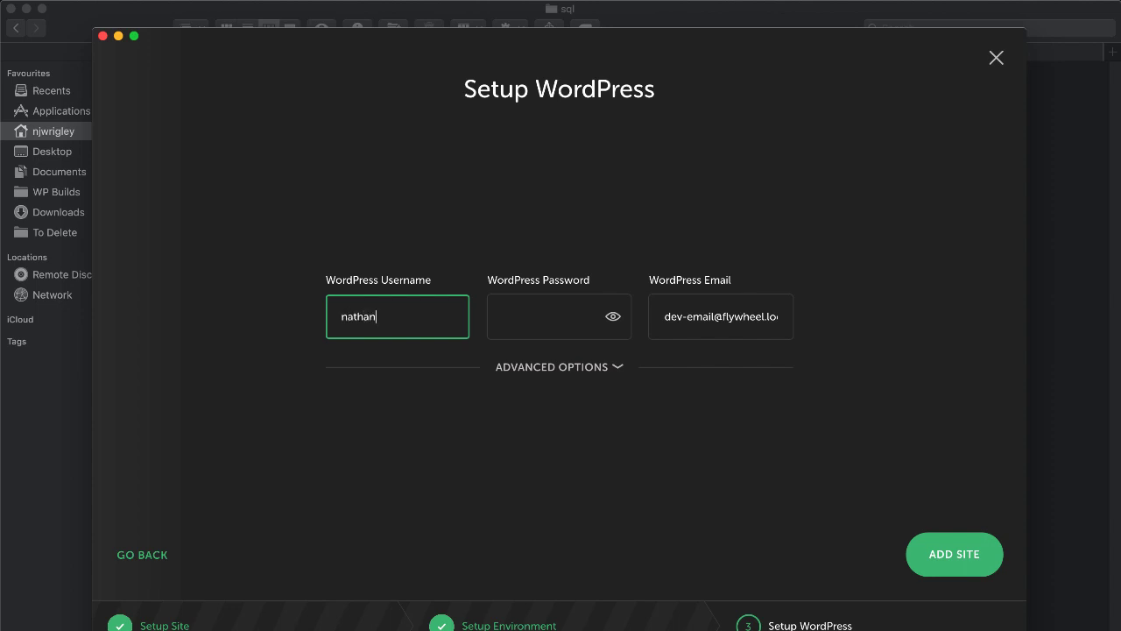
type("••••")
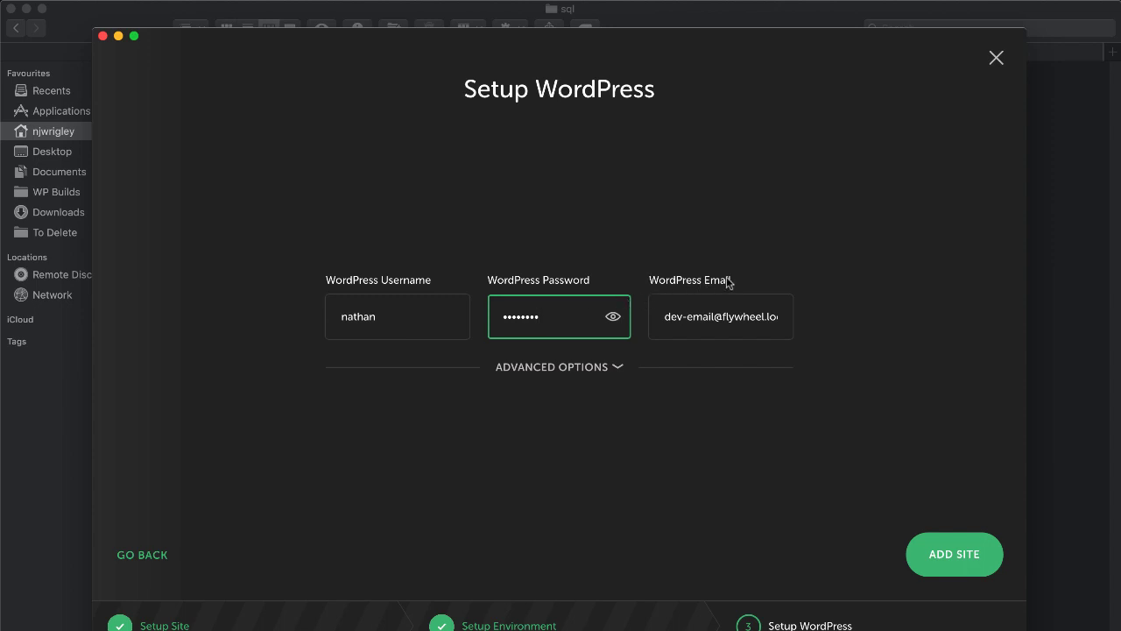
mouse_move(606, 371)
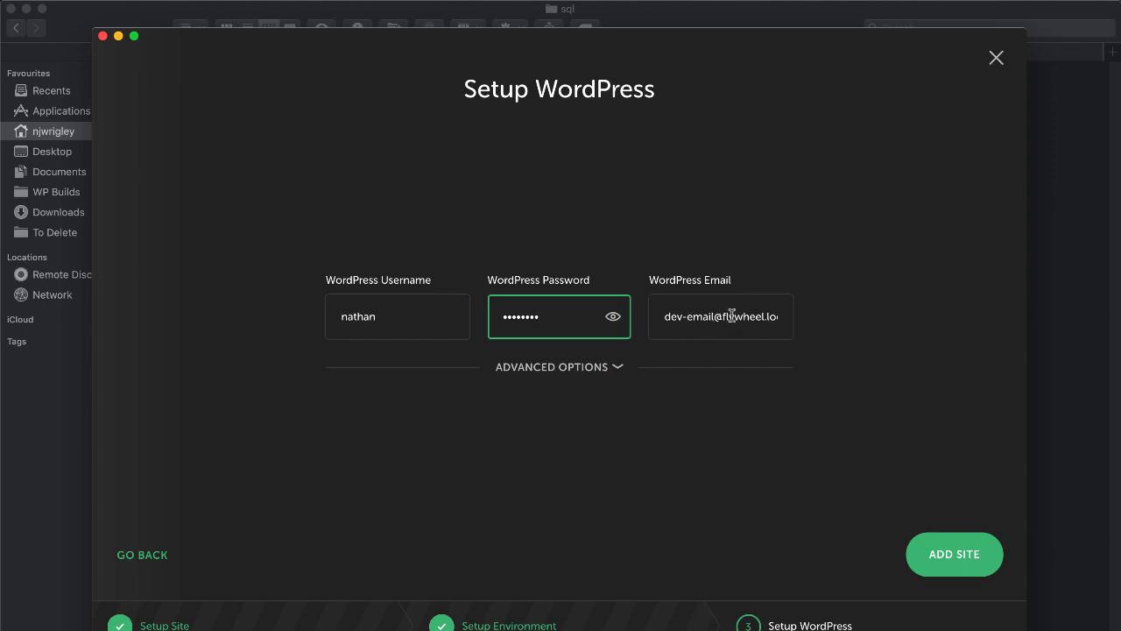
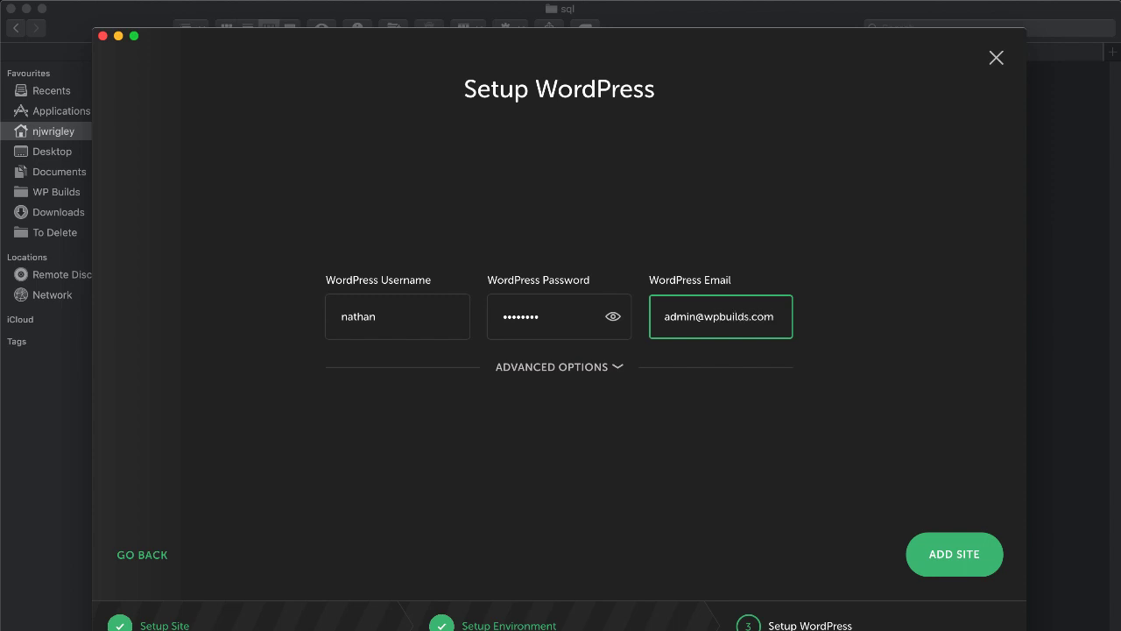
left_click(559, 366)
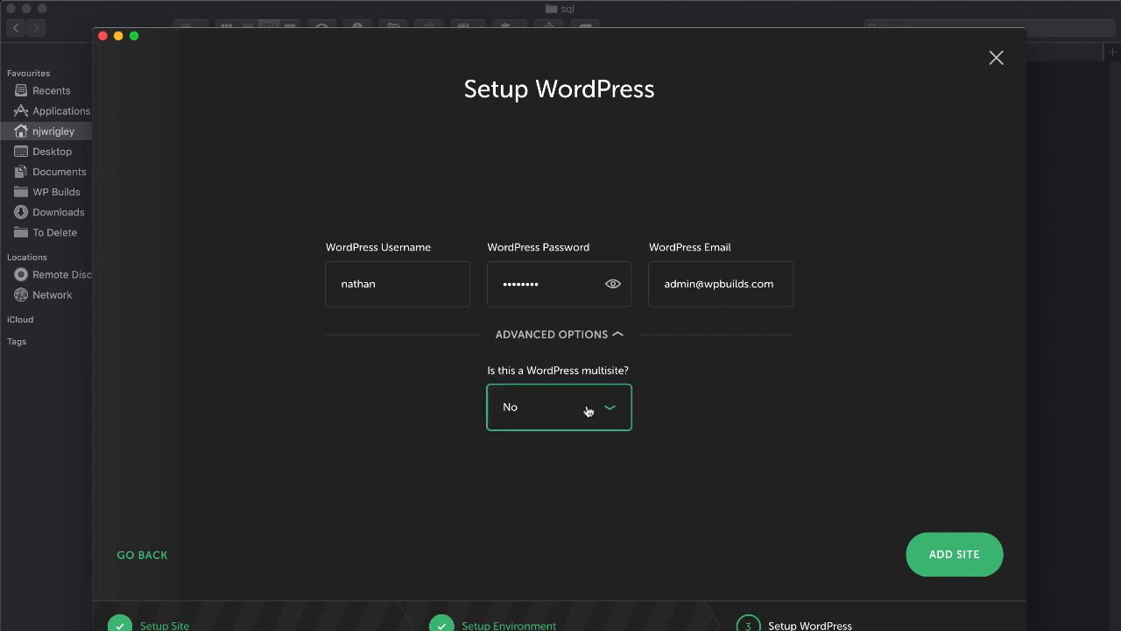
left_click(559, 406)
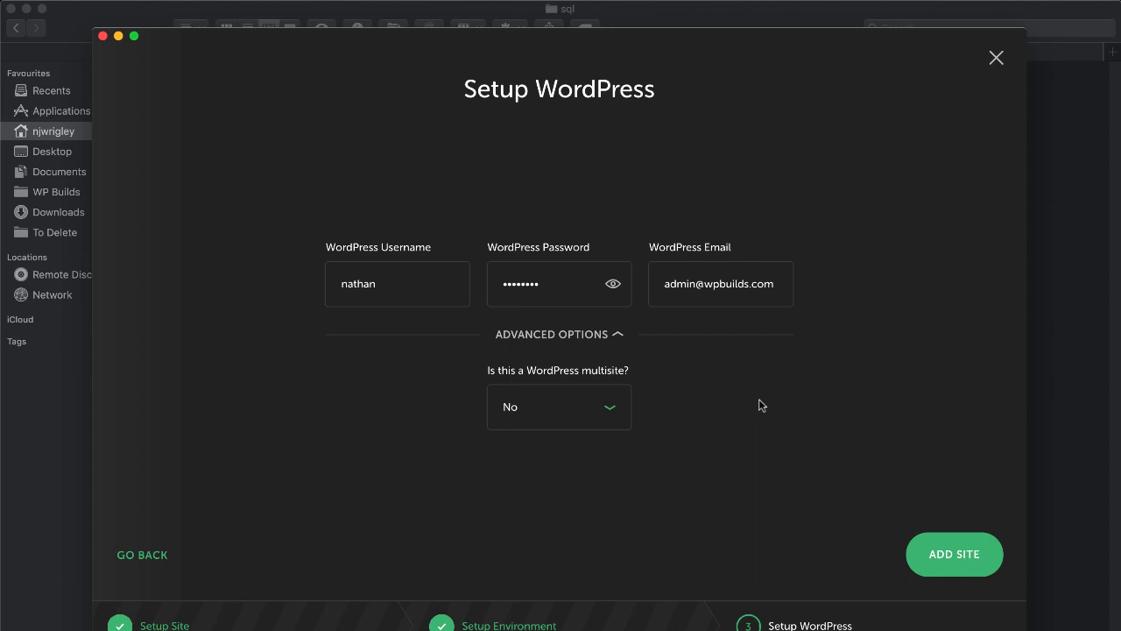
mouse_move(936, 560)
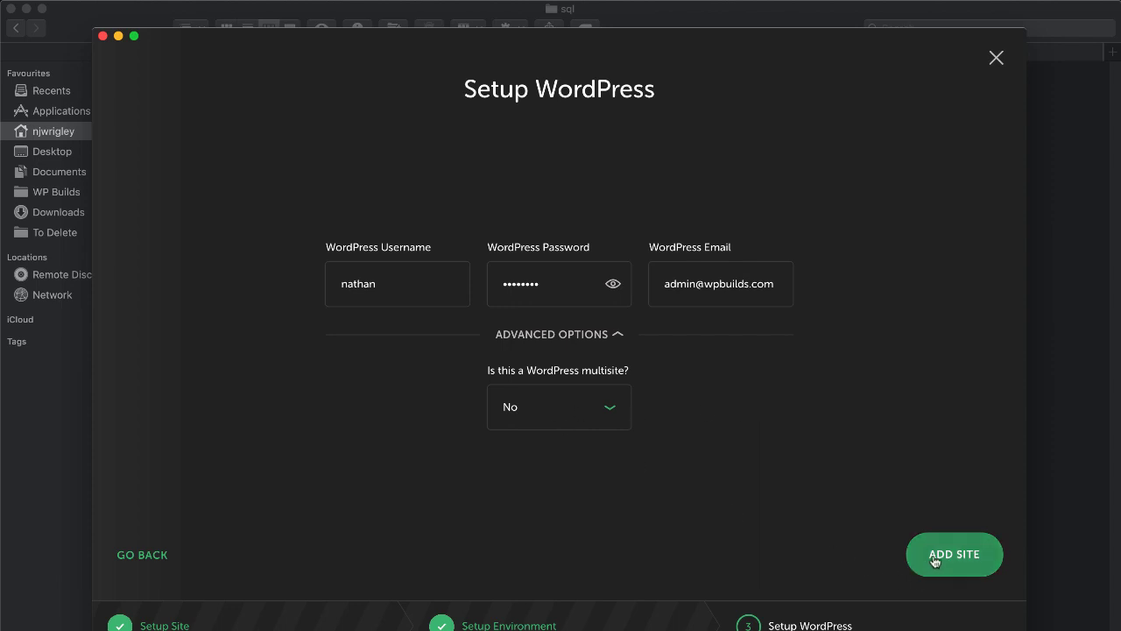
Add the test site and authorize Local's system changes with the macOS password
left_click(953, 553)
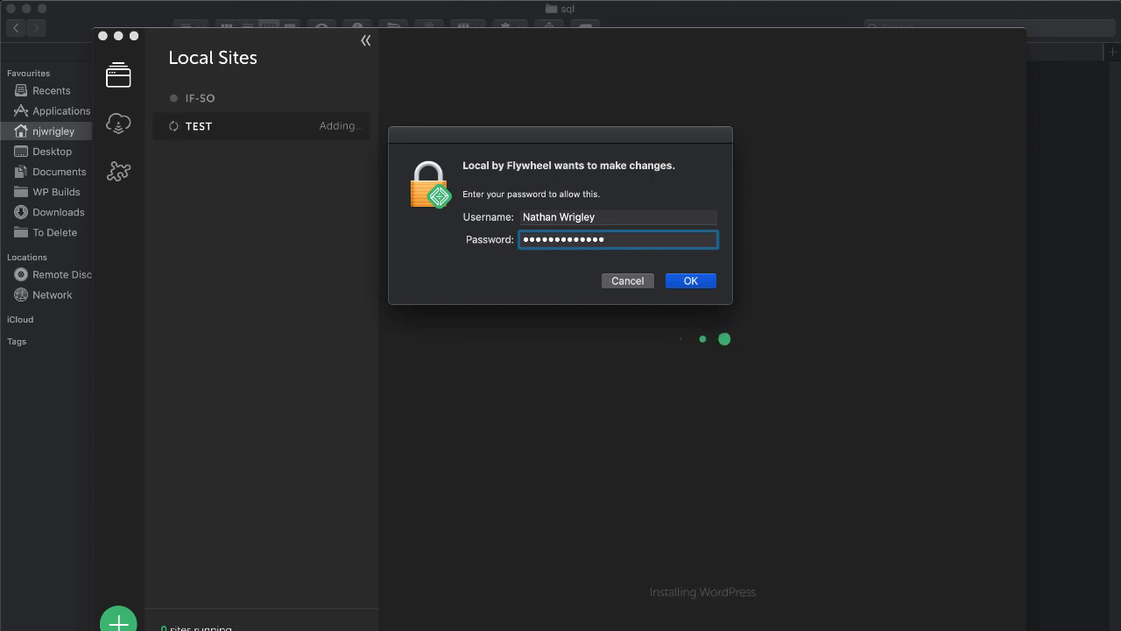
left_click(690, 280)
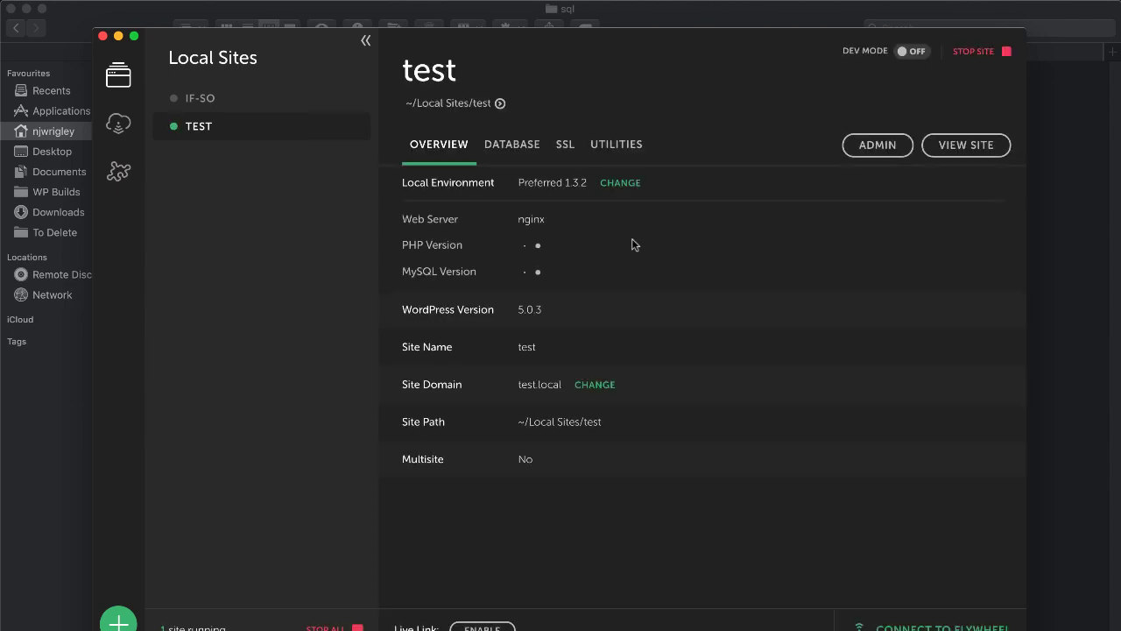
Turn Dev Mode on for the test site and view its database details (host localhost, database local)
left_click(913, 51)
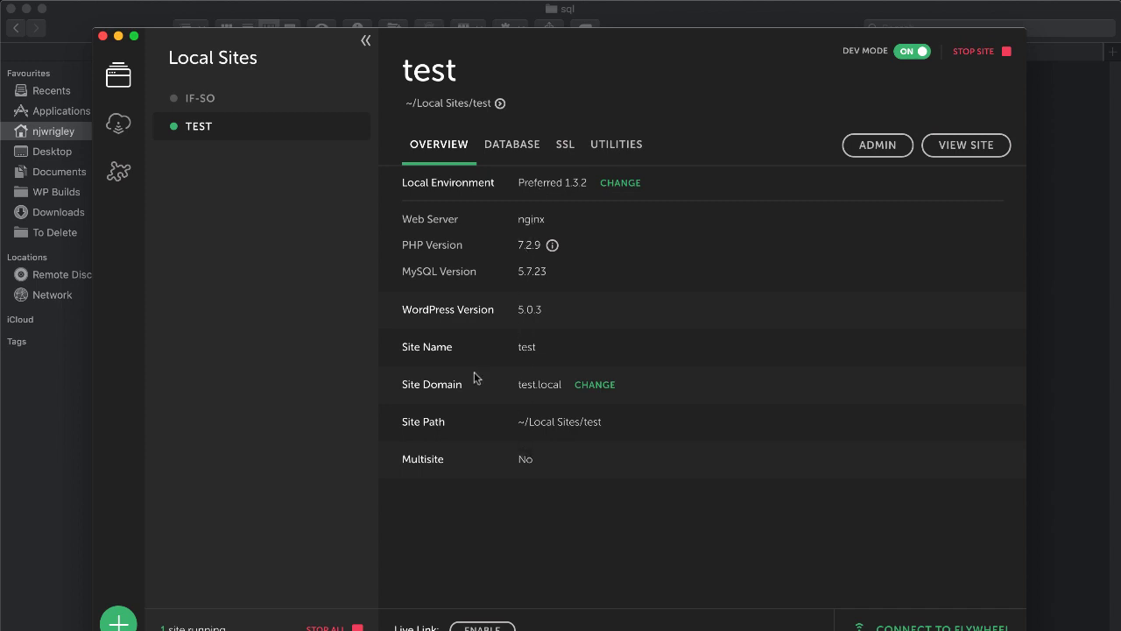
mouse_move(734, 126)
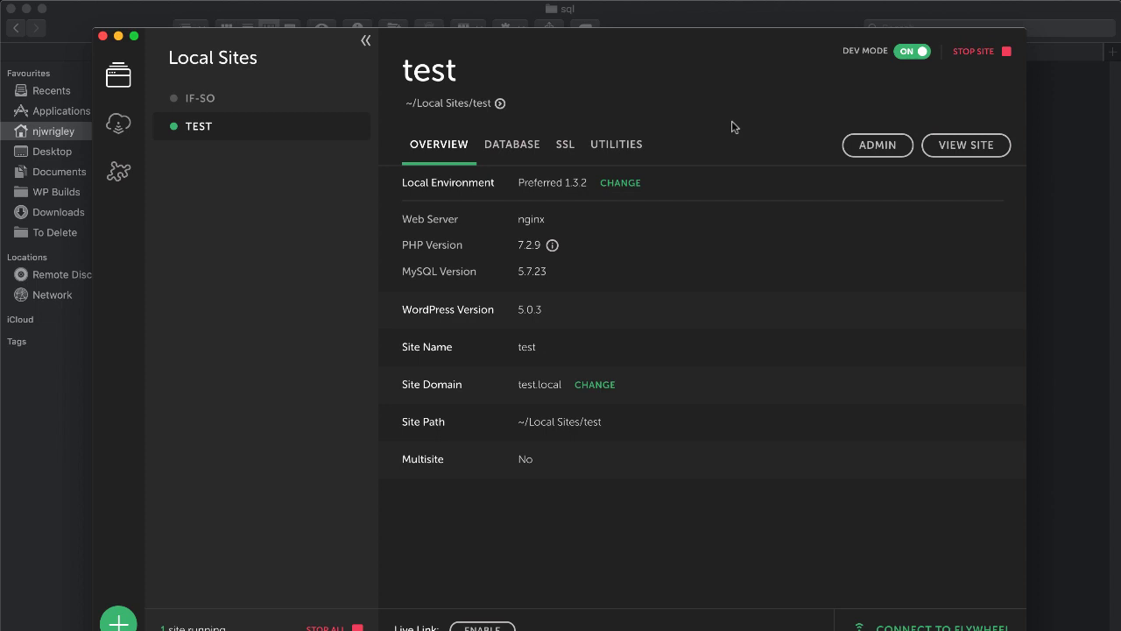
mouse_move(571, 178)
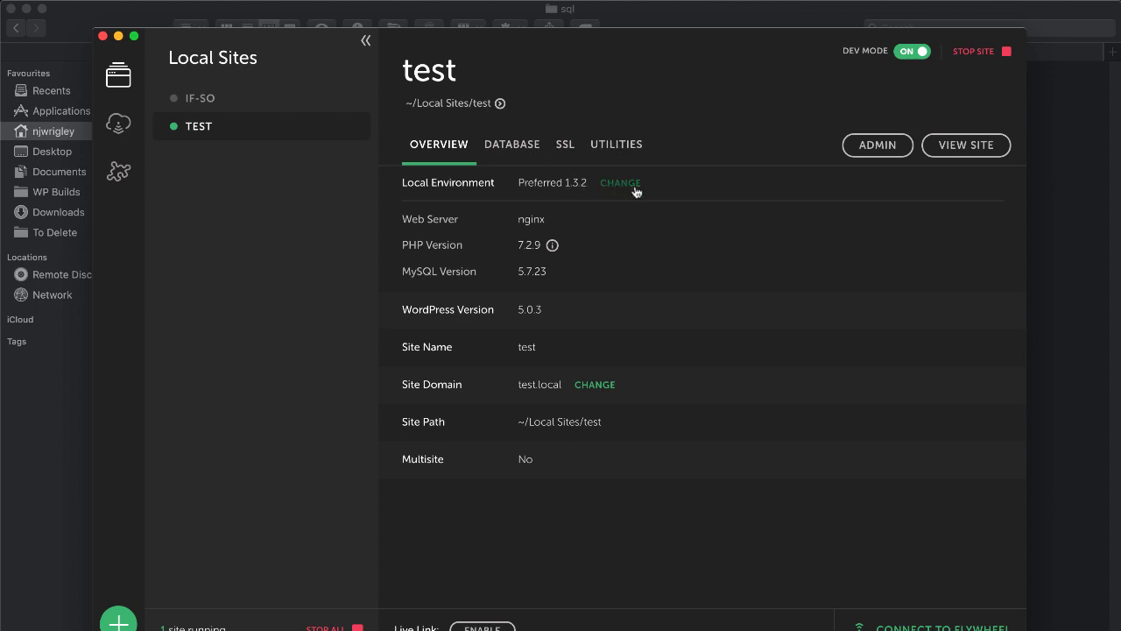
mouse_move(525, 304)
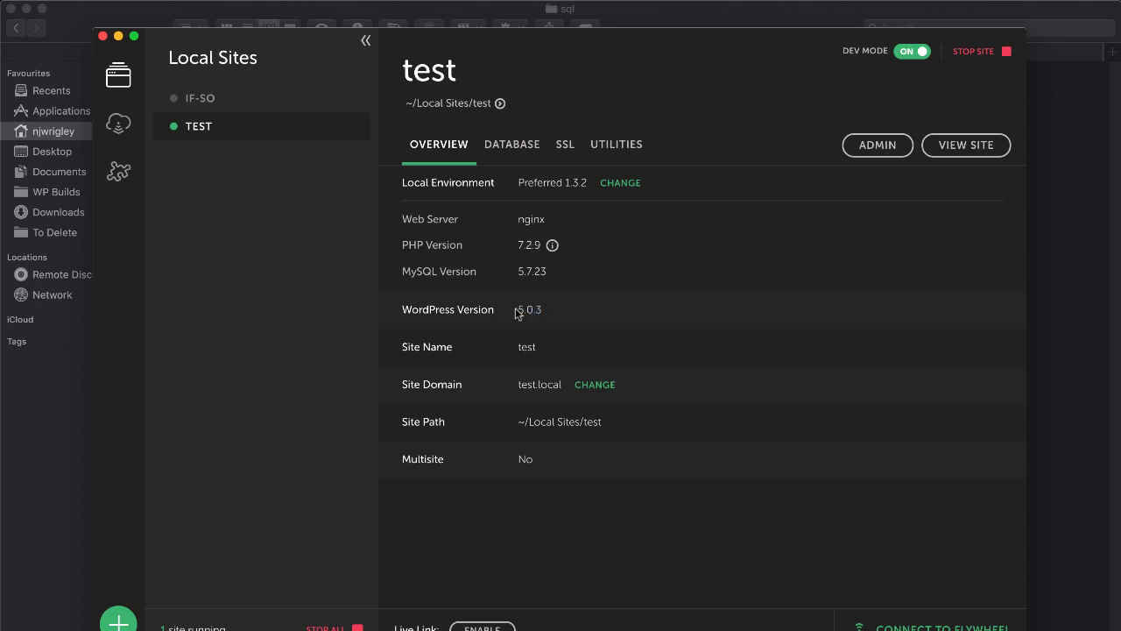
mouse_move(602, 325)
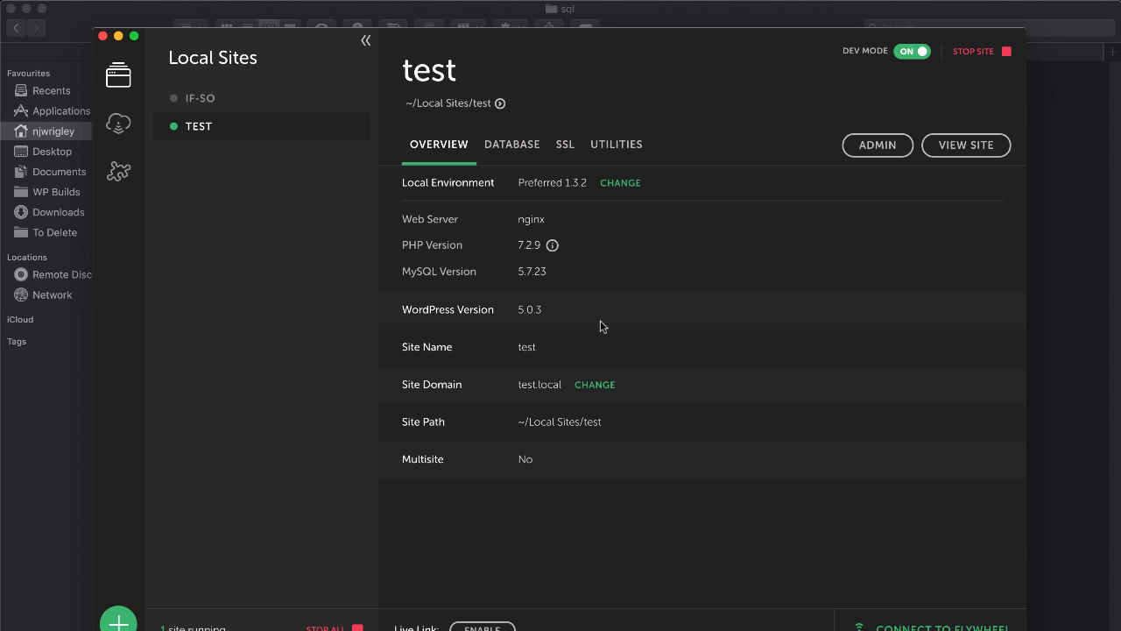
mouse_move(596, 385)
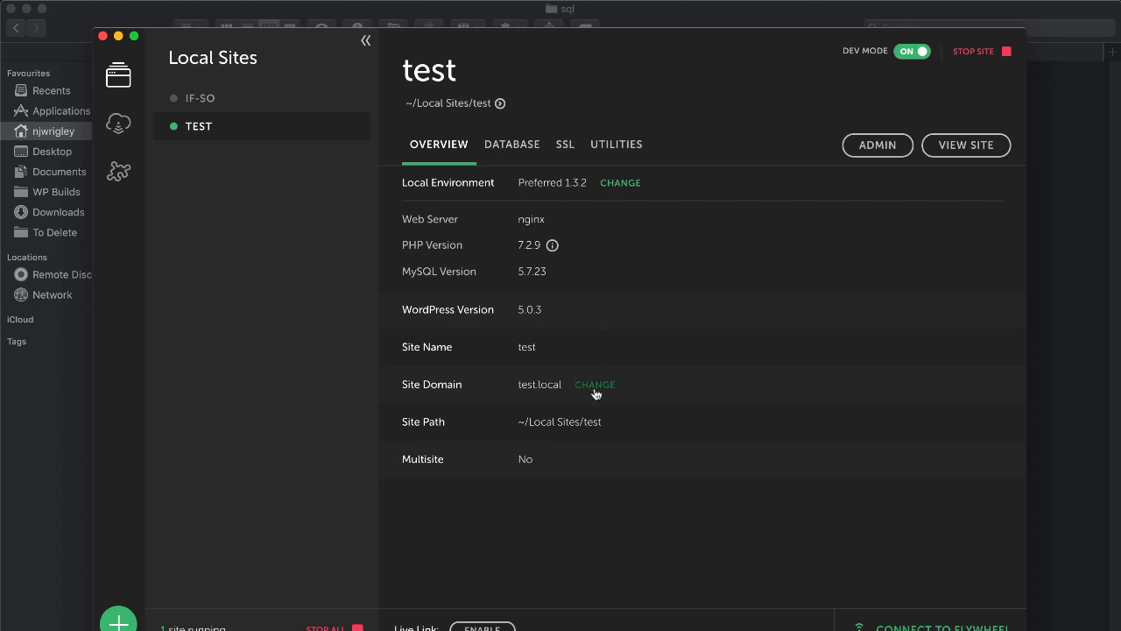
left_click(511, 143)
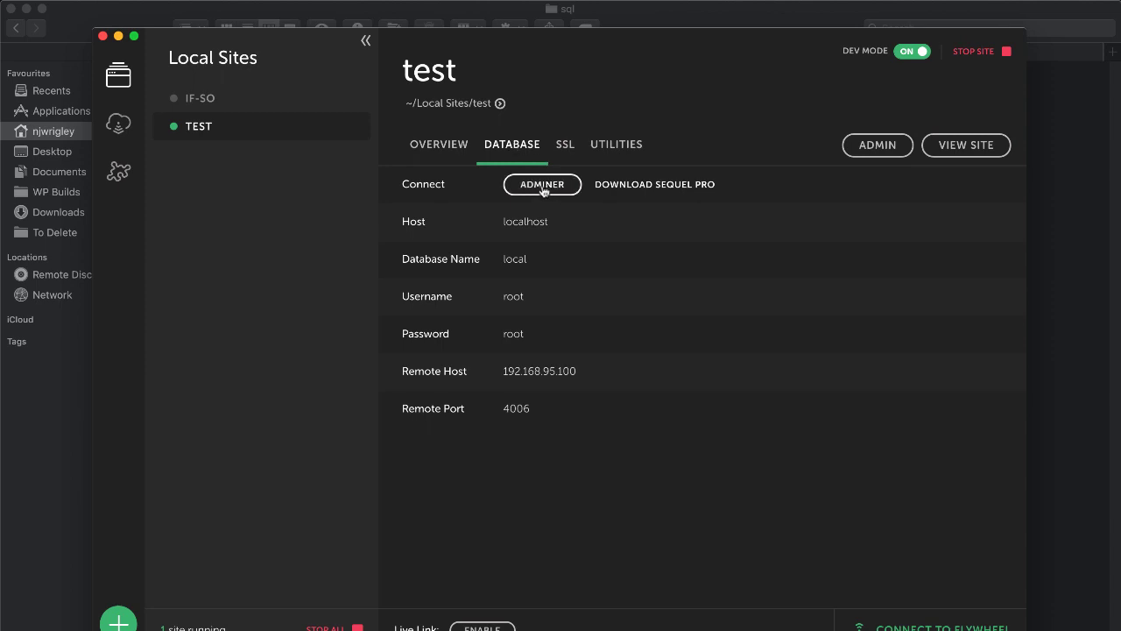
mouse_move(638, 190)
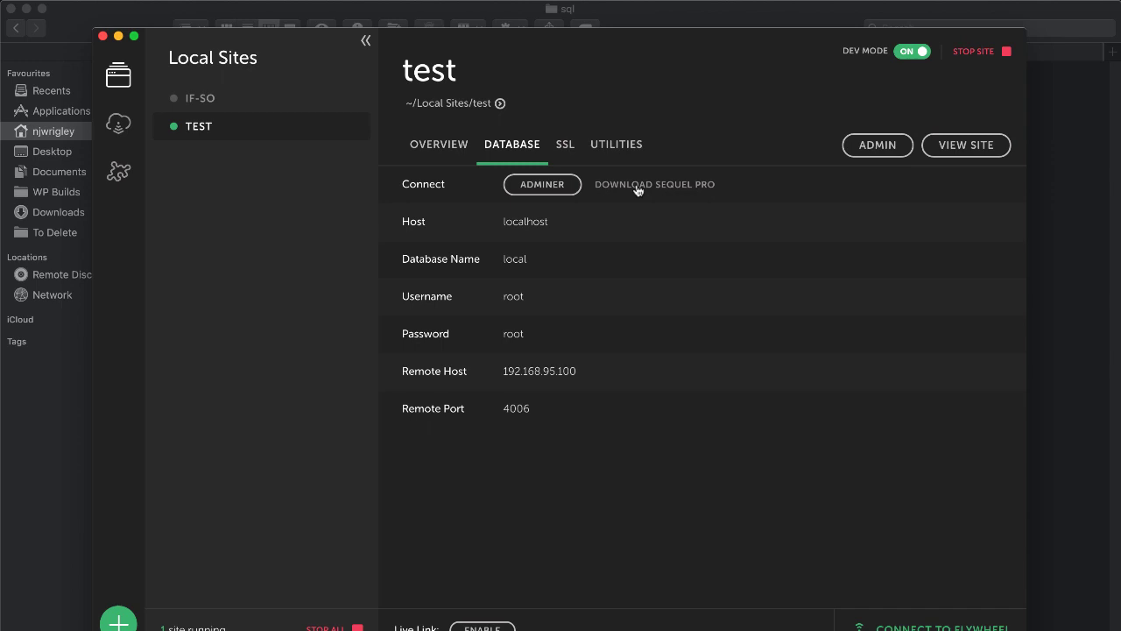
View the test site's SSL details showing OpenSSL 1.1.0f and the test.local.crt certificate
left_click(564, 143)
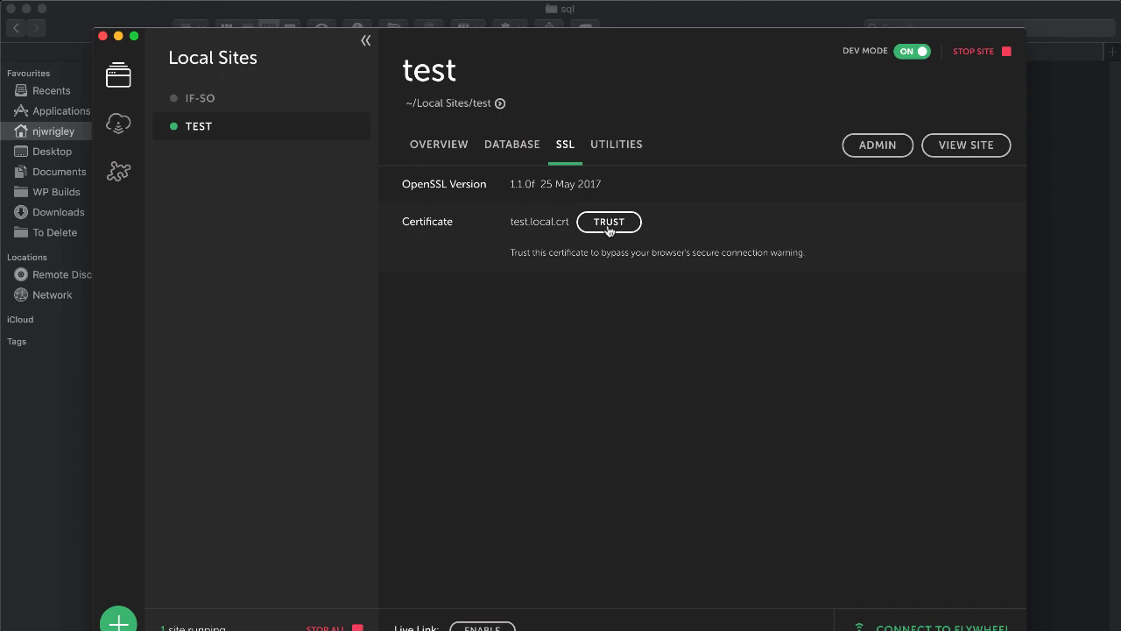
Check the Utilities view with Open MailHog, then return to the test site's Overview
left_click(616, 144)
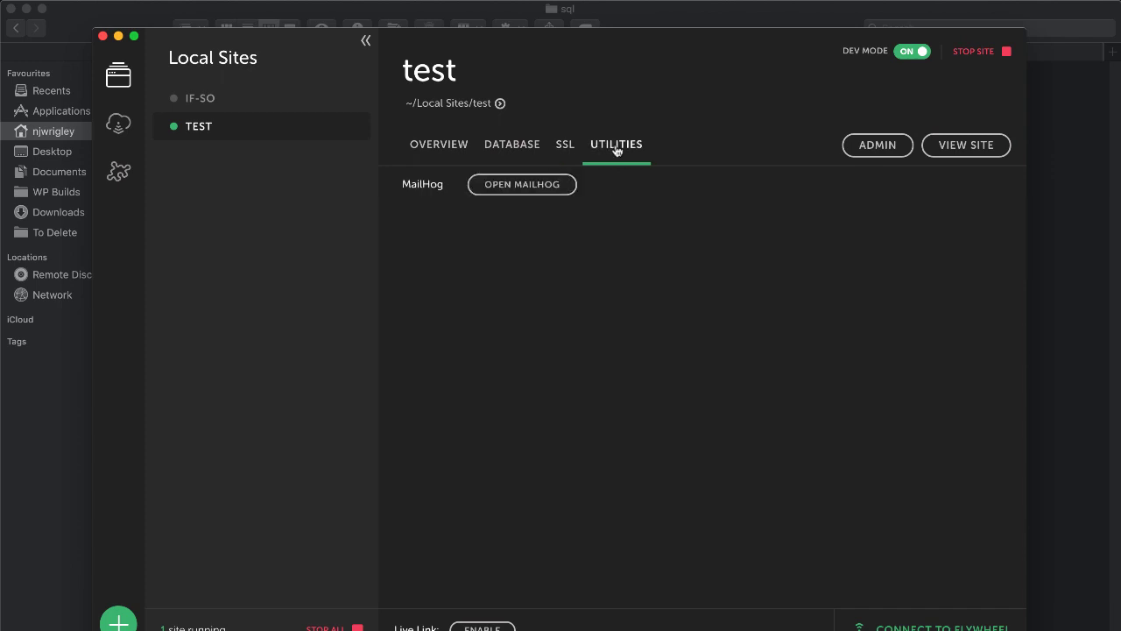
mouse_move(521, 184)
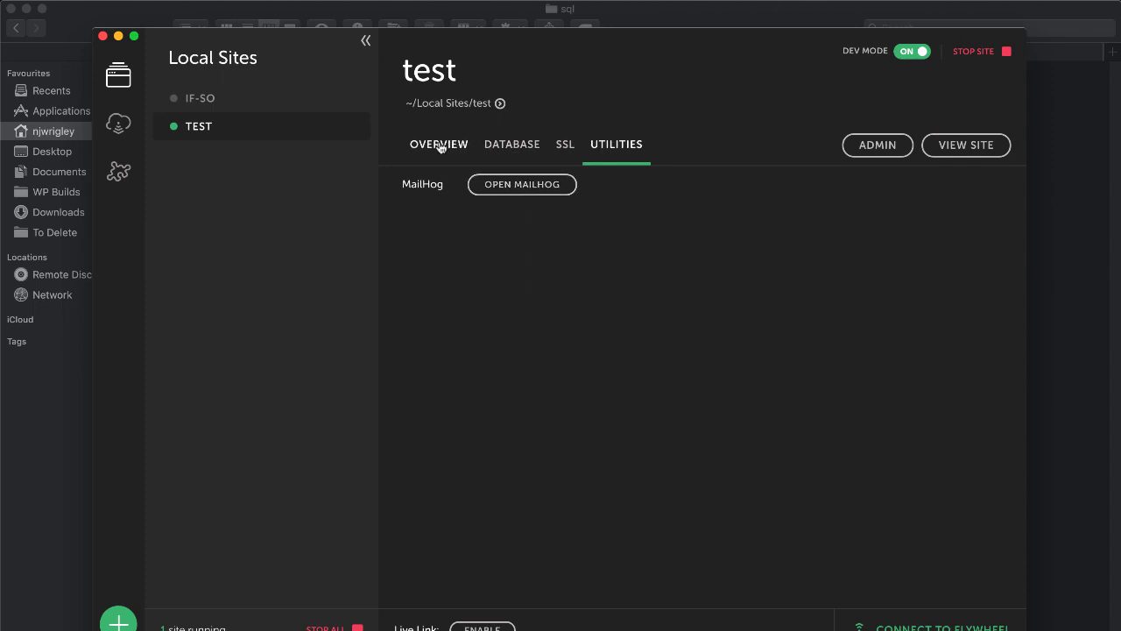
left_click(438, 144)
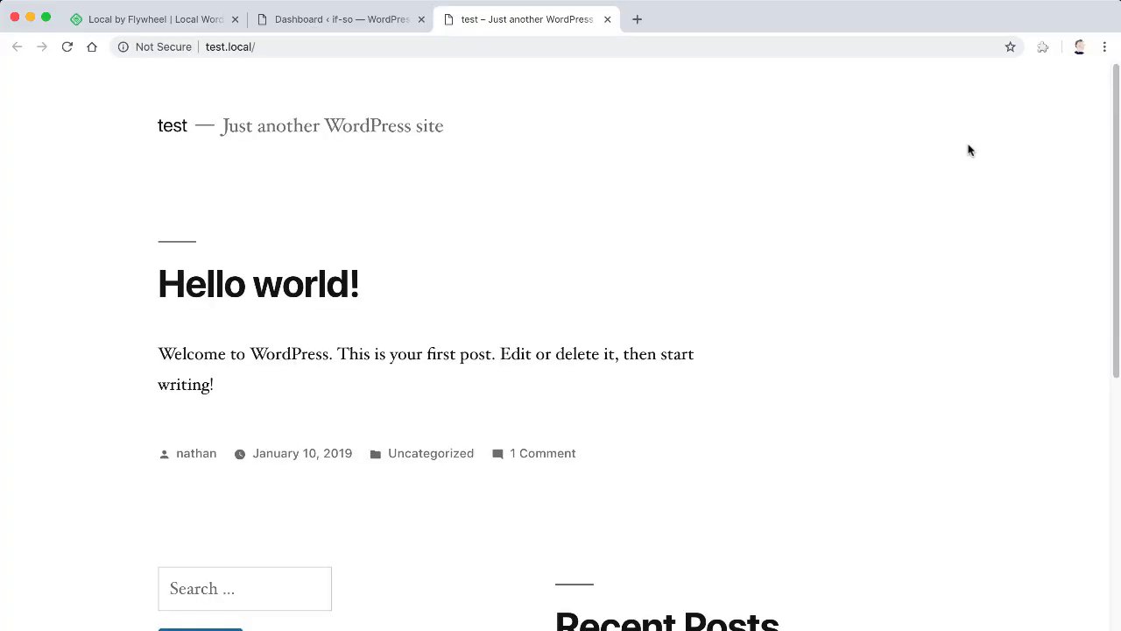
Look over the test.local front page with its Hello world post and close the tab
scroll("down", 3)
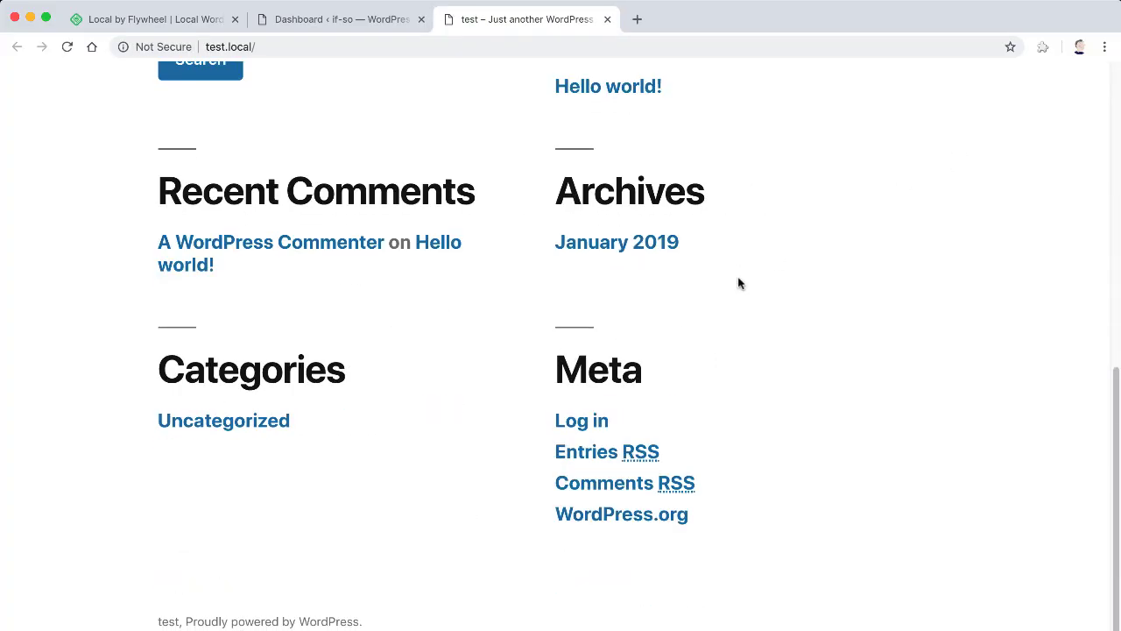
scroll("up", 3)
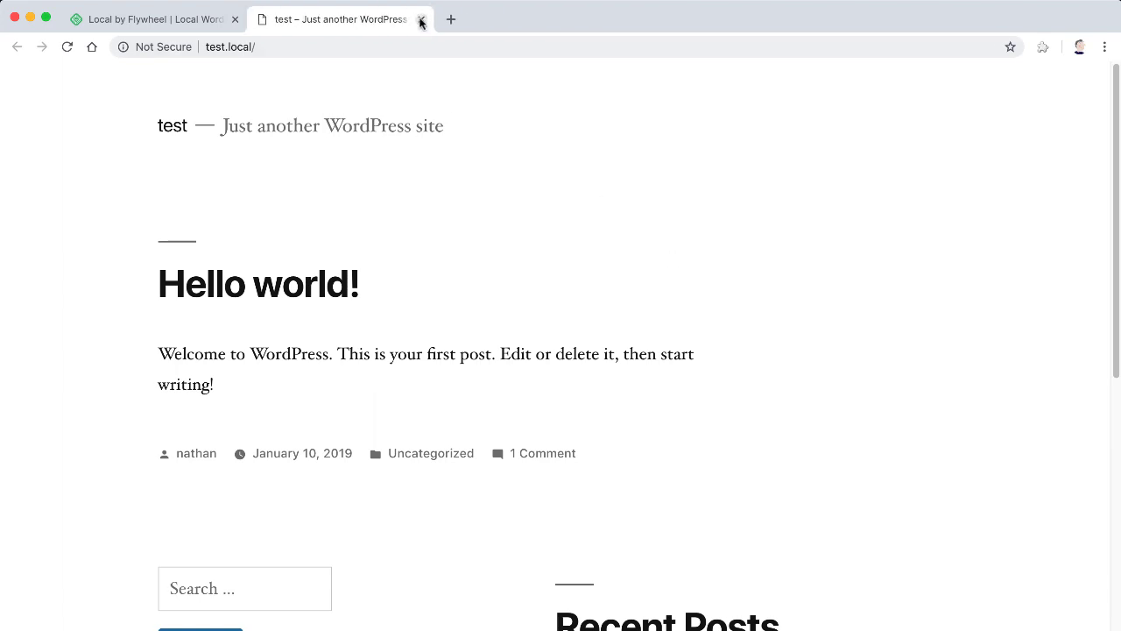
left_click(149, 19)
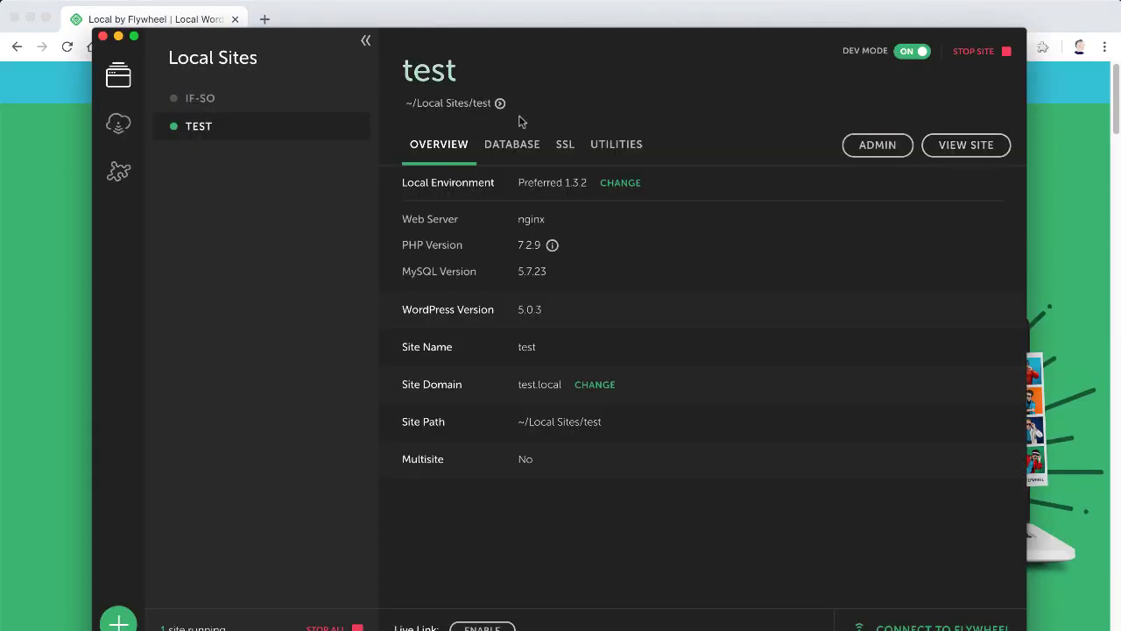
Log into the test site's WordPress dashboard as nathan via Local's Admin button
left_click(876, 144)
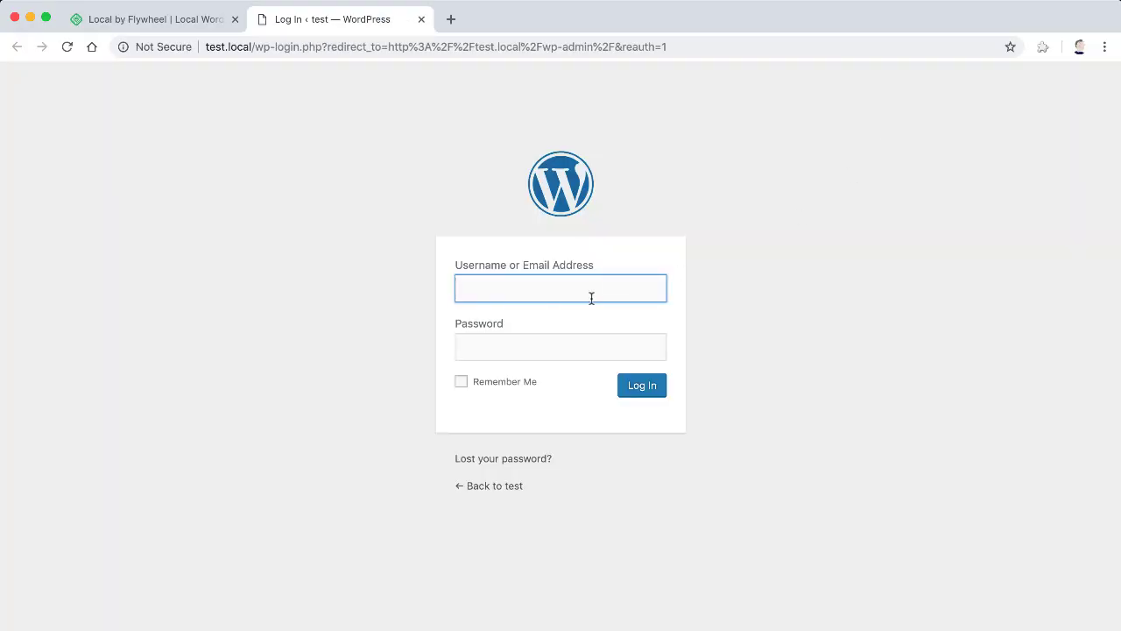
type("nathan")
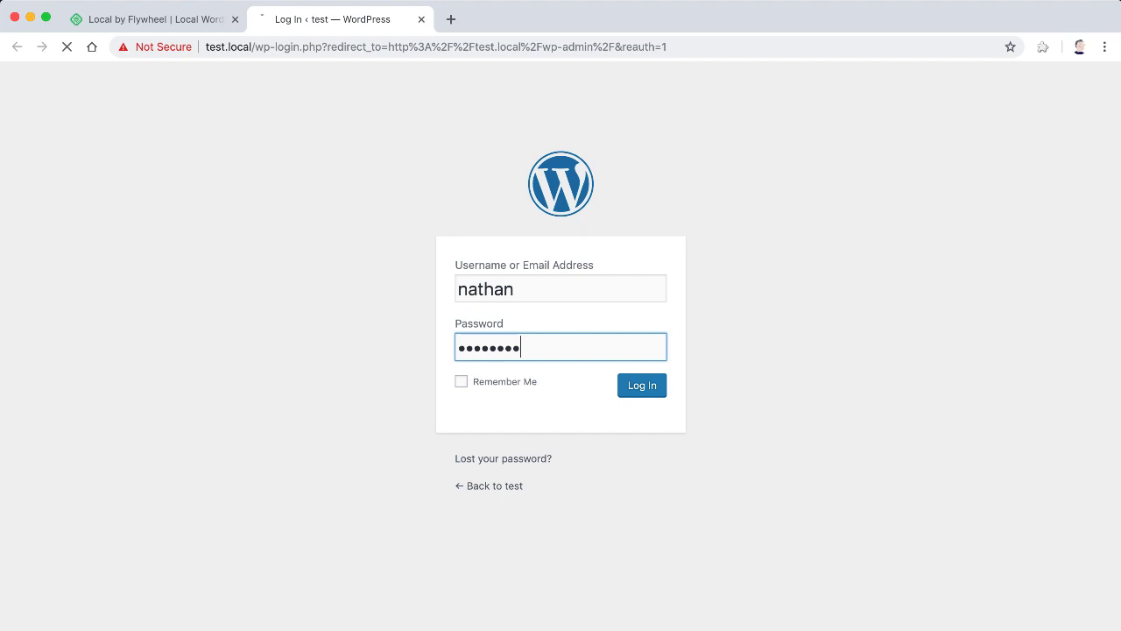
left_click(641, 385)
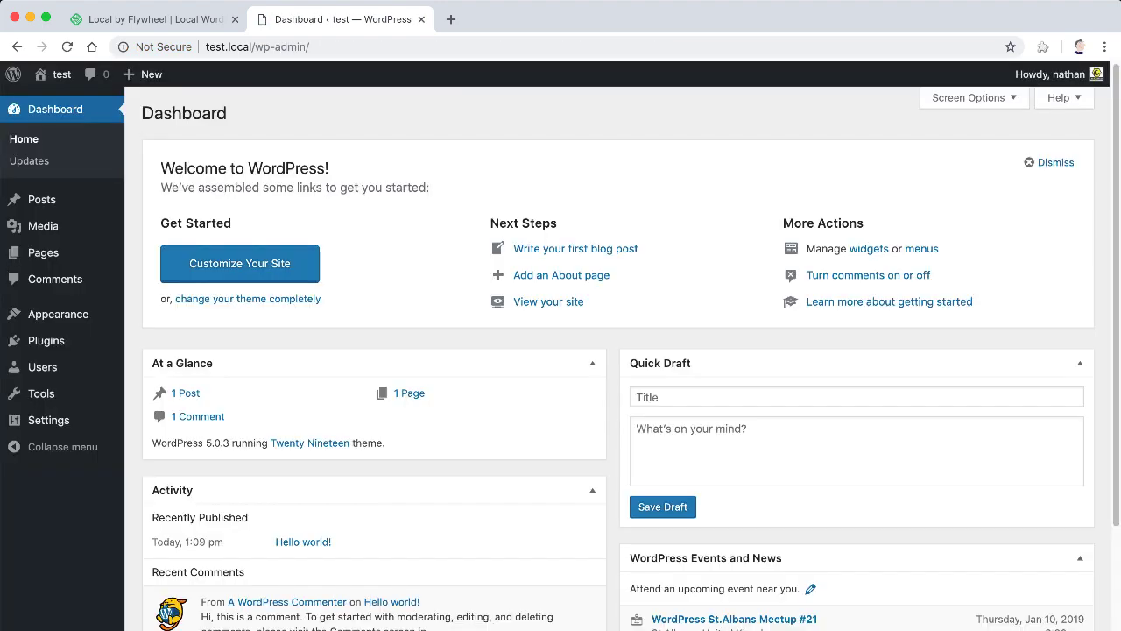
mouse_move(604, 317)
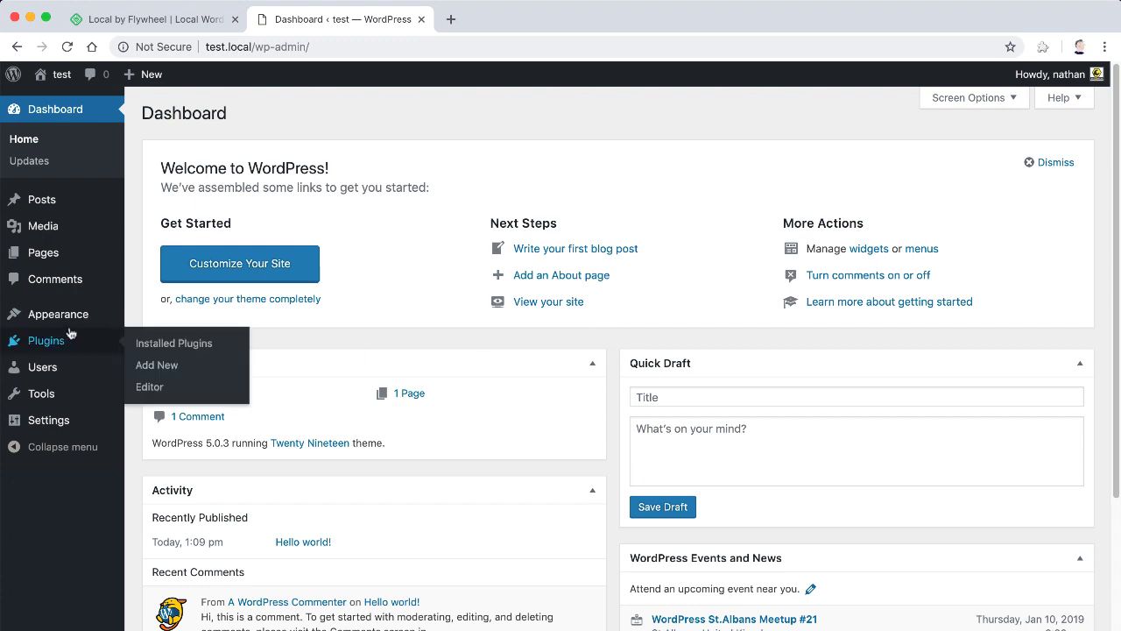
mouse_move(193, 357)
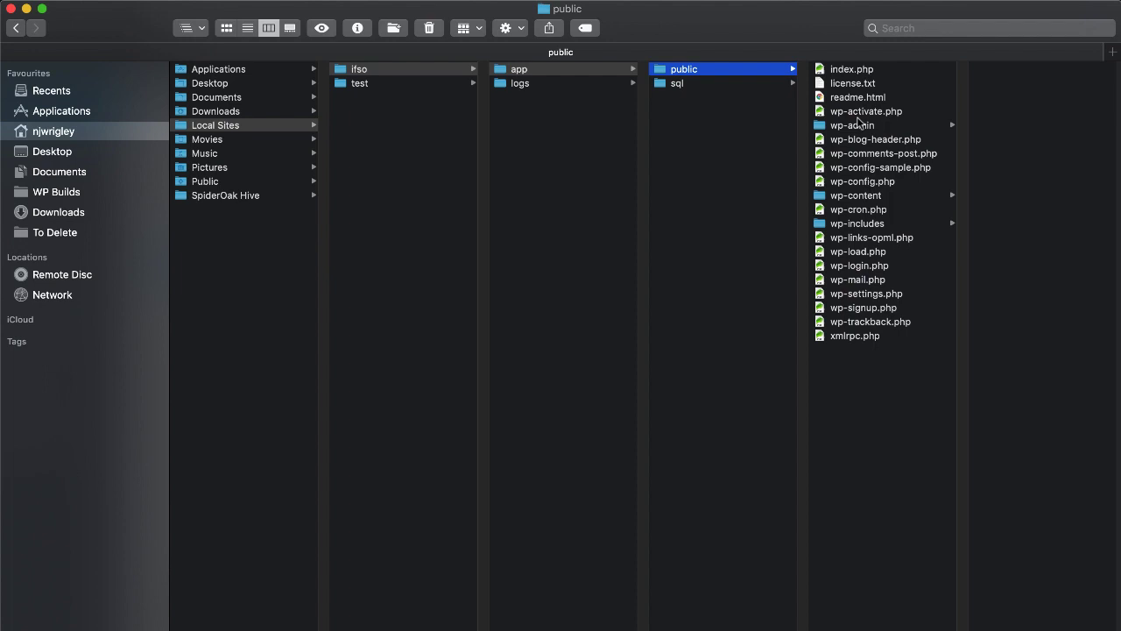
Browse the ifso site's wp-content > plugins folder in Finder's column view
left_click(854, 194)
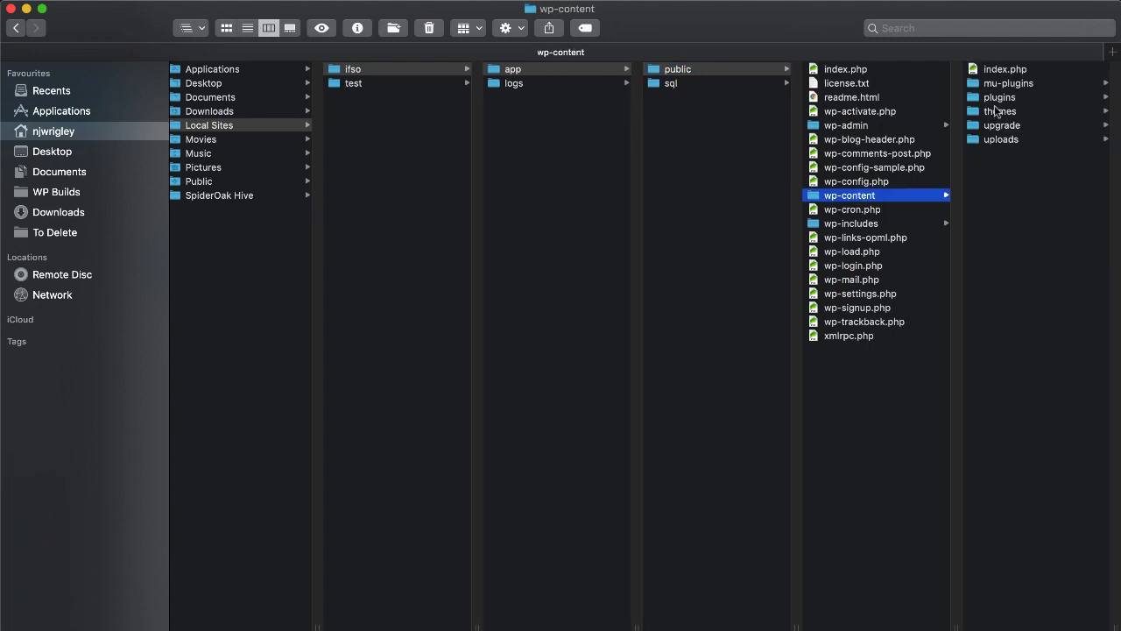
left_click(998, 97)
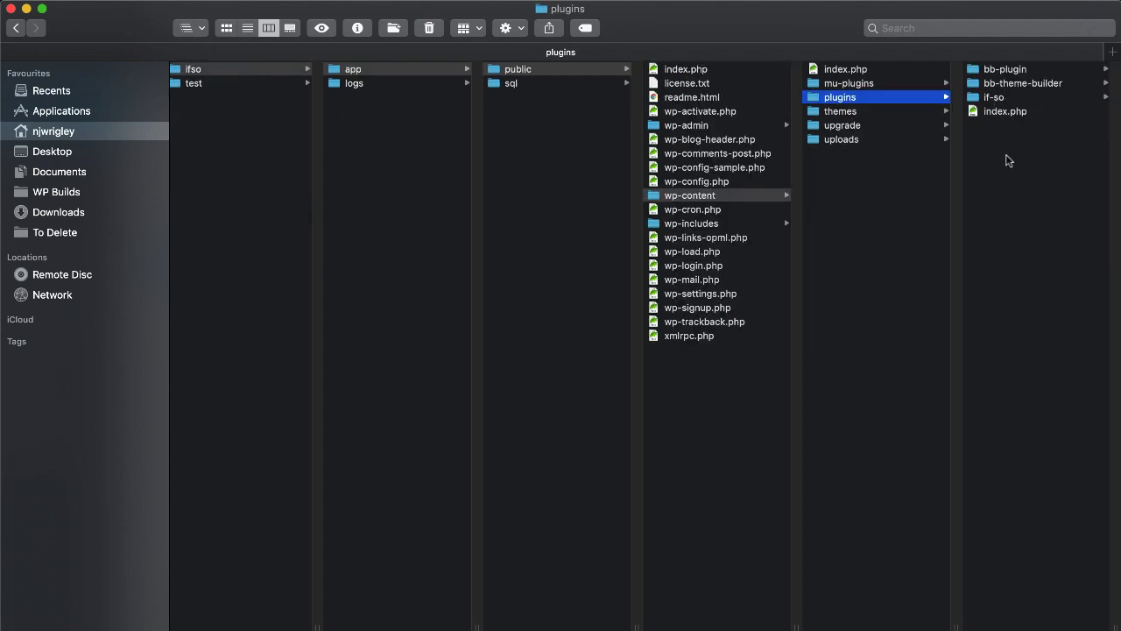
mouse_move(995, 160)
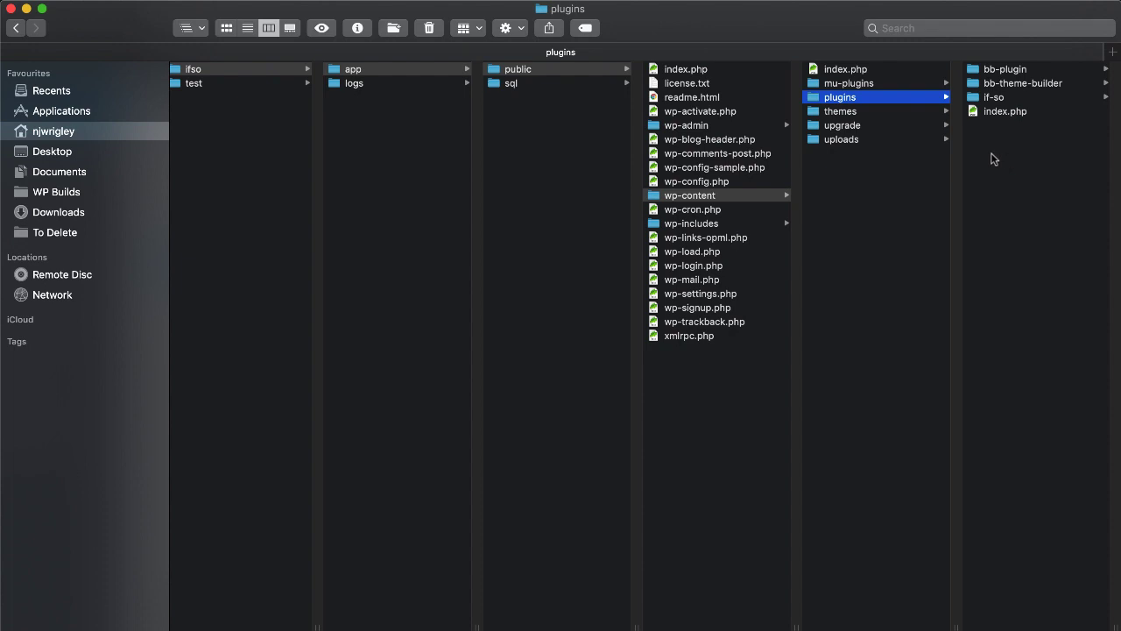
mouse_move(220, 88)
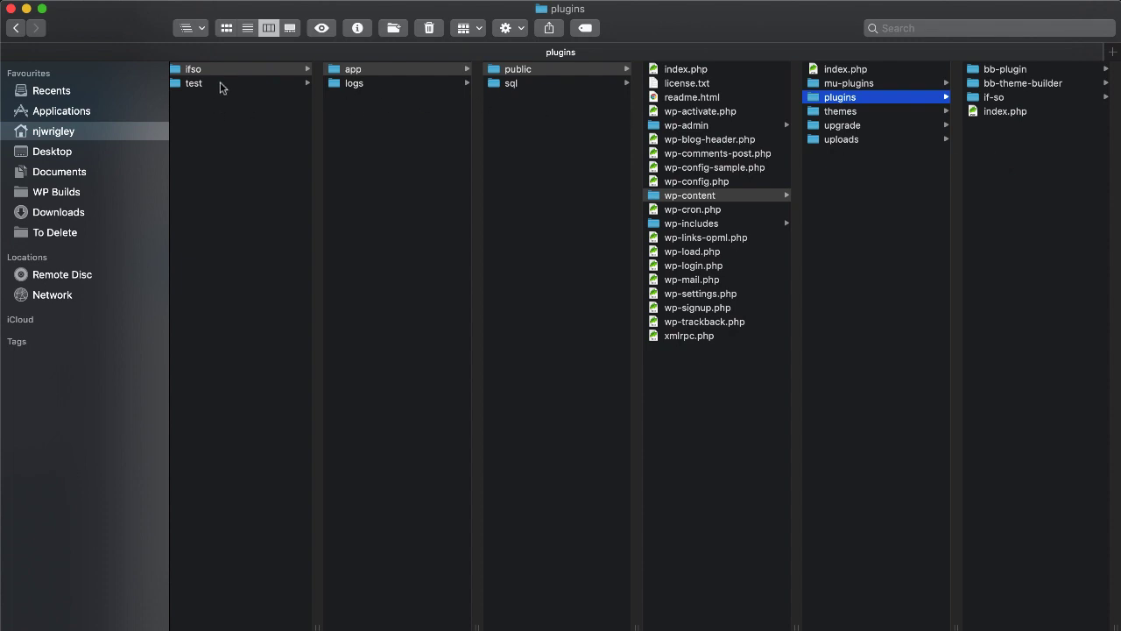
Navigate into the test site's app folder showing its public folder
left_click(354, 69)
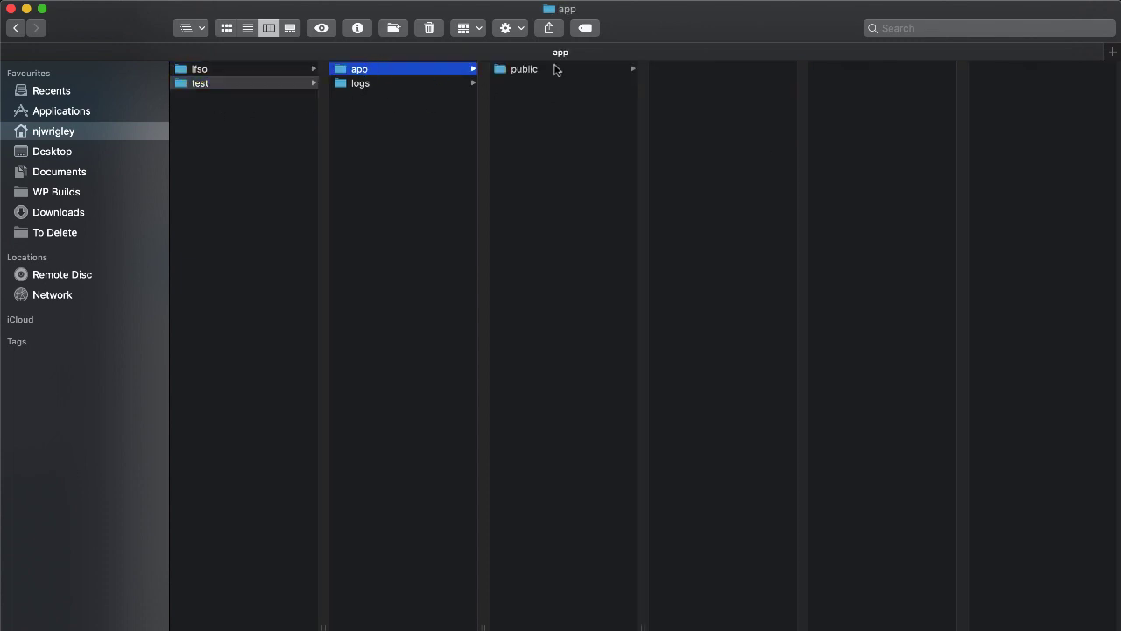
left_click(522, 70)
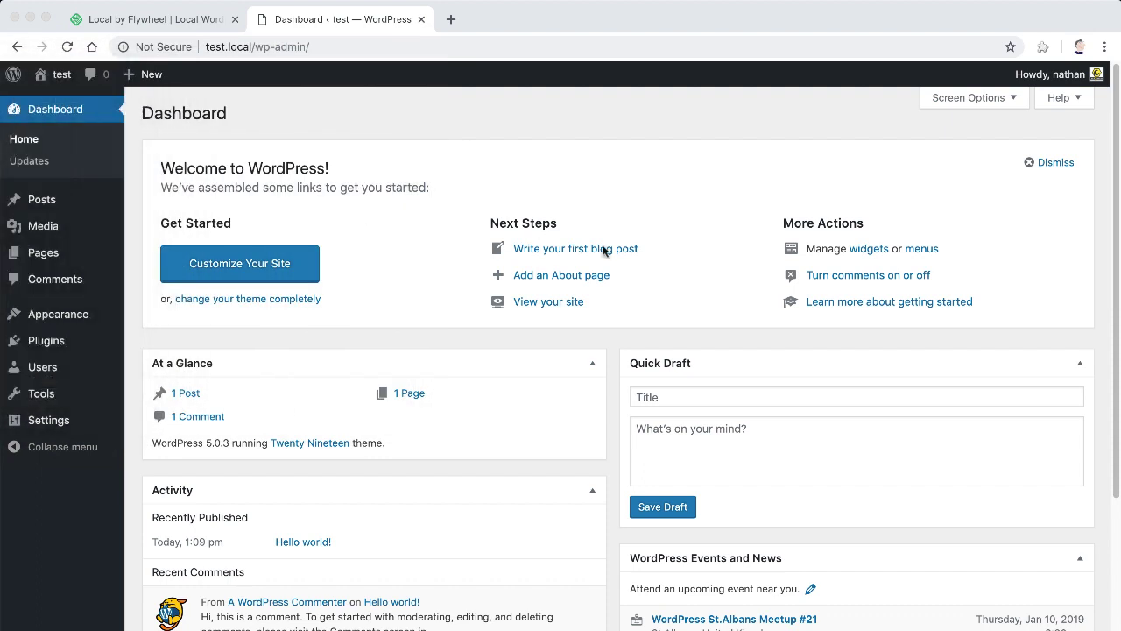
Enable the test site's Live Link at 7e80ed7a.ngrok.io and open the shared site in Chrome
key("cmd+tab")
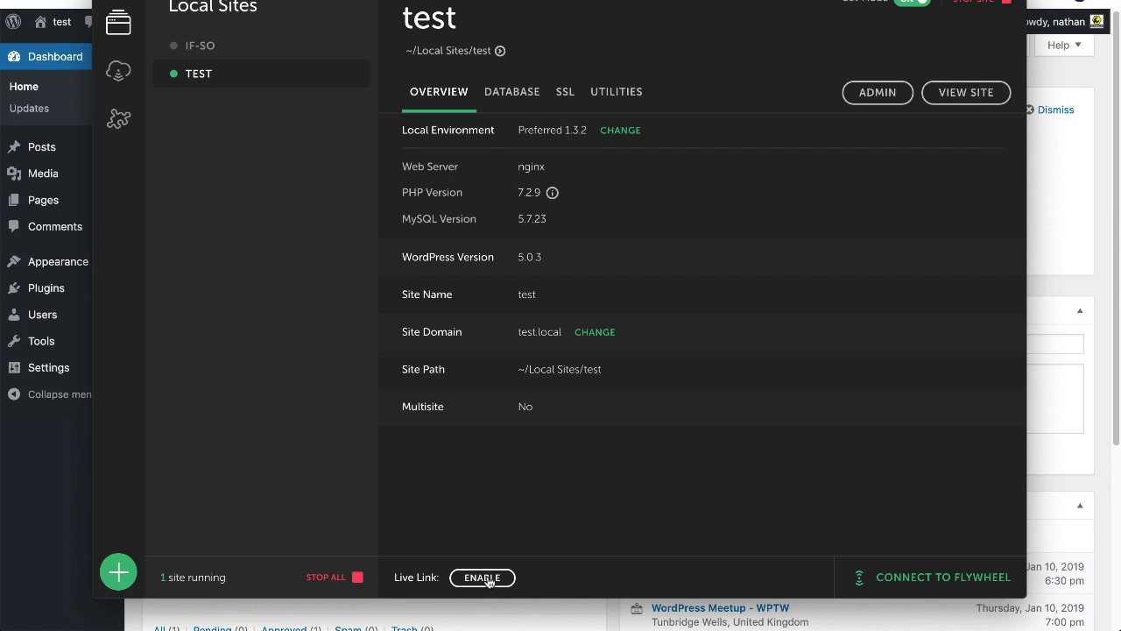
left_click(483, 578)
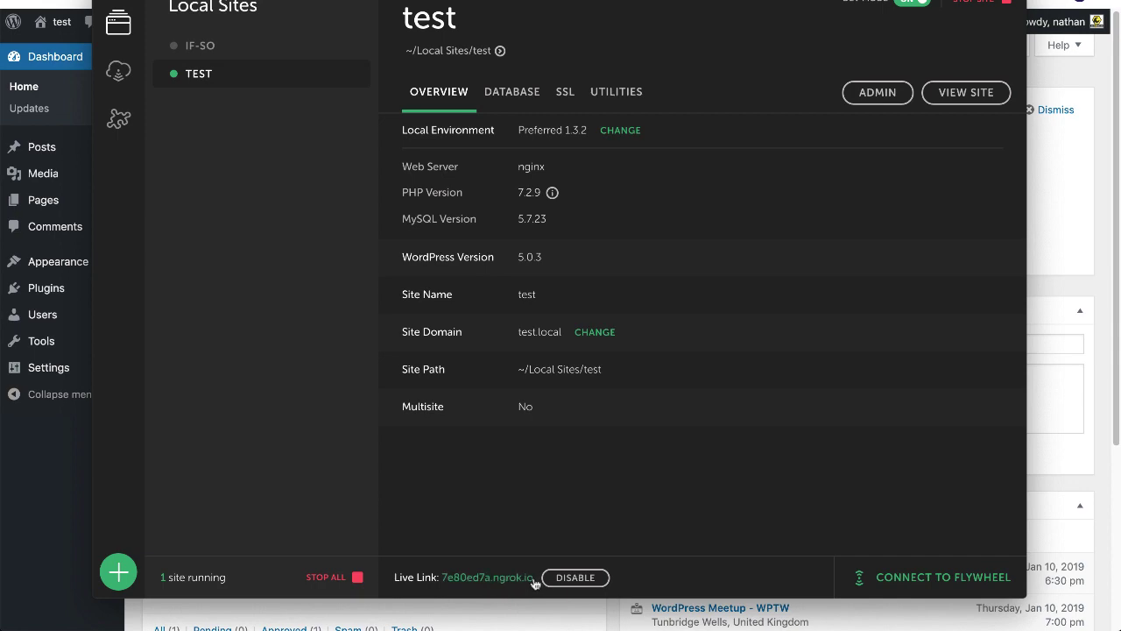
left_click(487, 578)
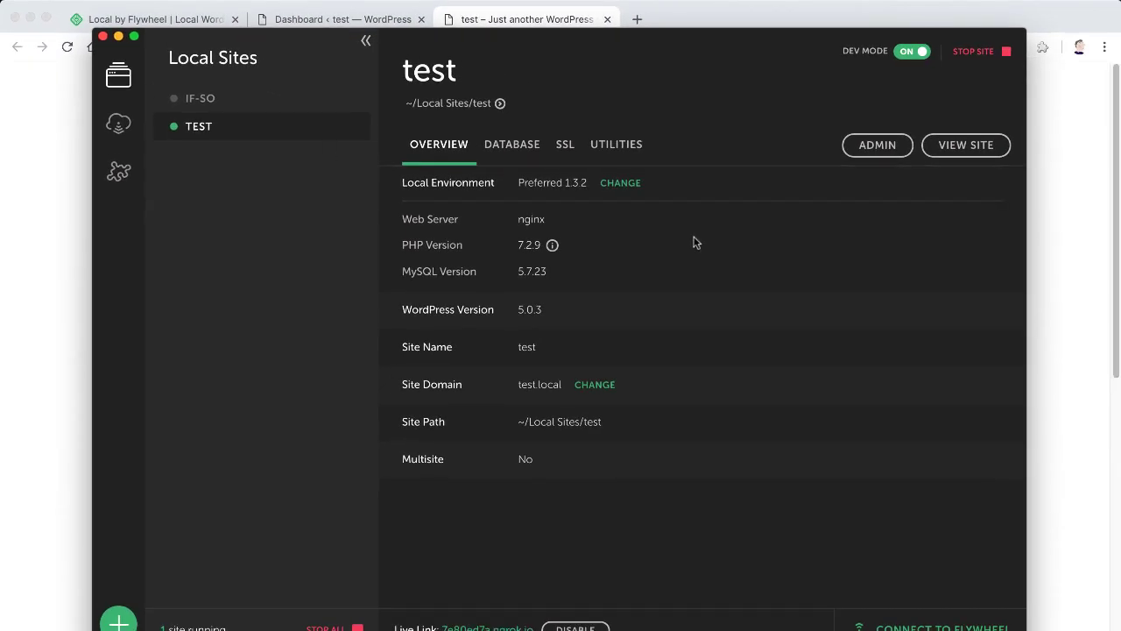
mouse_move(539, 123)
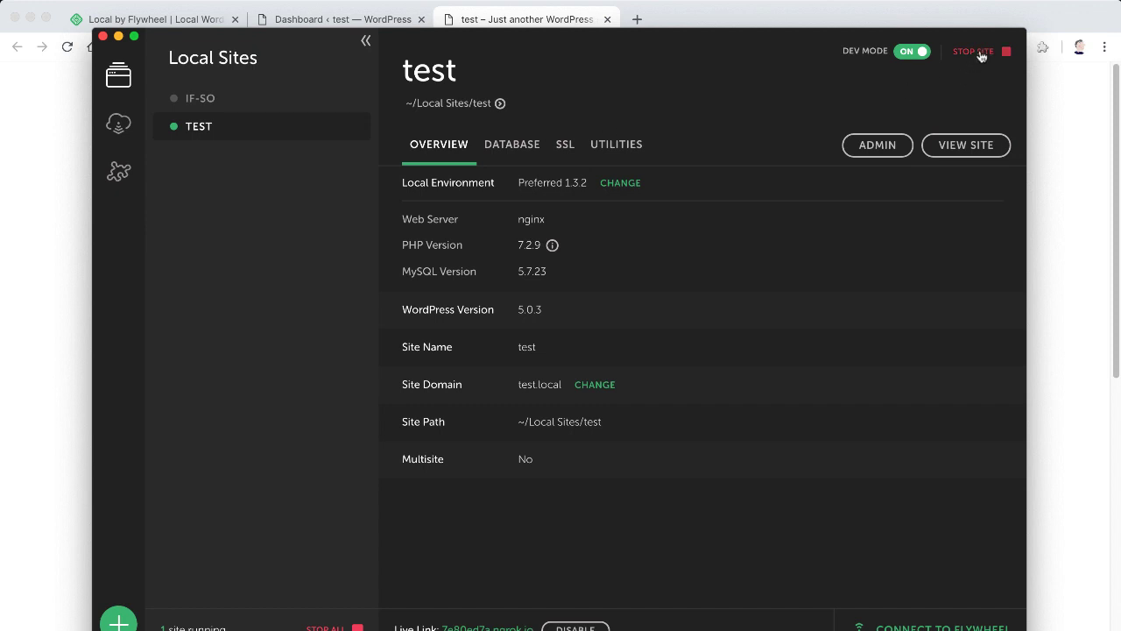
Switch browser tabs to view the shared site's front page
left_click(339, 18)
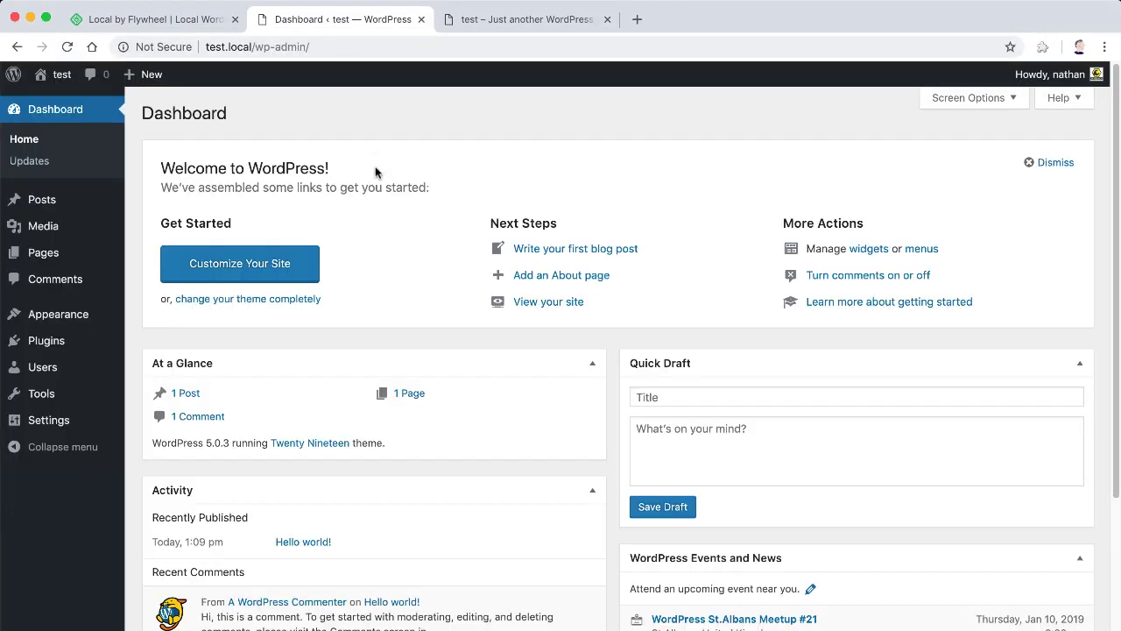
left_click(256, 45)
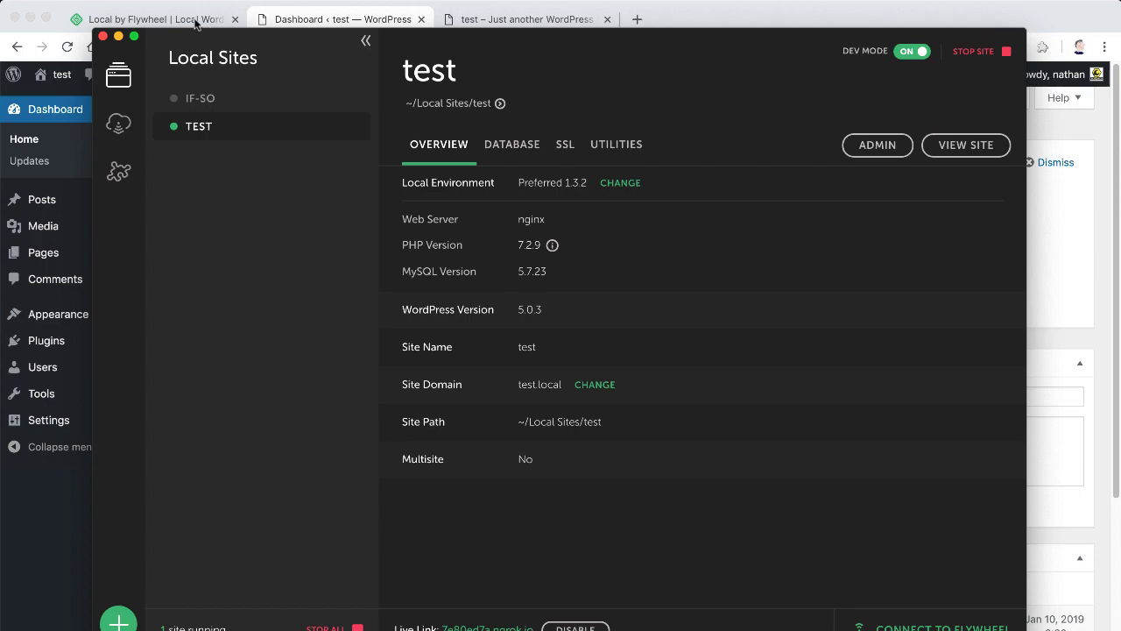
View the Local by Flywheel website's Pricing page
left_click(149, 17)
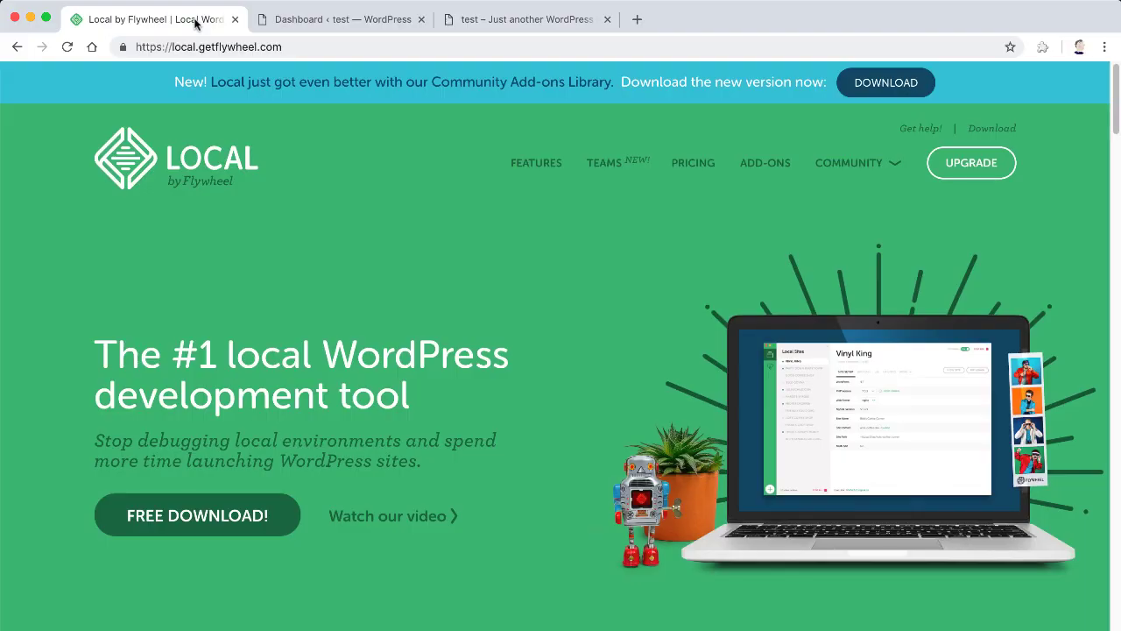
mouse_move(755, 186)
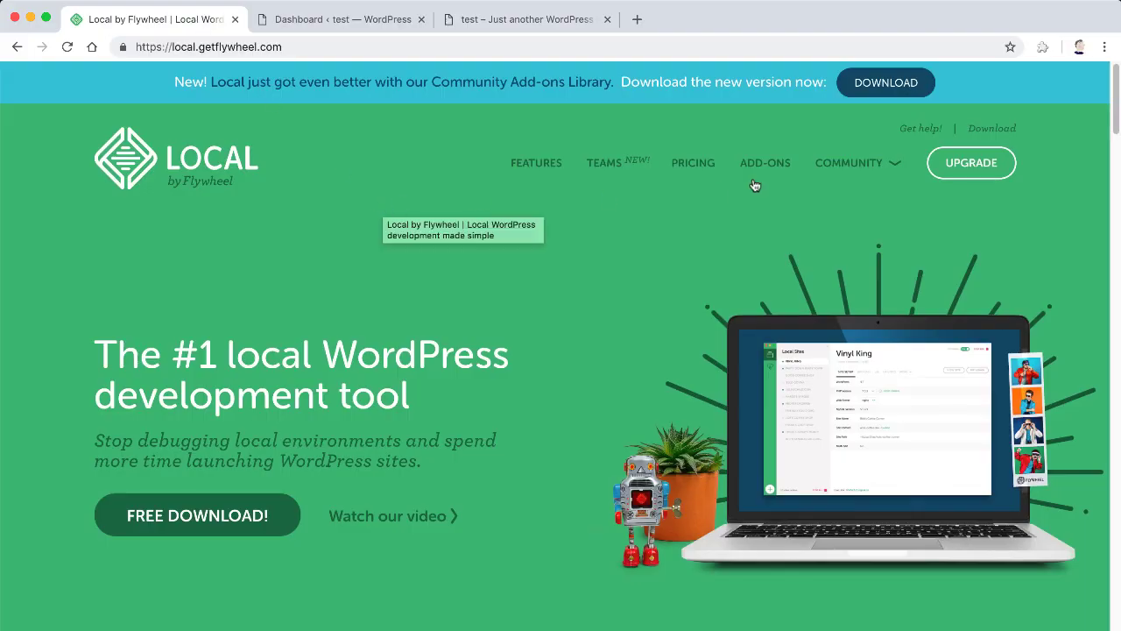
left_click(693, 162)
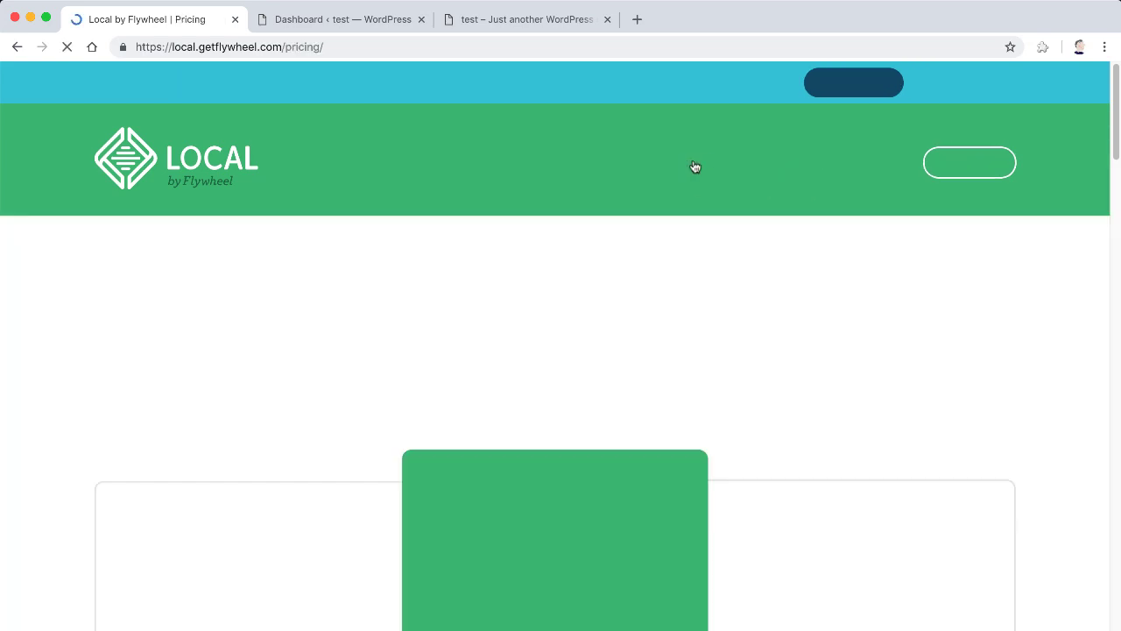
scroll("down", 3)
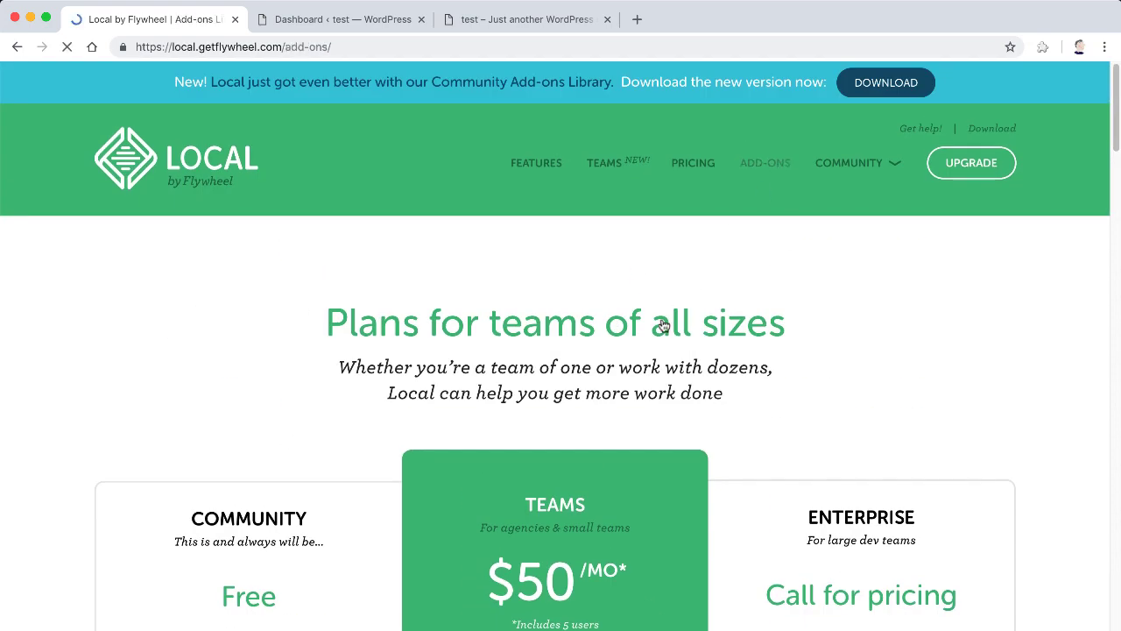
Browse the Add-ons page listing Volumes, Ports, Stats, Xdebug + PhpStorm and Notes
left_click(763, 163)
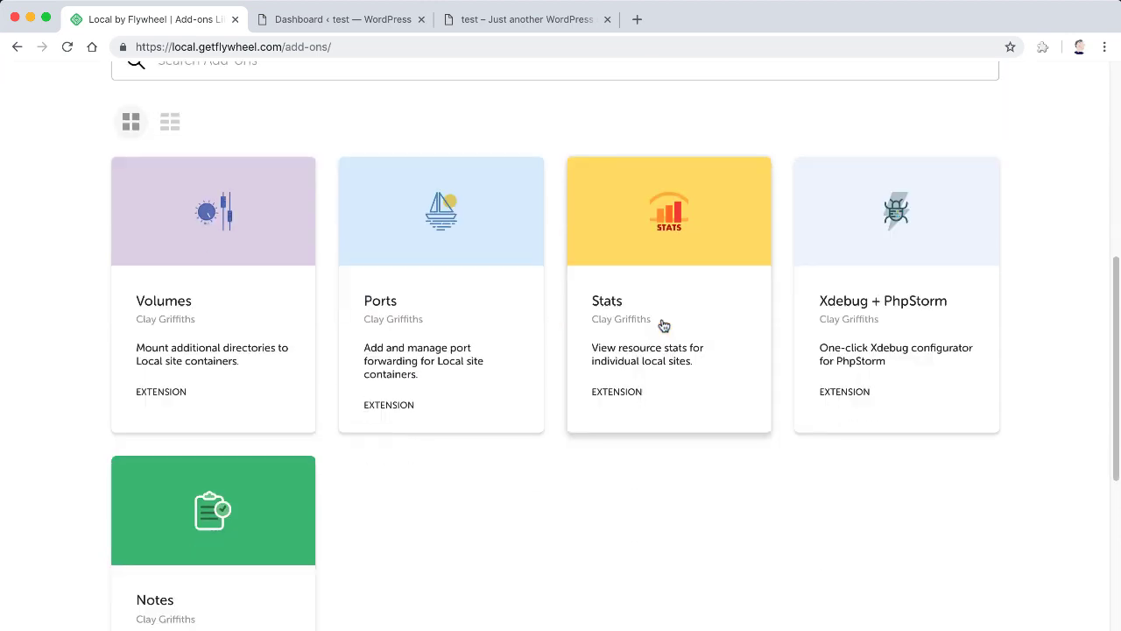
mouse_move(252, 368)
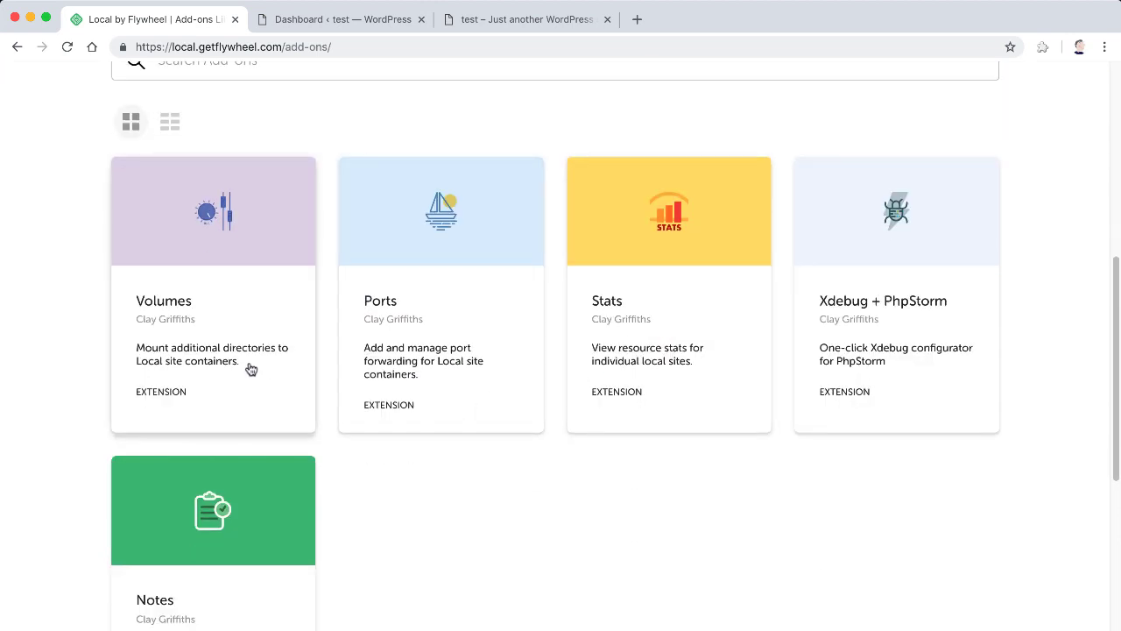
mouse_move(445, 379)
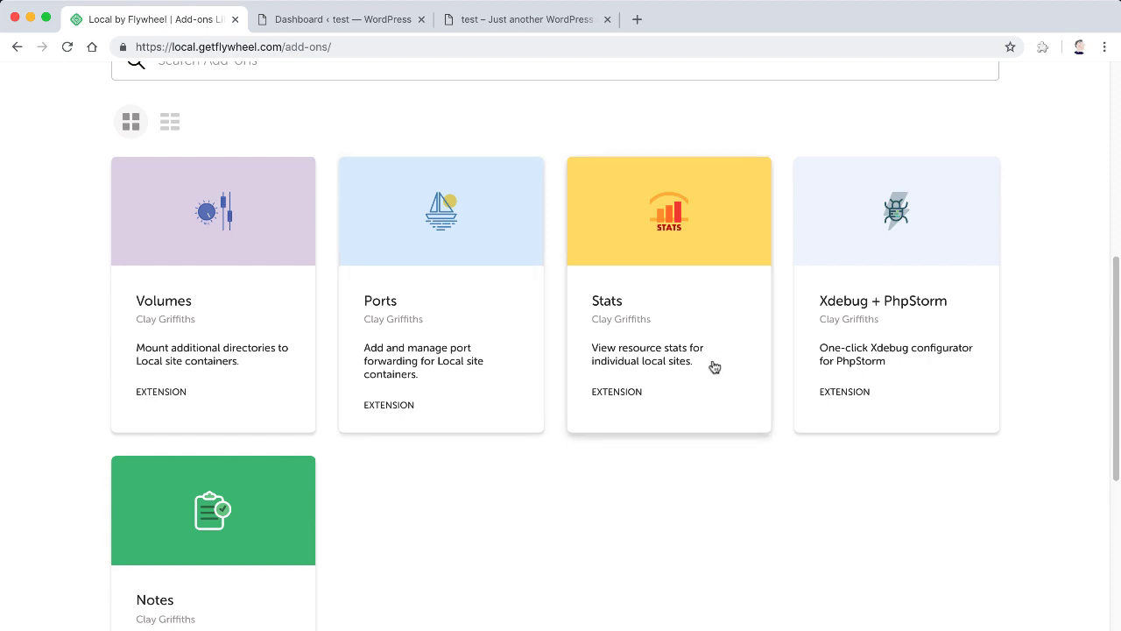
scroll("down", 3)
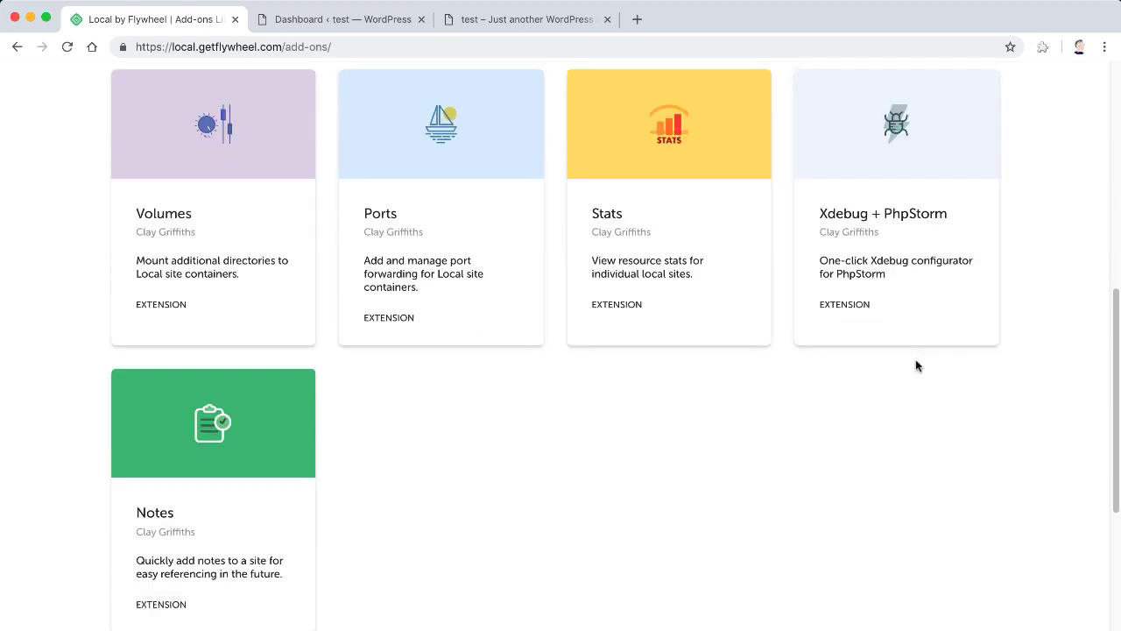
scroll("down", 3)
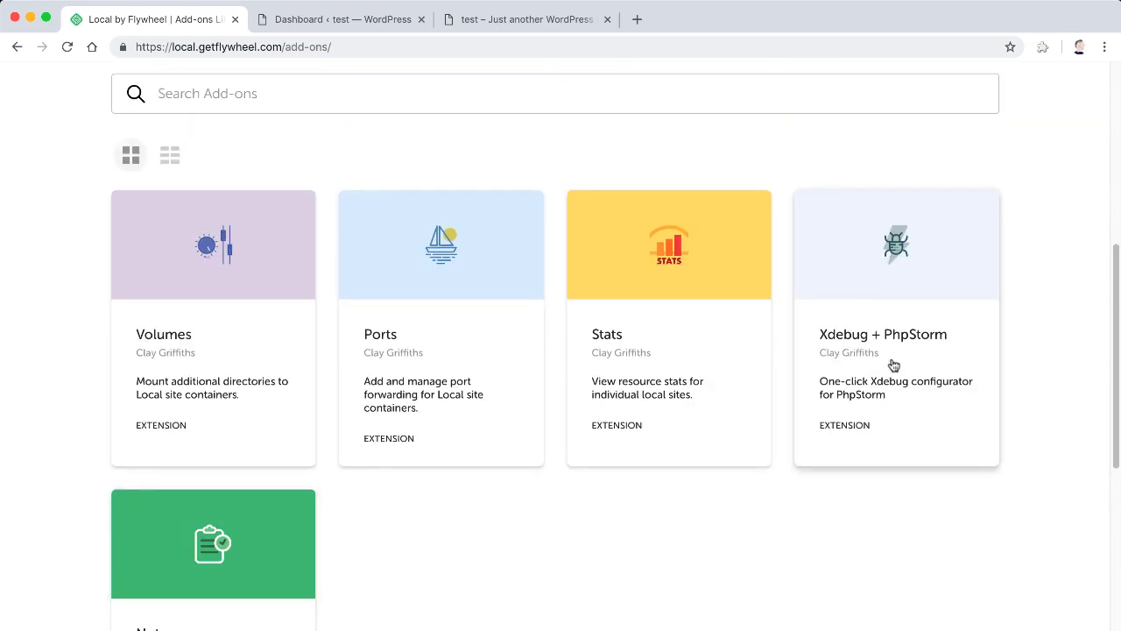
mouse_move(903, 401)
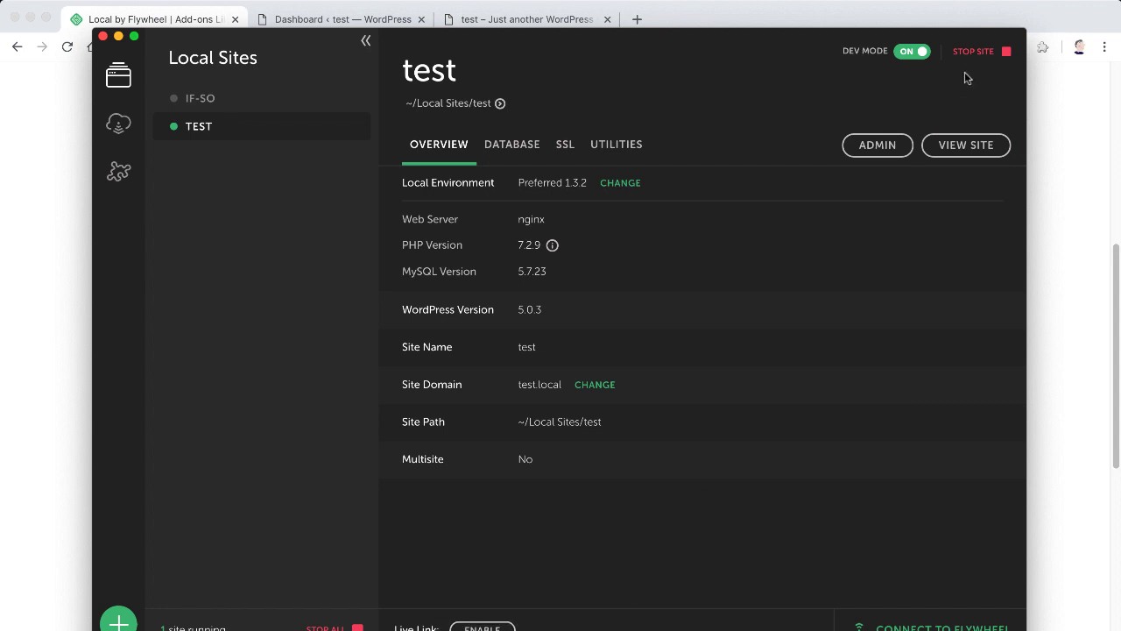
Stop the test site in Local and see its dashboard and ngrok tabs return a 502 Request Error
left_click(973, 50)
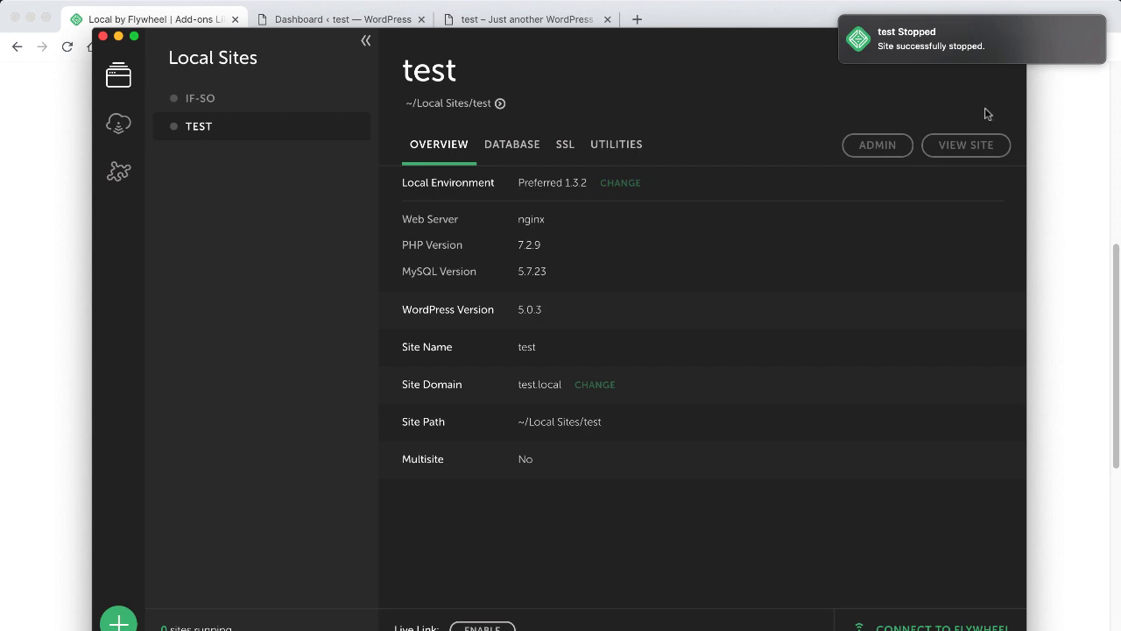
left_click(155, 20)
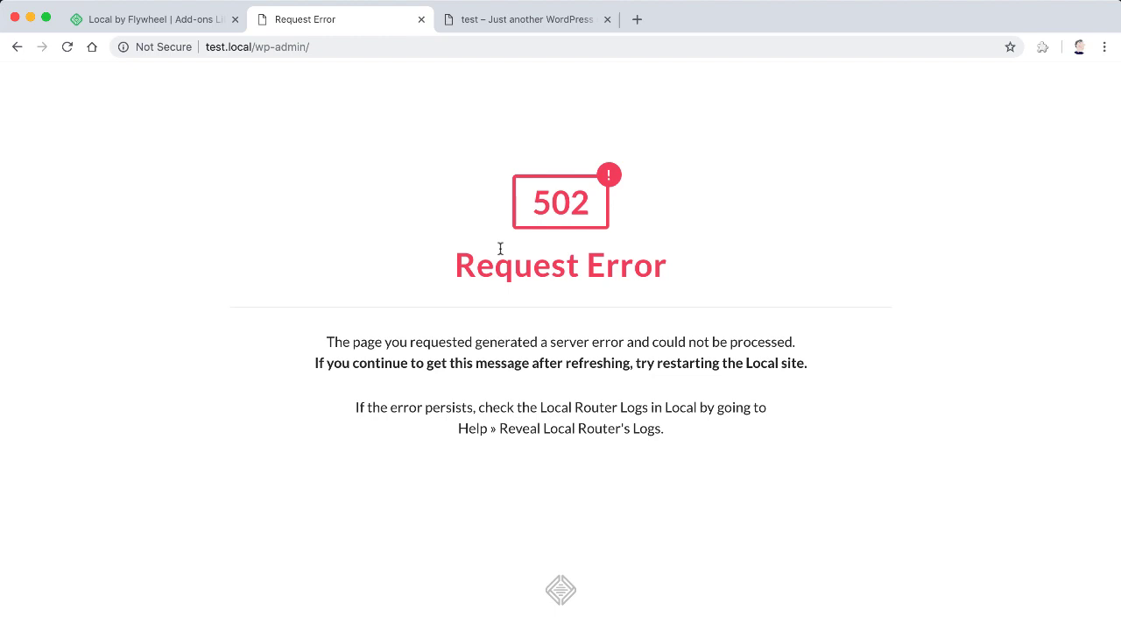
left_click(522, 18)
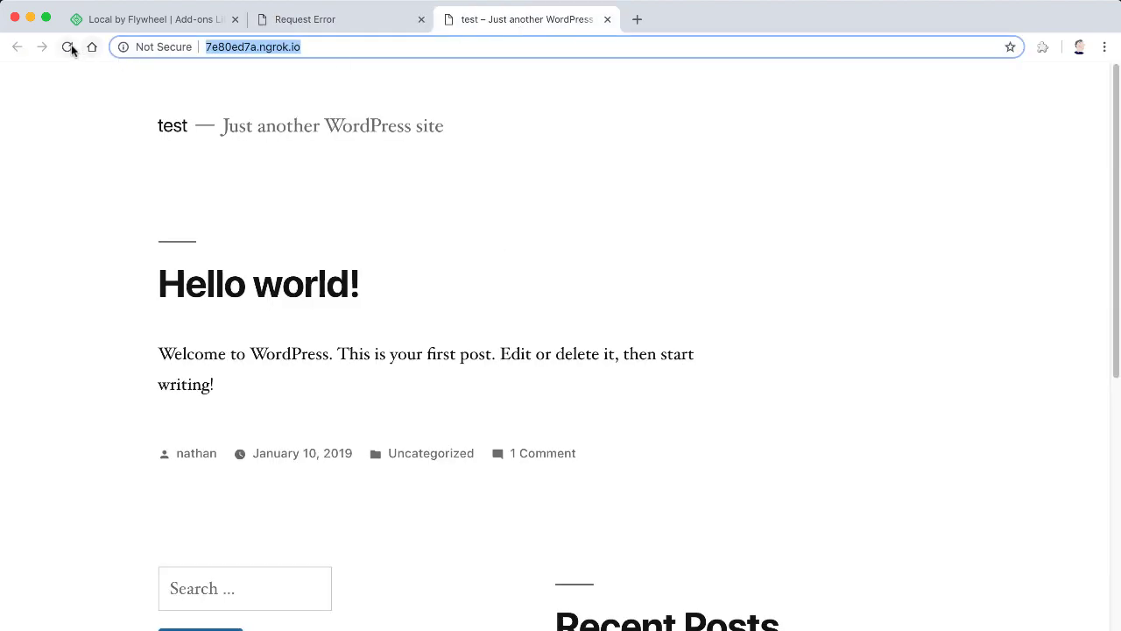